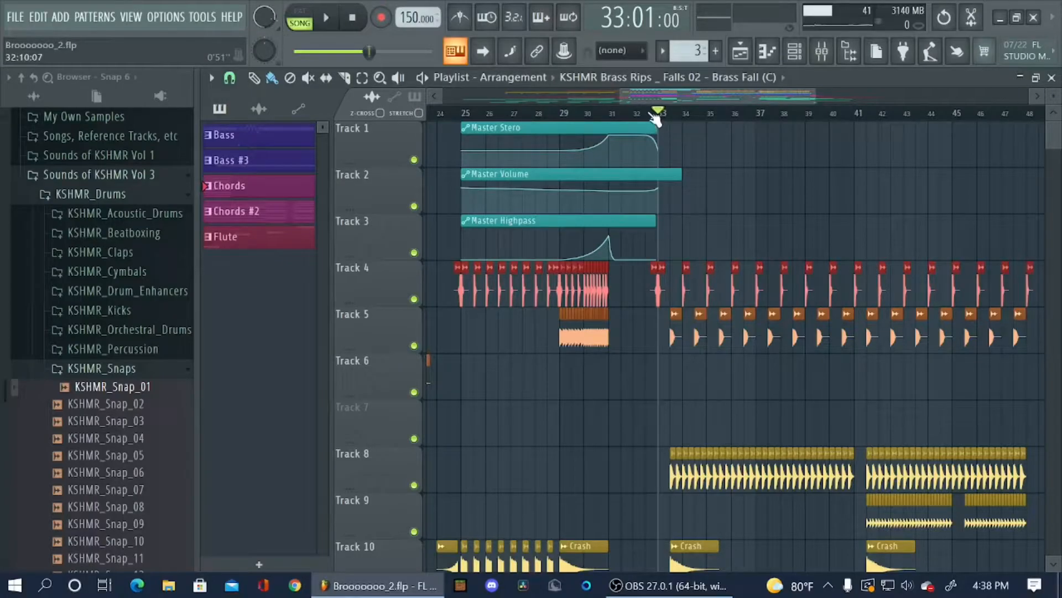
- Play back the drop while scrolling through the playlist arrangement
click(324, 17)
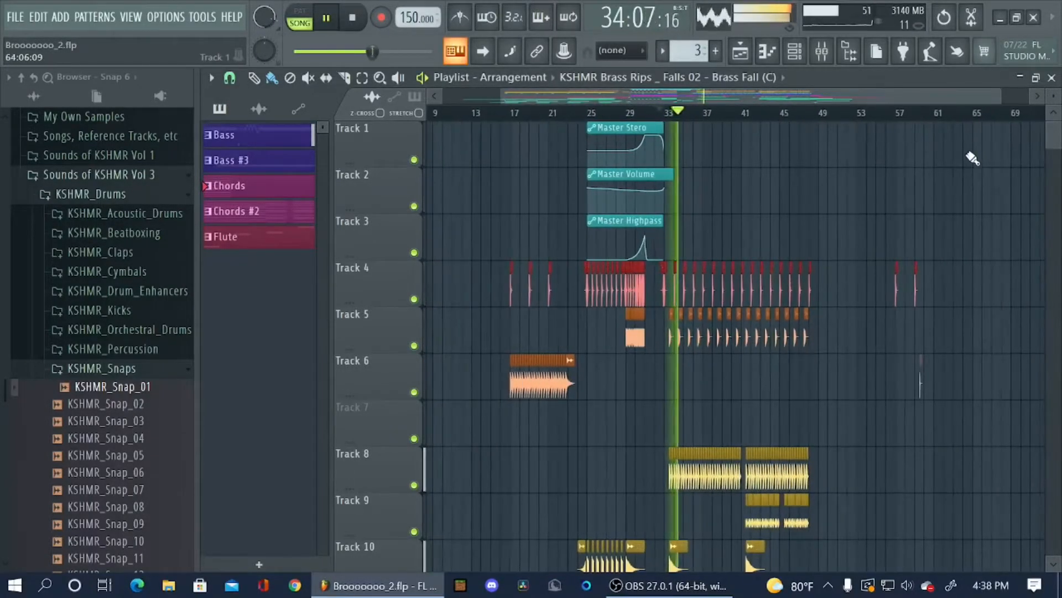
scroll(down, 3)
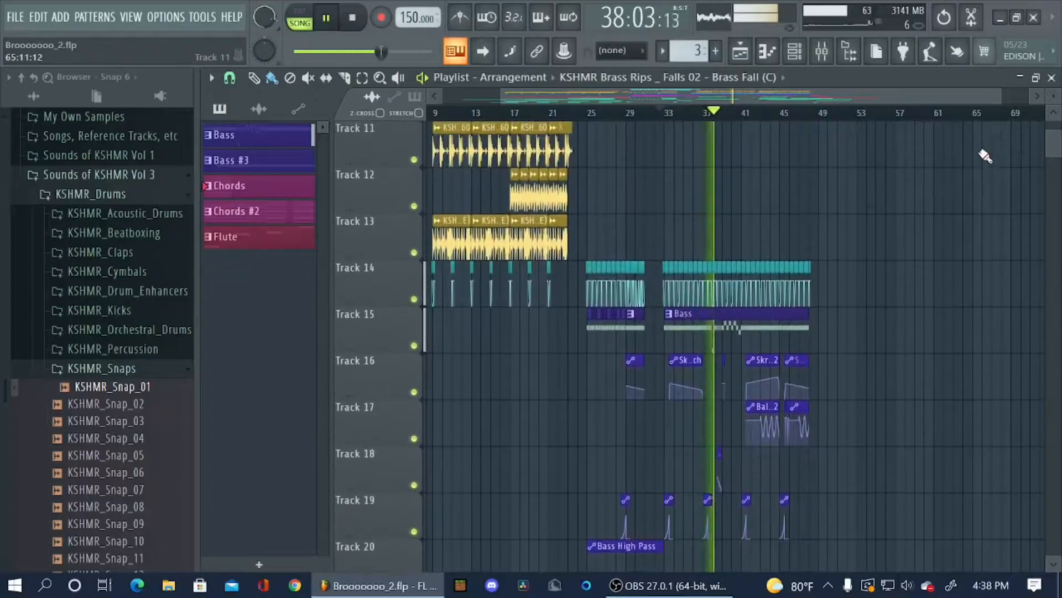
scroll(down, 3)
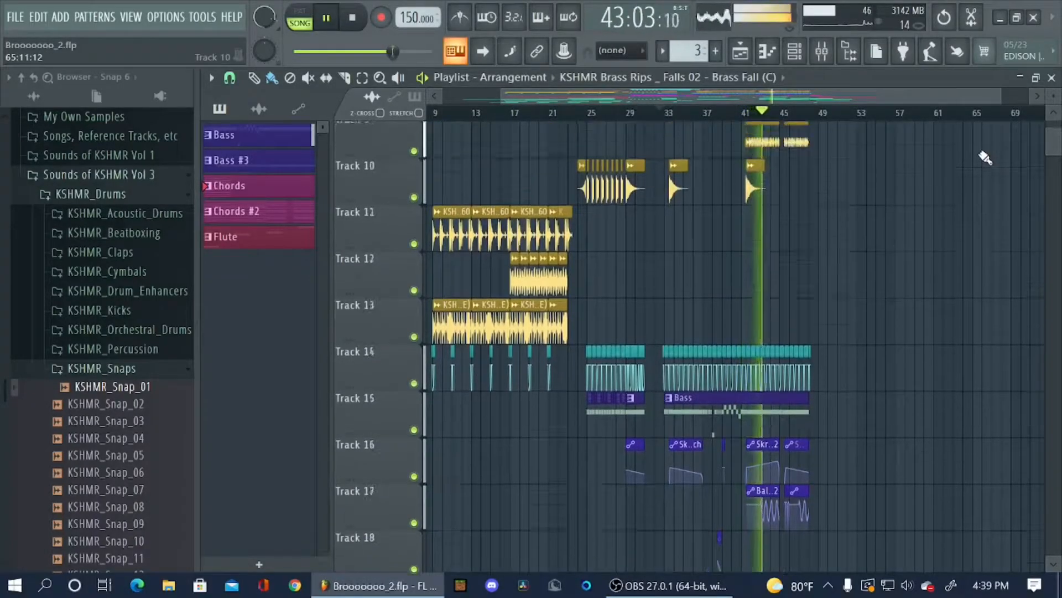
scroll(up, 3)
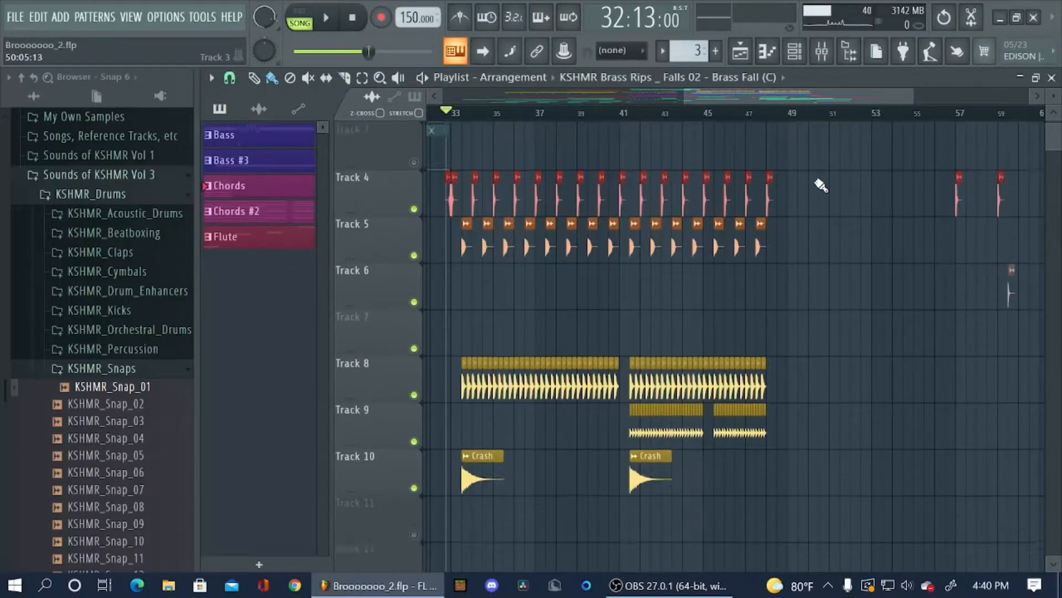
scroll(down, 3)
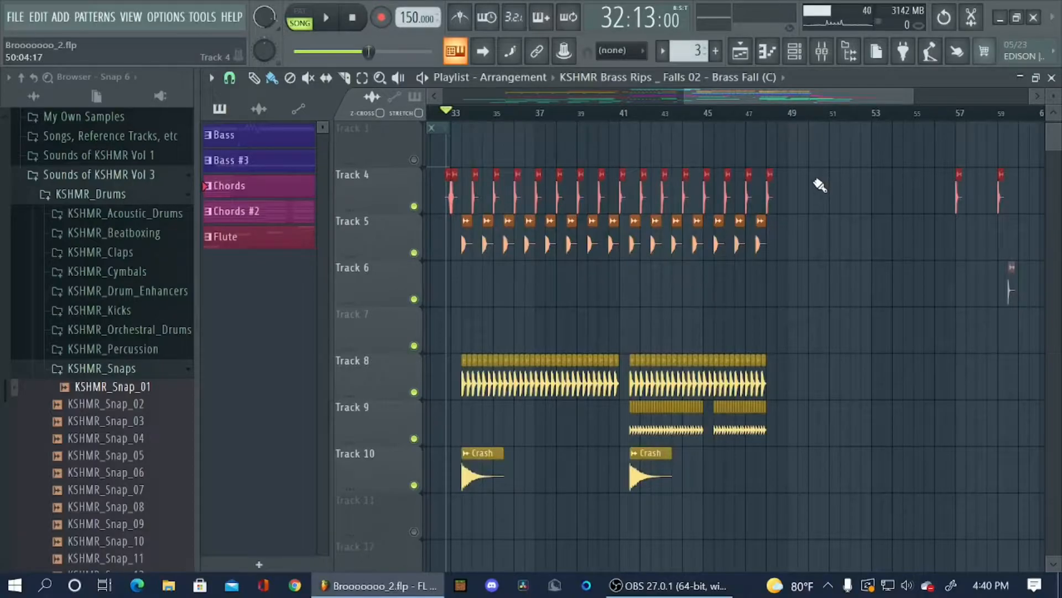
scroll(down, 3)
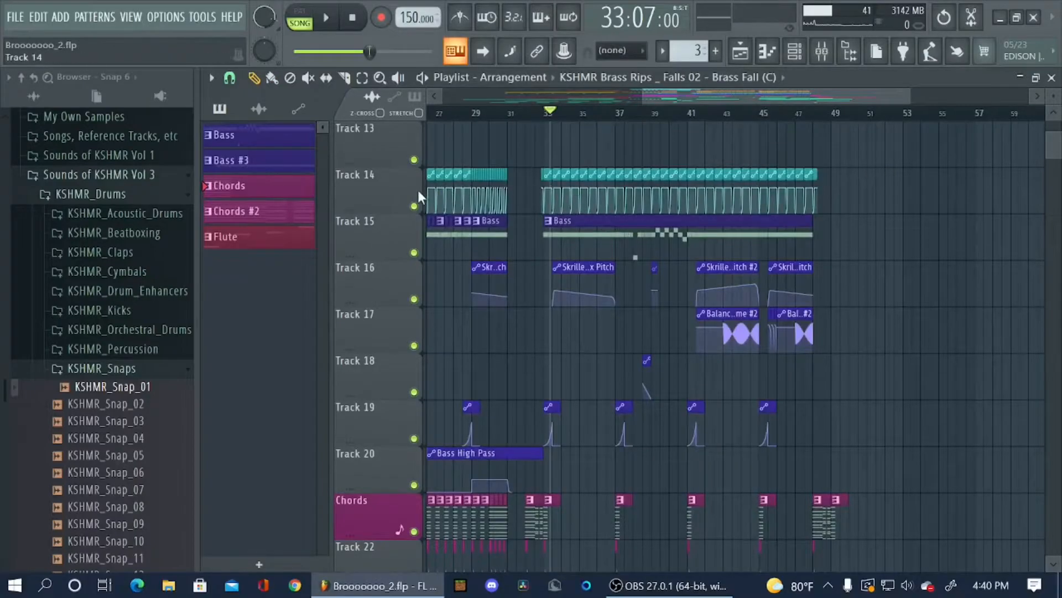
scroll(up, 3)
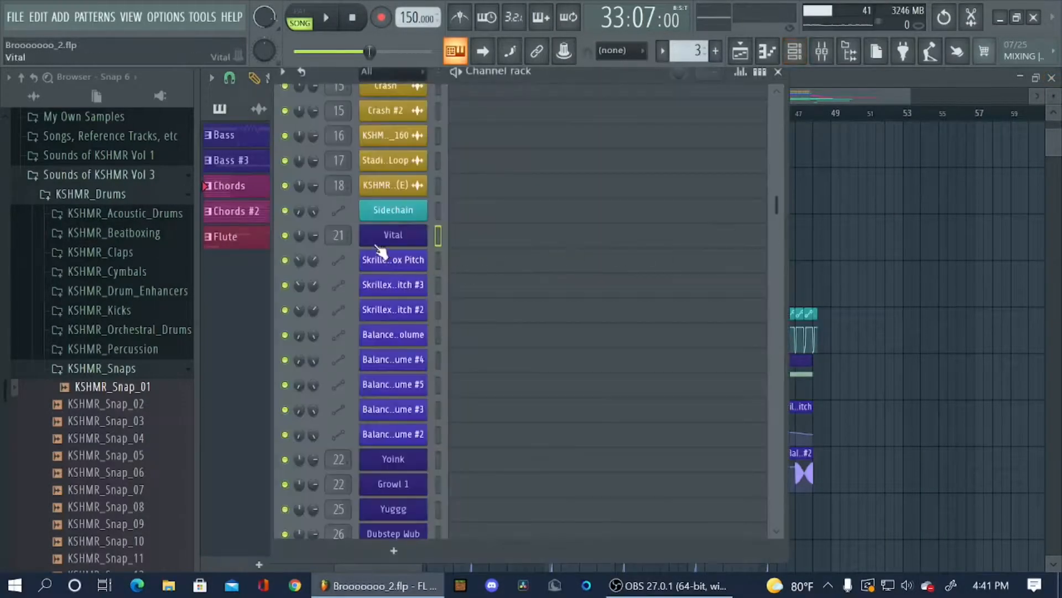
- Inspect the Vital bass patch's oscillators and effects for the Skrillex channel, then close Vital
click(393, 234)
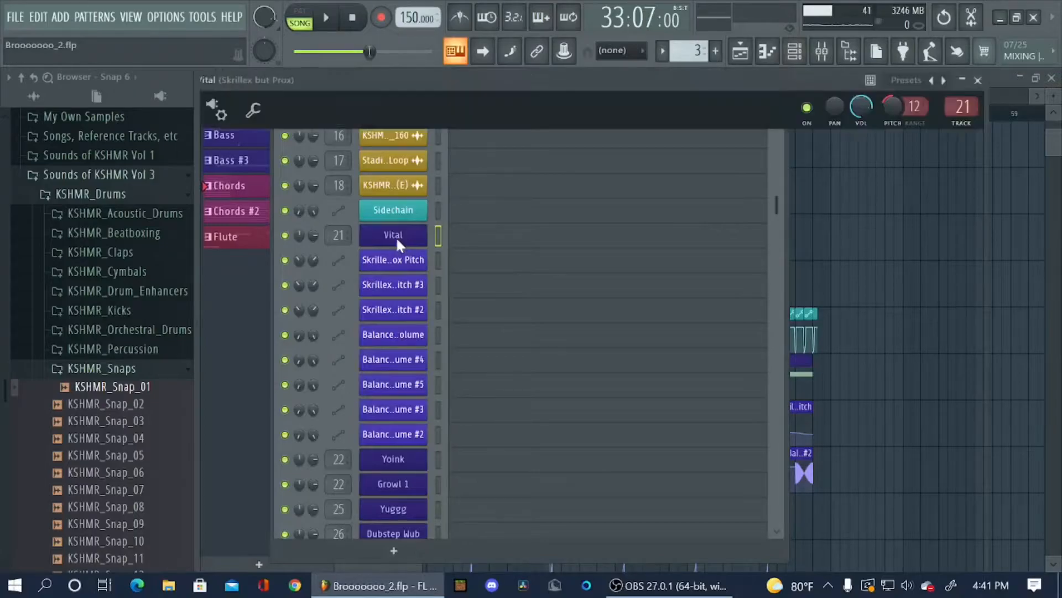
click(393, 235)
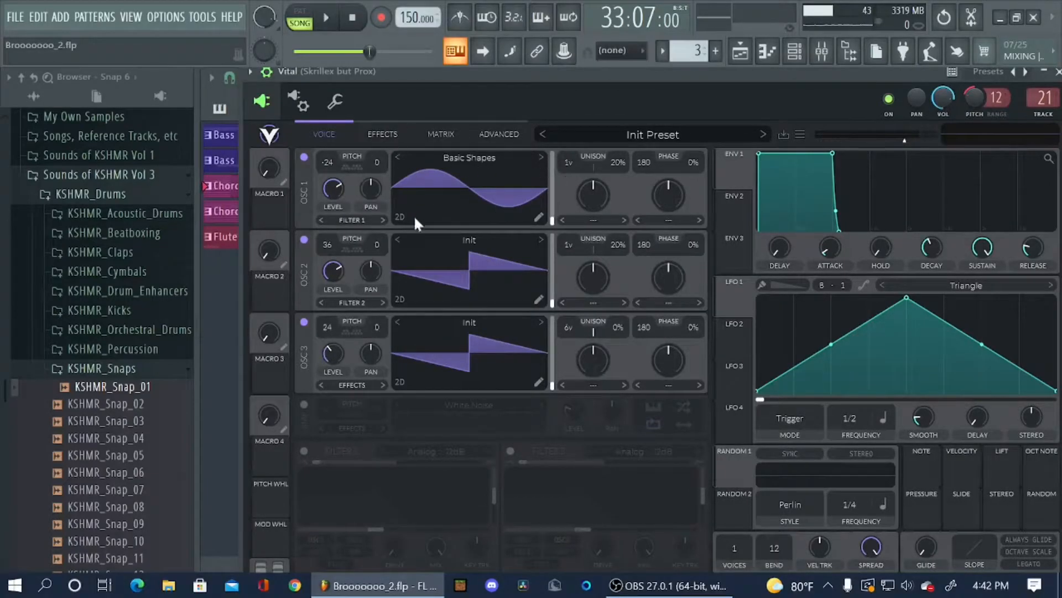
mouse_move(518, 156)
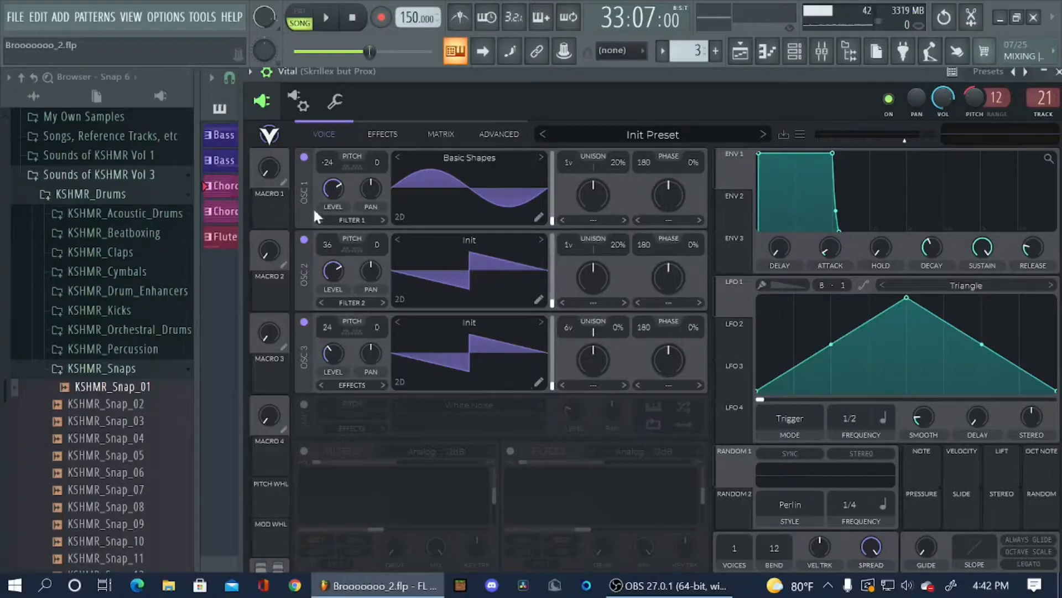
mouse_move(490, 81)
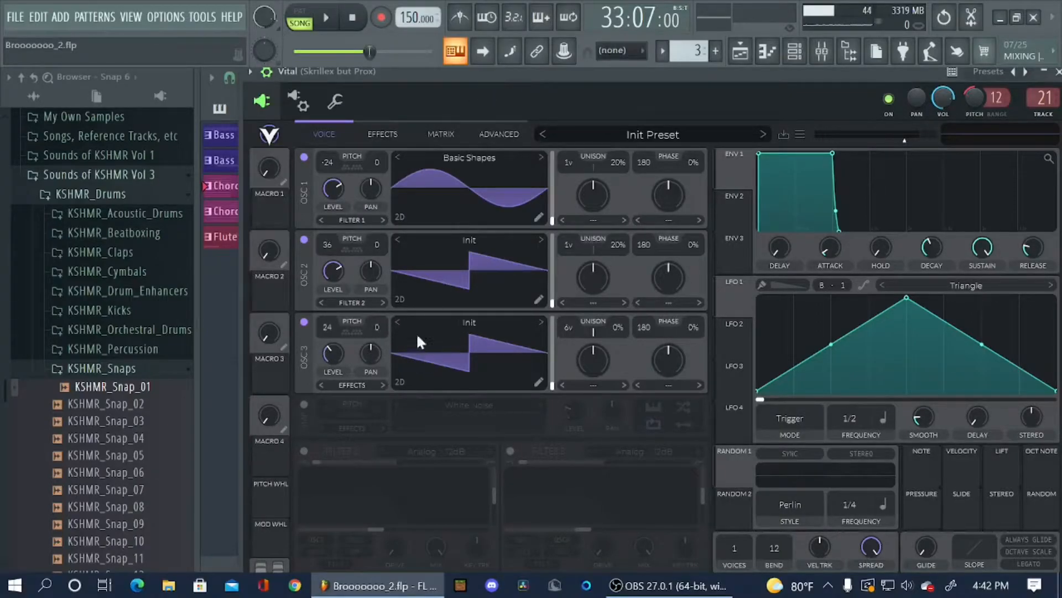
mouse_move(379, 142)
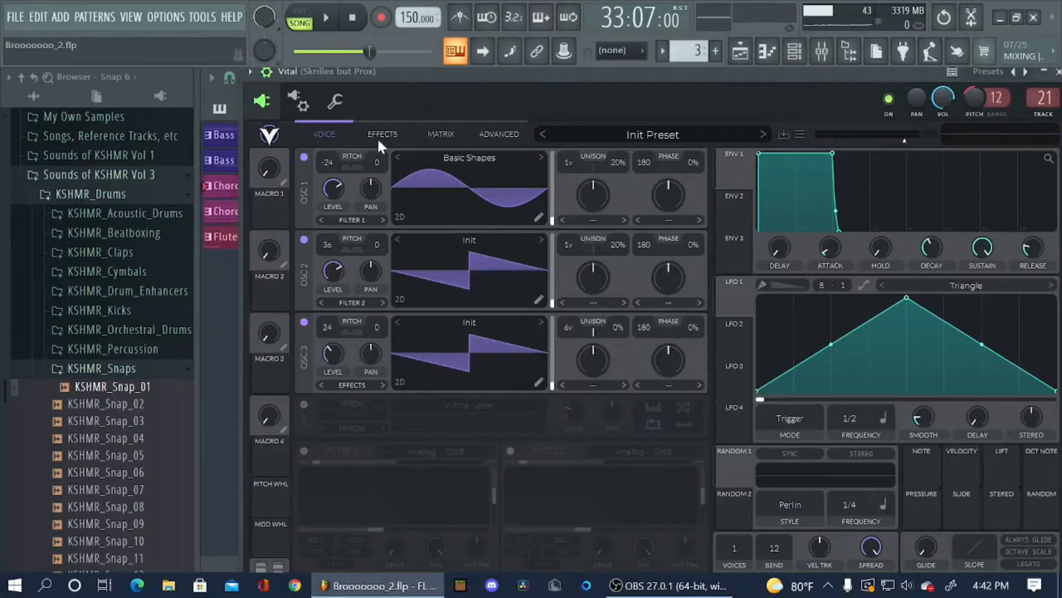
click(381, 134)
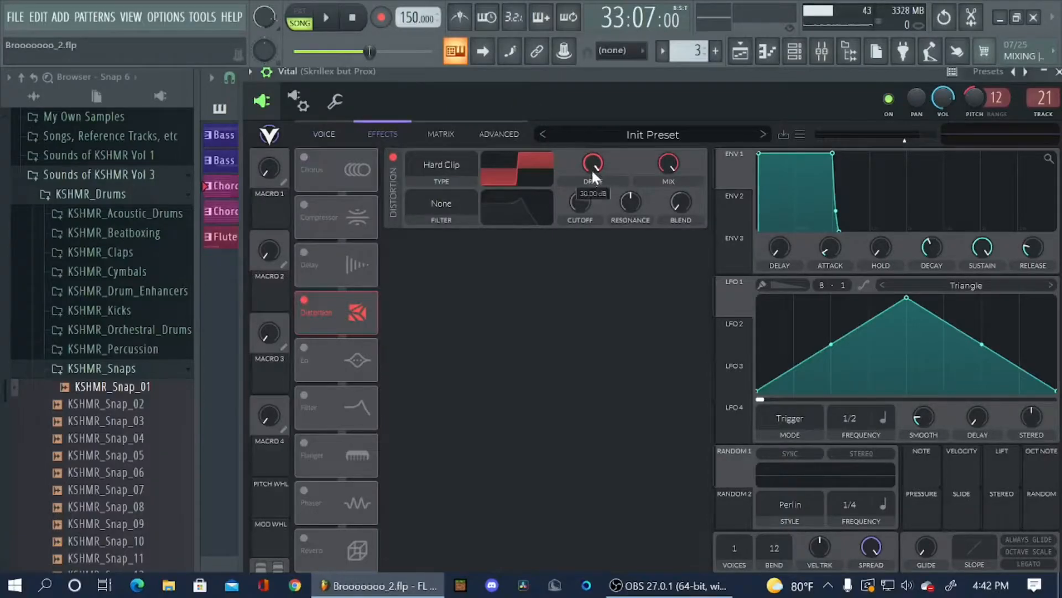
click(325, 134)
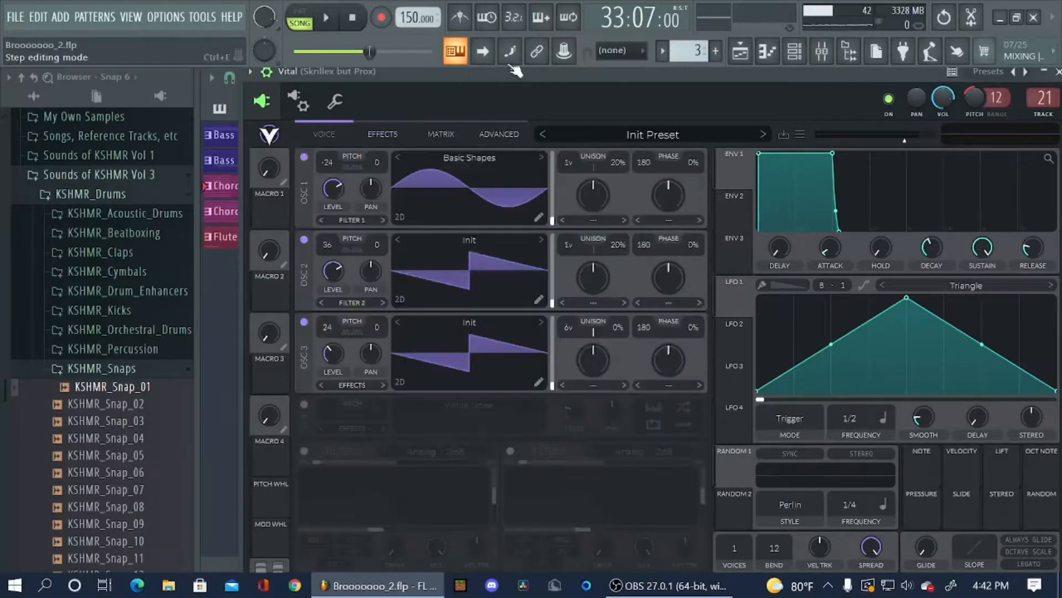
click(373, 134)
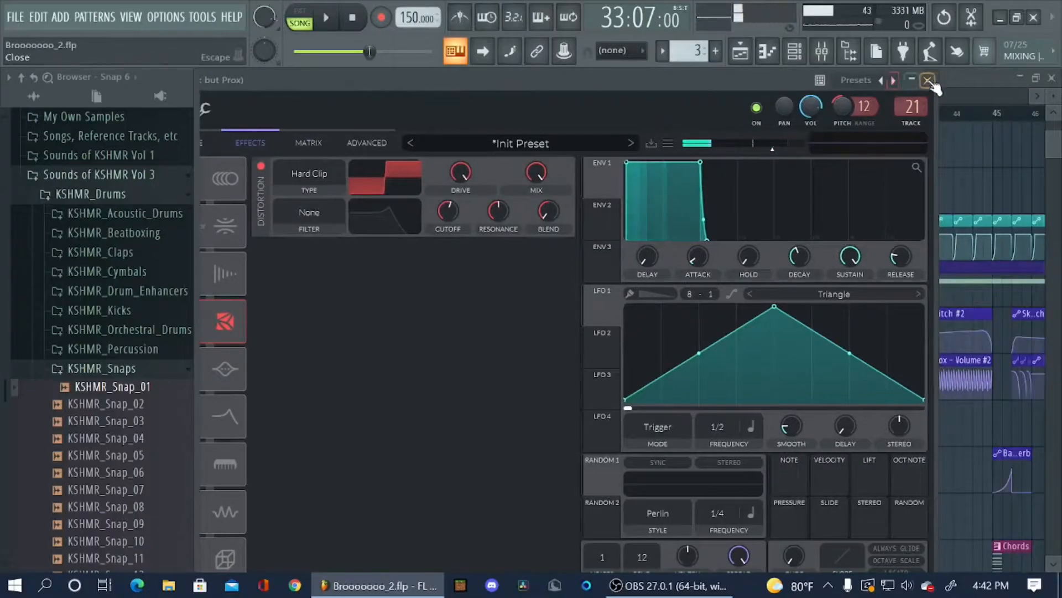
click(927, 80)
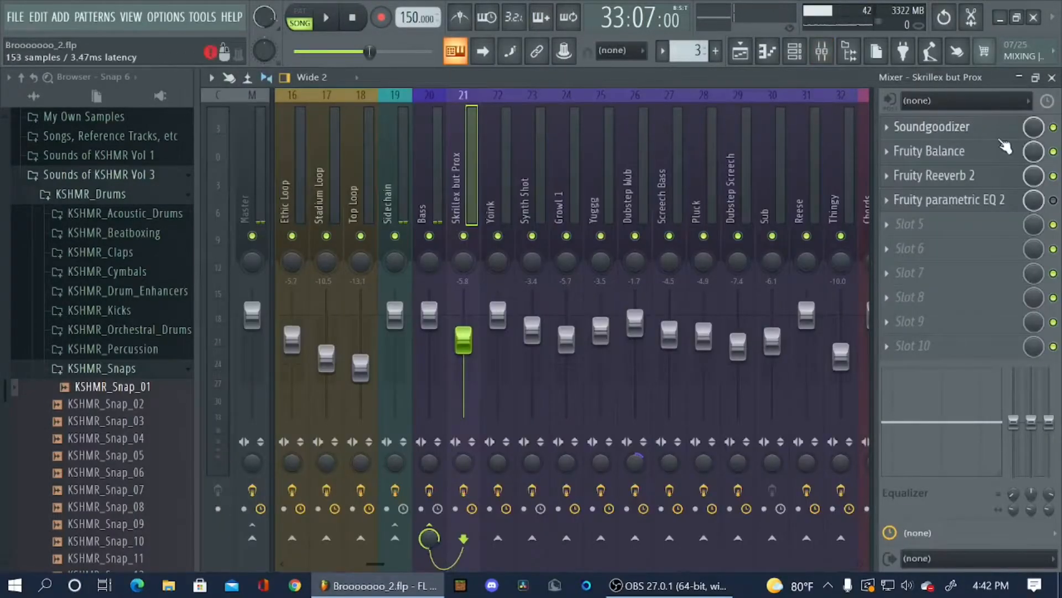
- Check the Fruity Balance plugin on the bass insert and return to the playlist
click(930, 151)
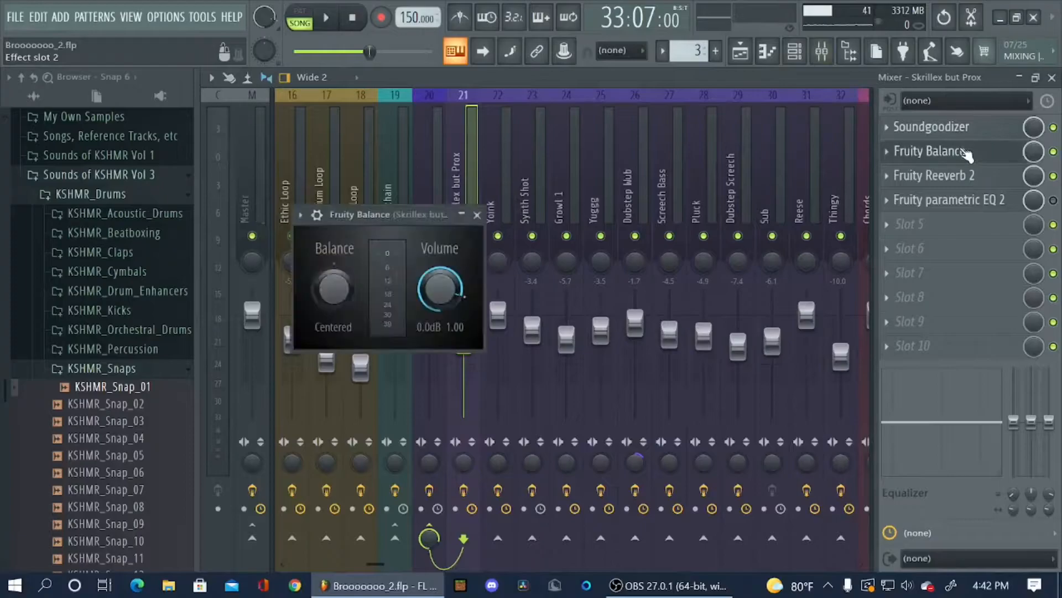
click(476, 214)
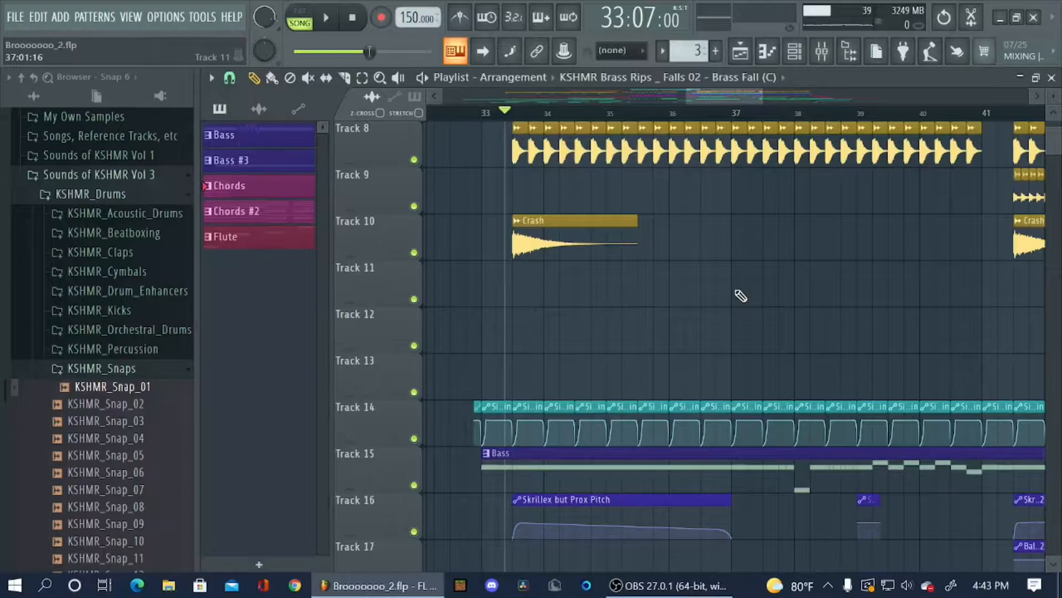
scroll(down, 3)
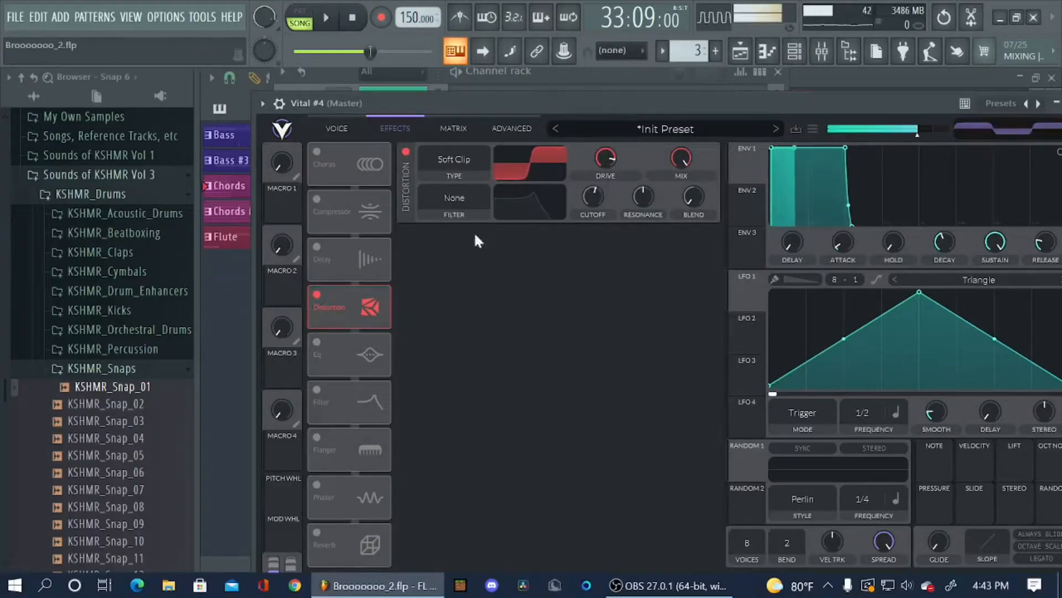
- Enable Vital #4's EQ and set its distortion to Hard Clip with drive around 27.6 dB
click(317, 342)
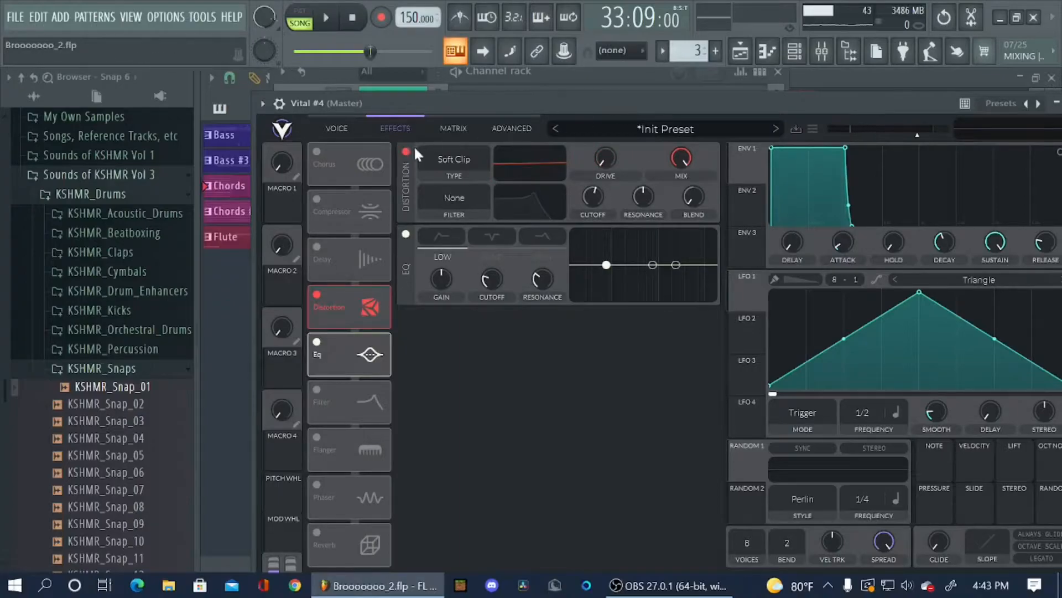
click(406, 152)
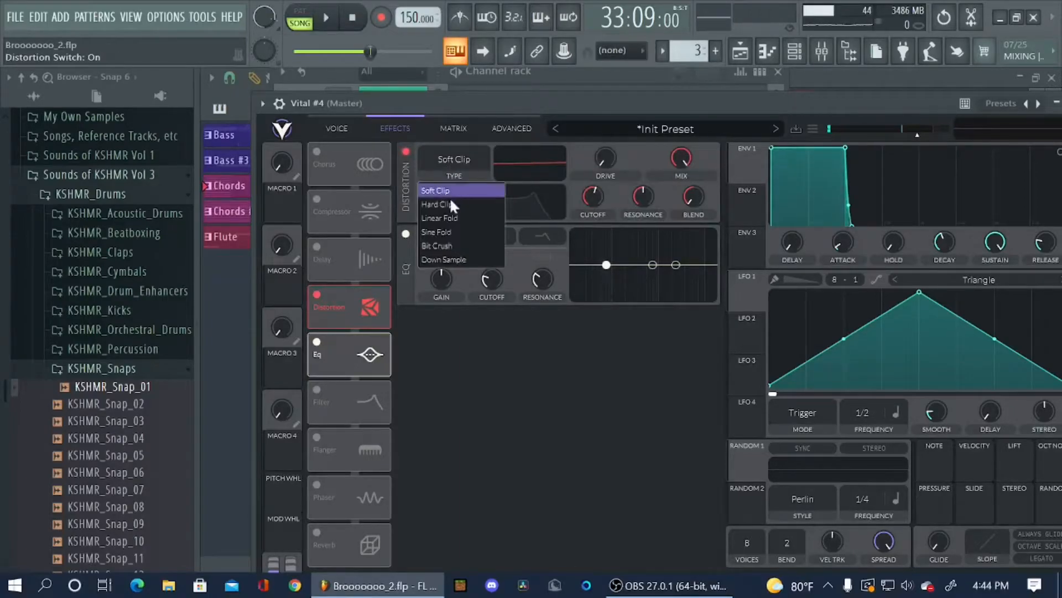
click(437, 205)
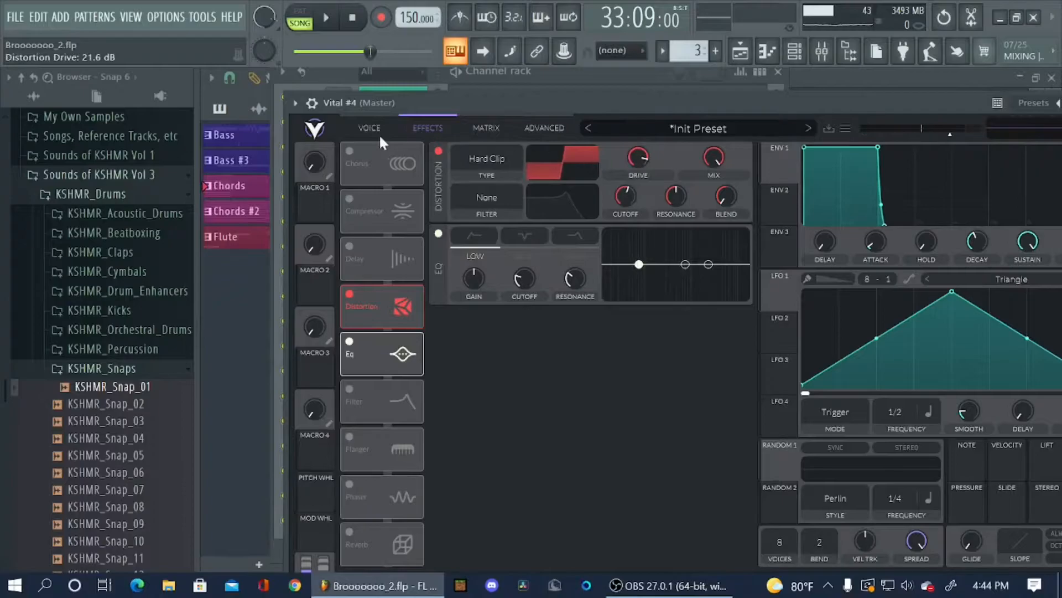
click(370, 129)
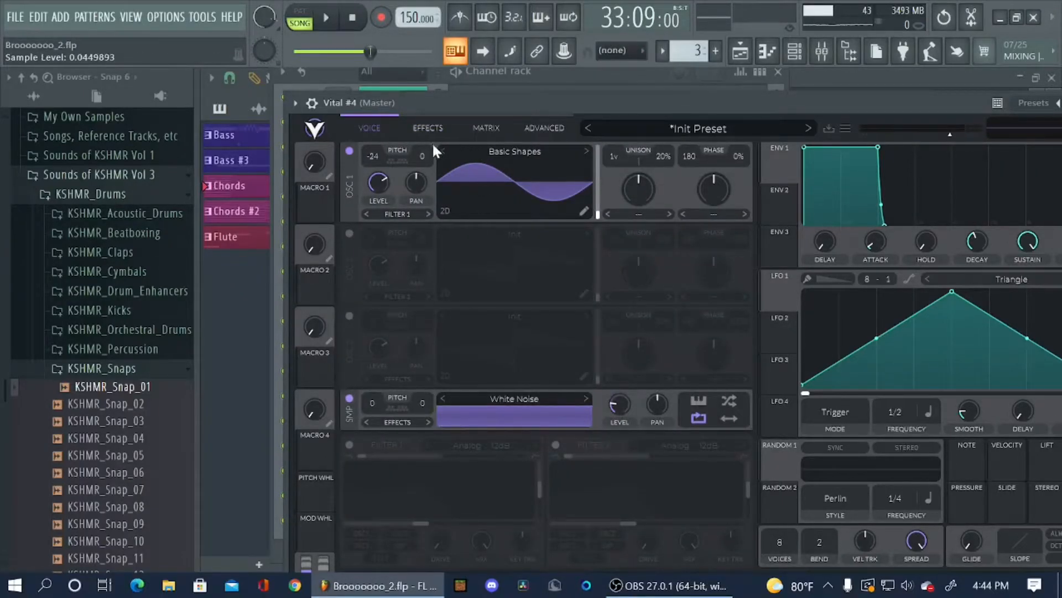
click(427, 128)
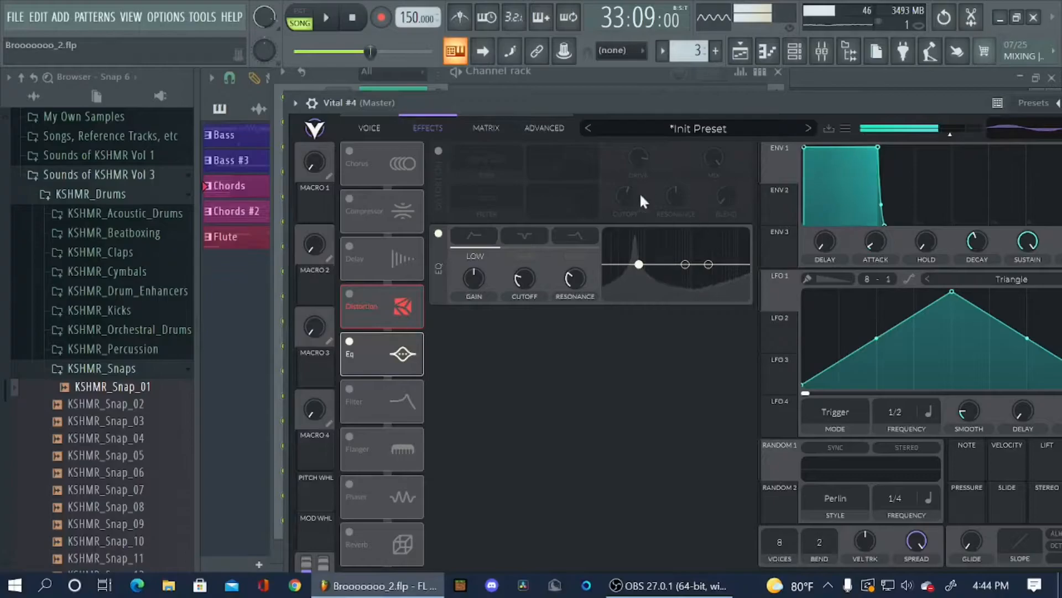
mouse_move(444, 159)
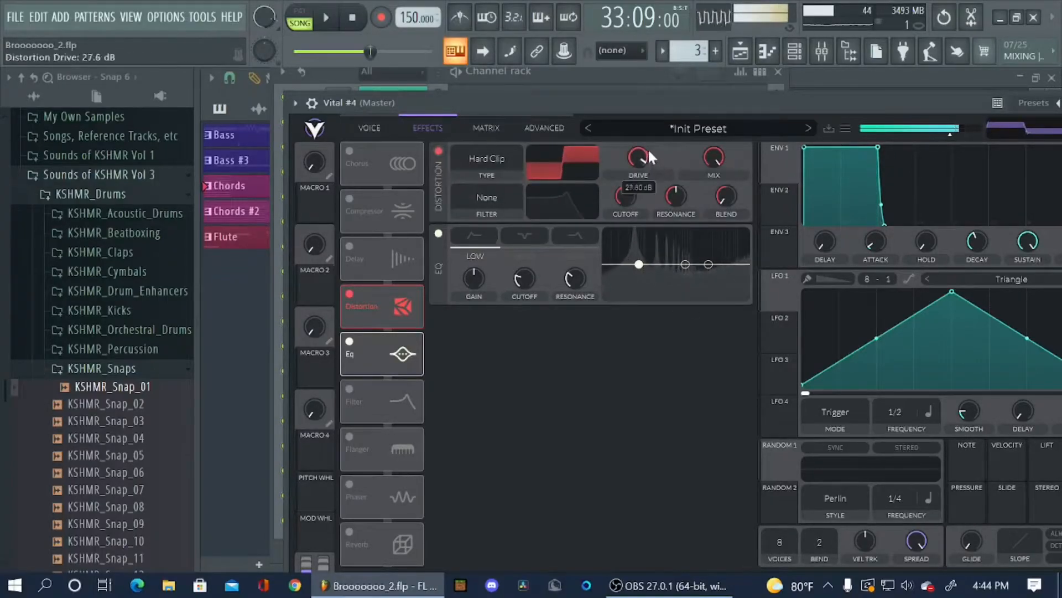
click(369, 129)
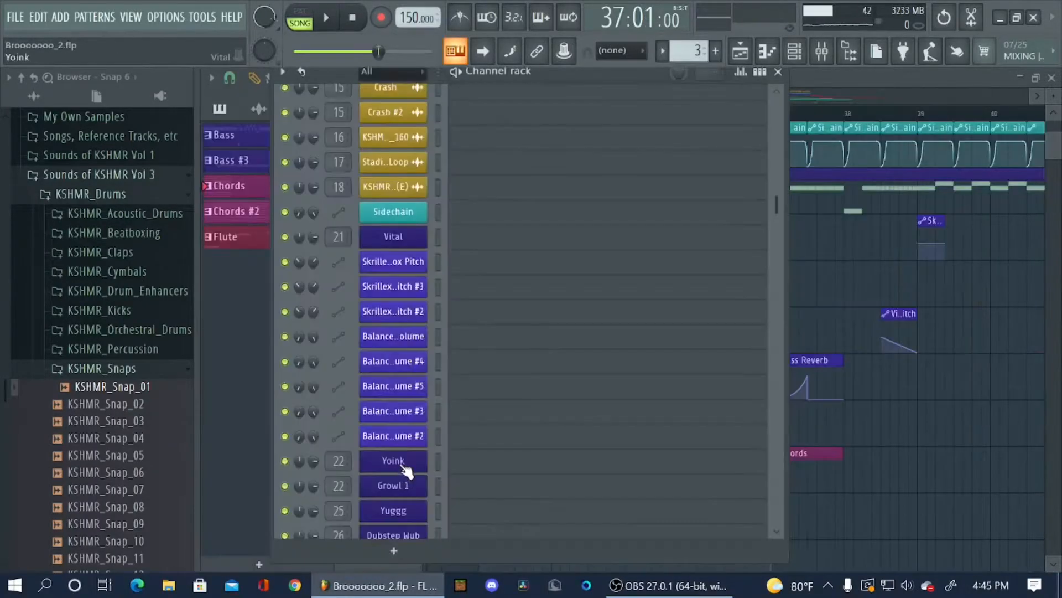
- Close the other channel's synth and bring up the Yoink channel's Vital patch
double_click(393, 460)
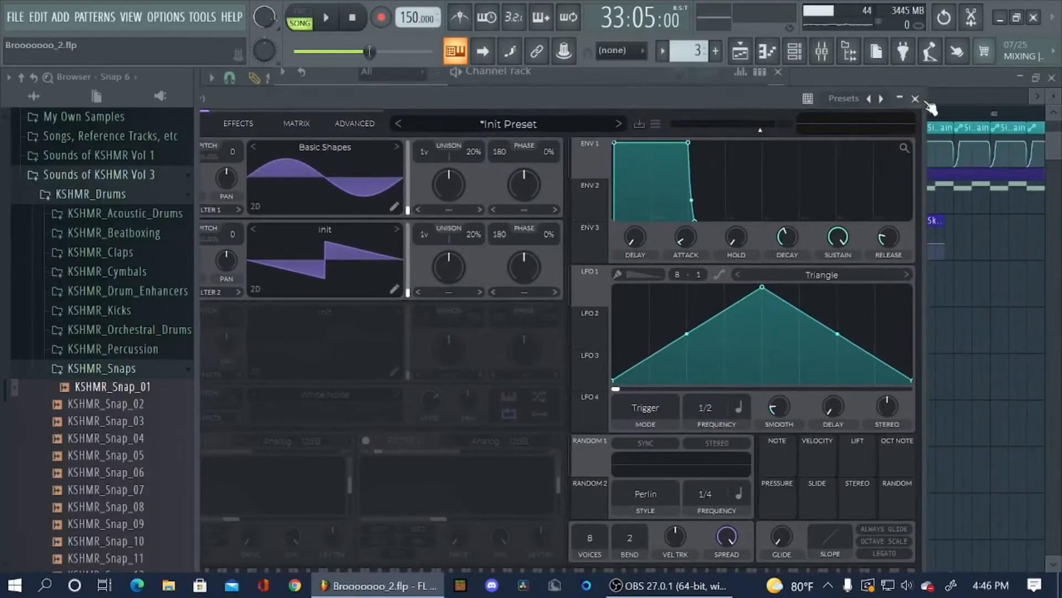
click(915, 98)
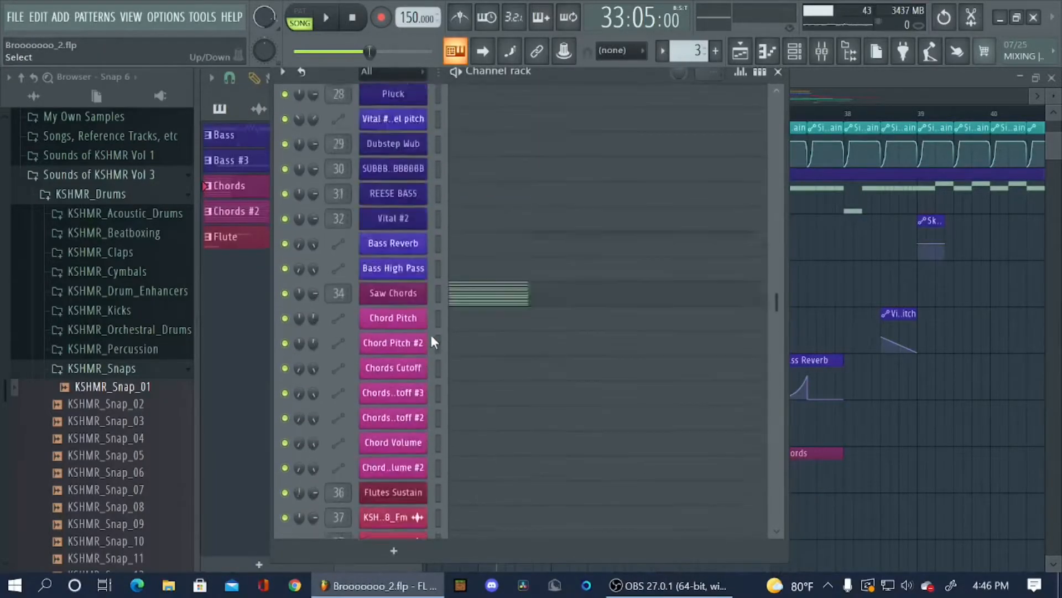
scroll(up, 3)
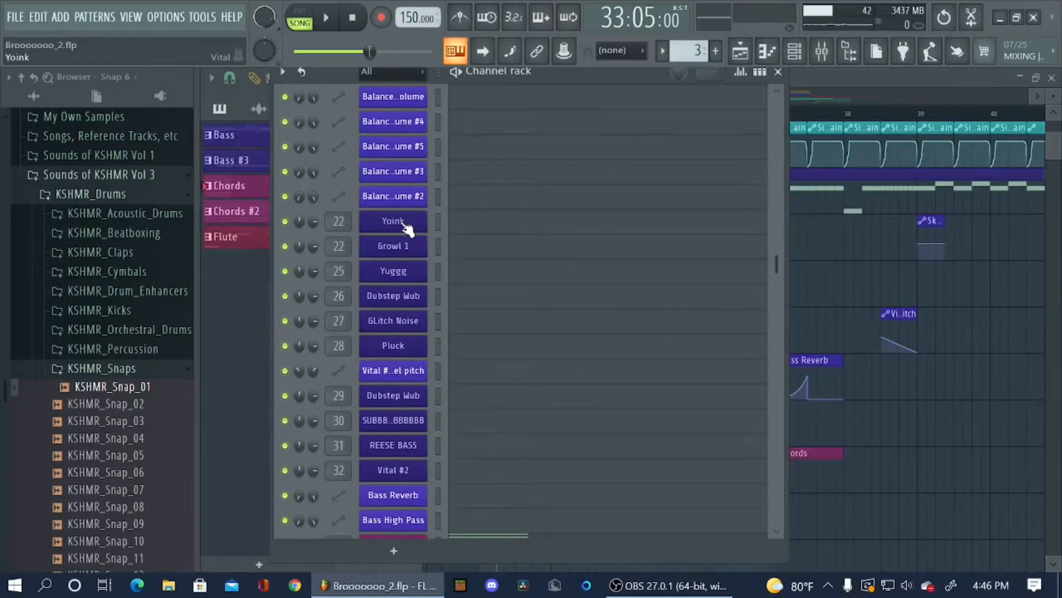
double_click(393, 221)
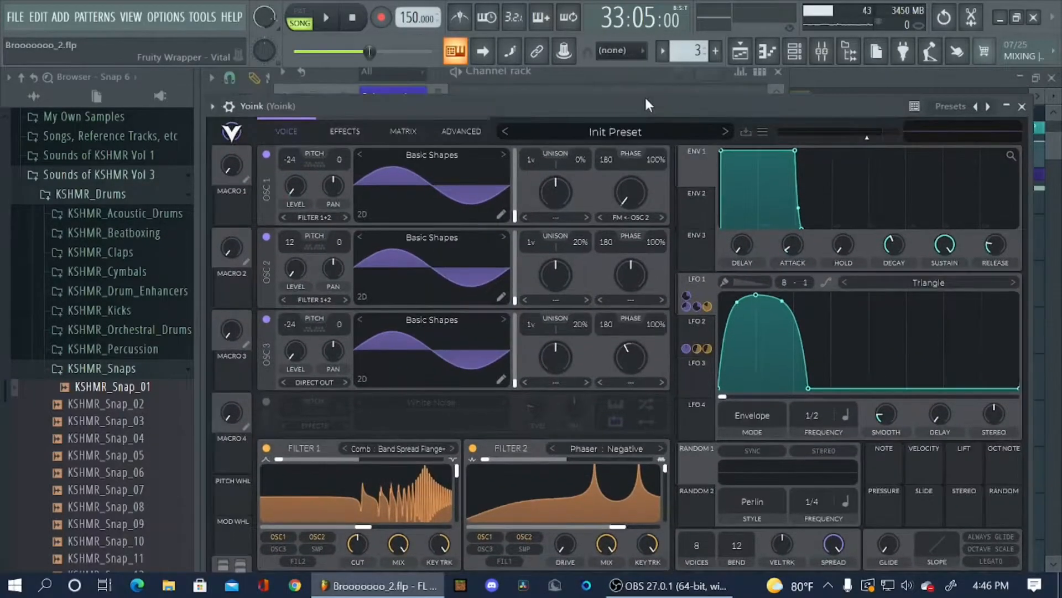
mouse_move(568, 108)
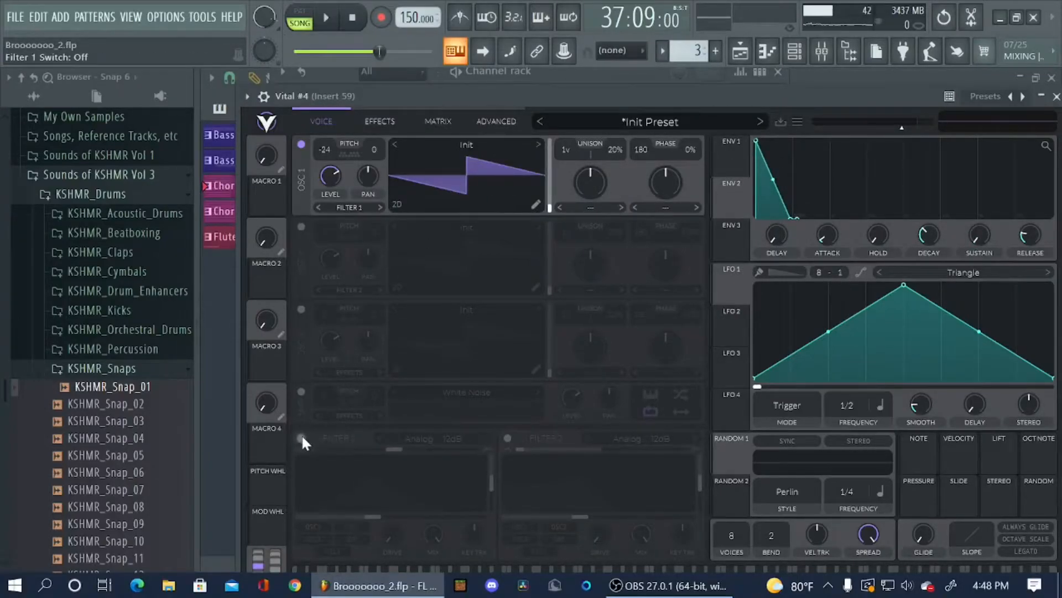
- Turn on Filter 1 (Analog 12dB) with a plucky envelope and view the multiband compressor
click(301, 439)
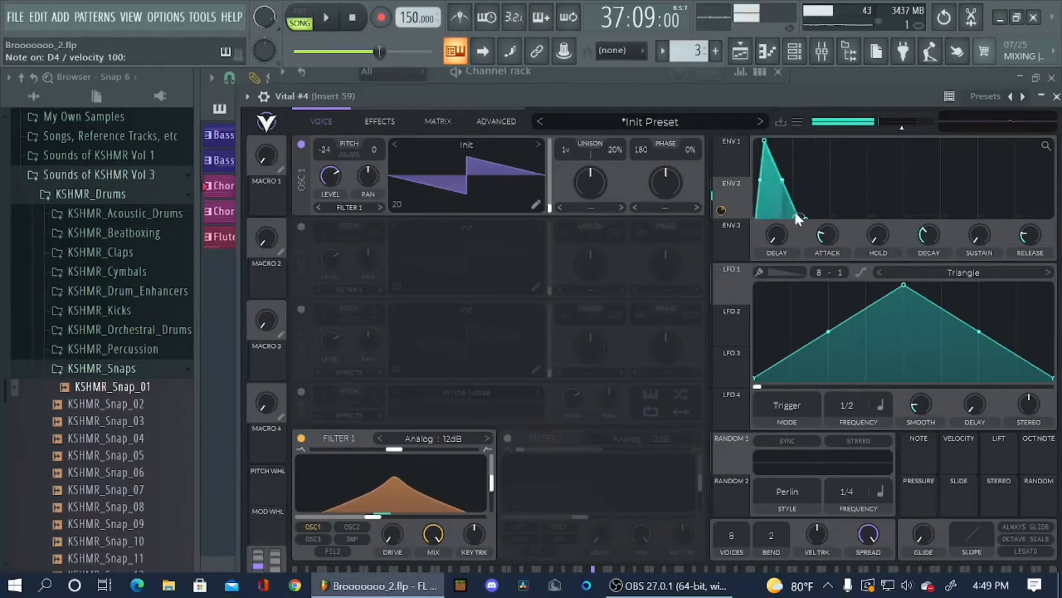
click(379, 122)
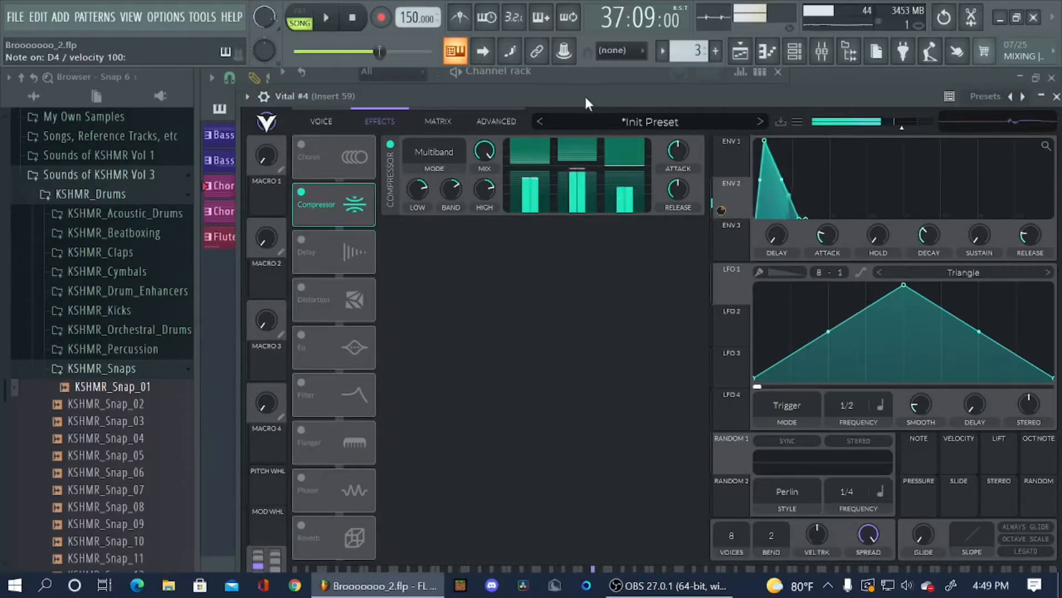
- Switch on the Hard Clip distortion and Filter effects, placing the filter above distortion
click(302, 300)
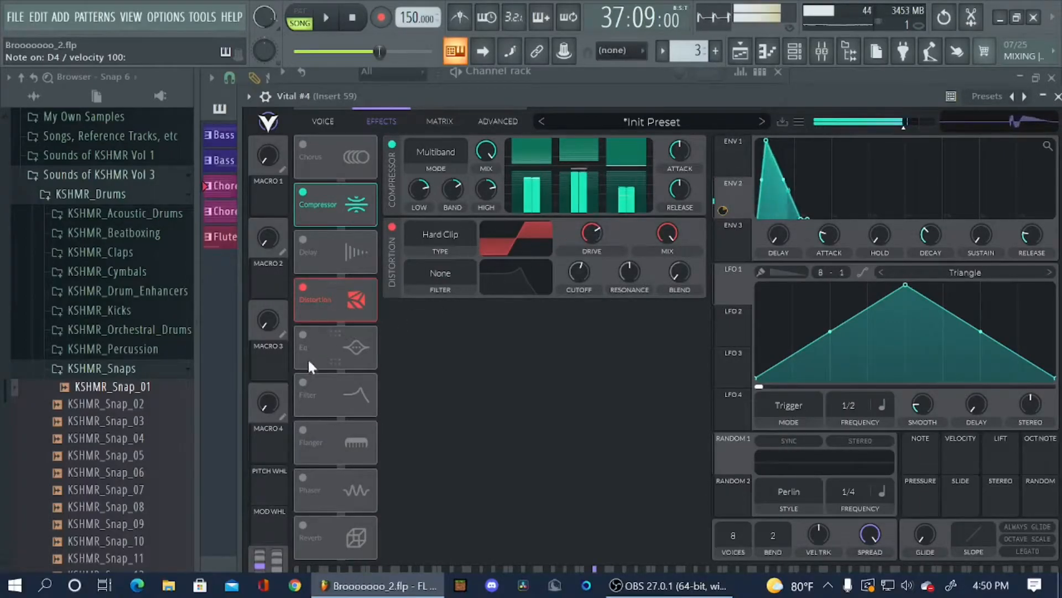
click(334, 394)
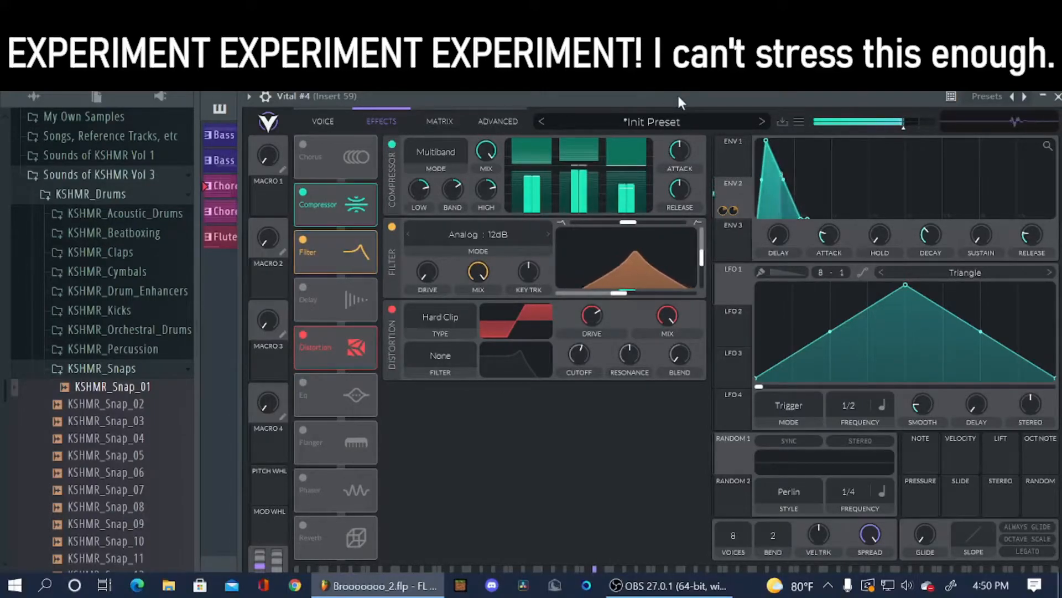
click(322, 121)
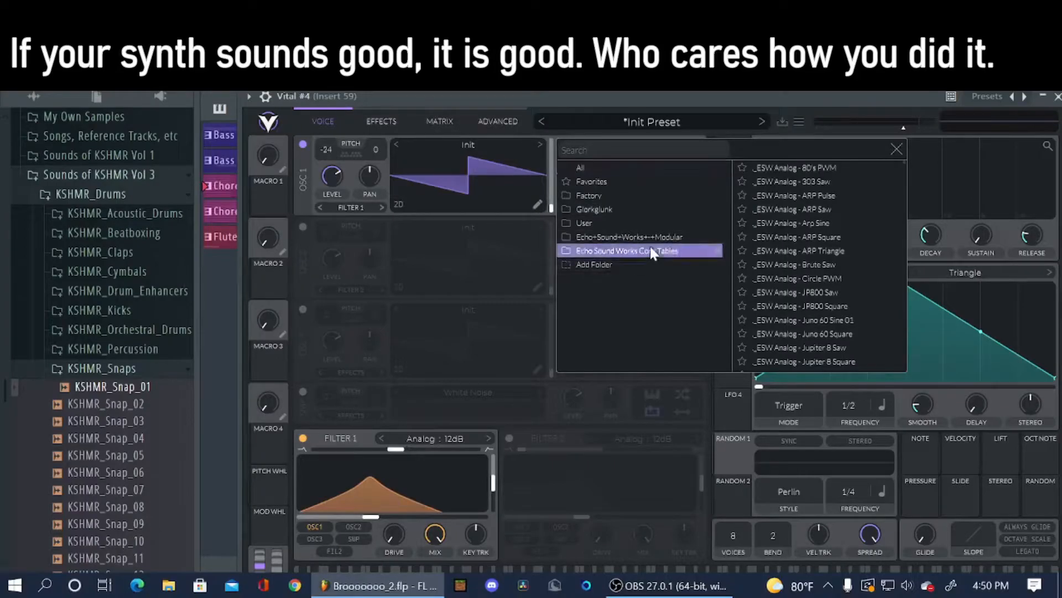
- Load the ESW Growl - Beats wavetable from Echo Sound Works Core Tables into OSC 1
click(627, 250)
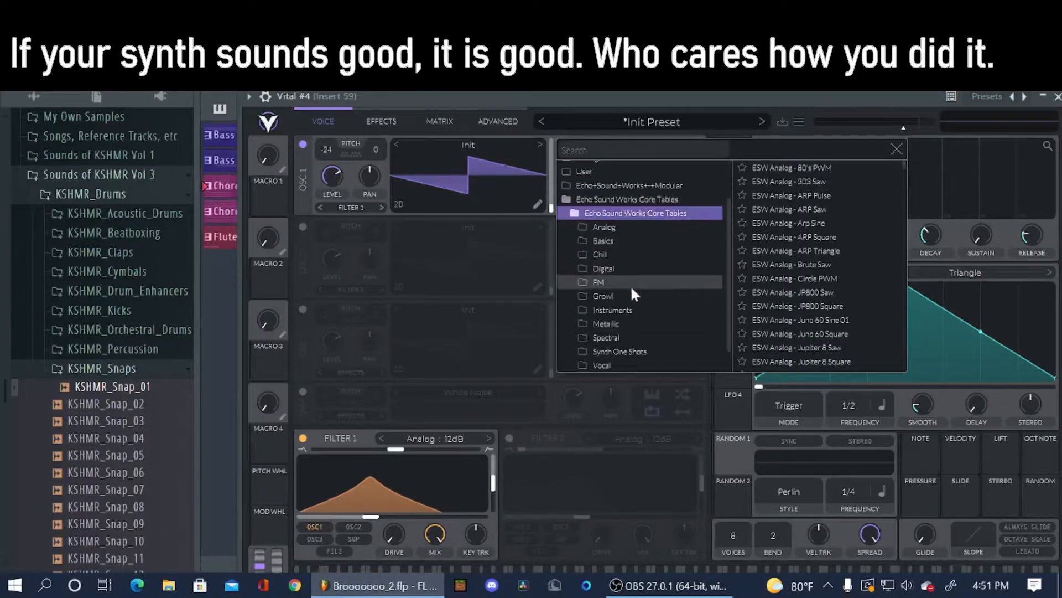
click(602, 296)
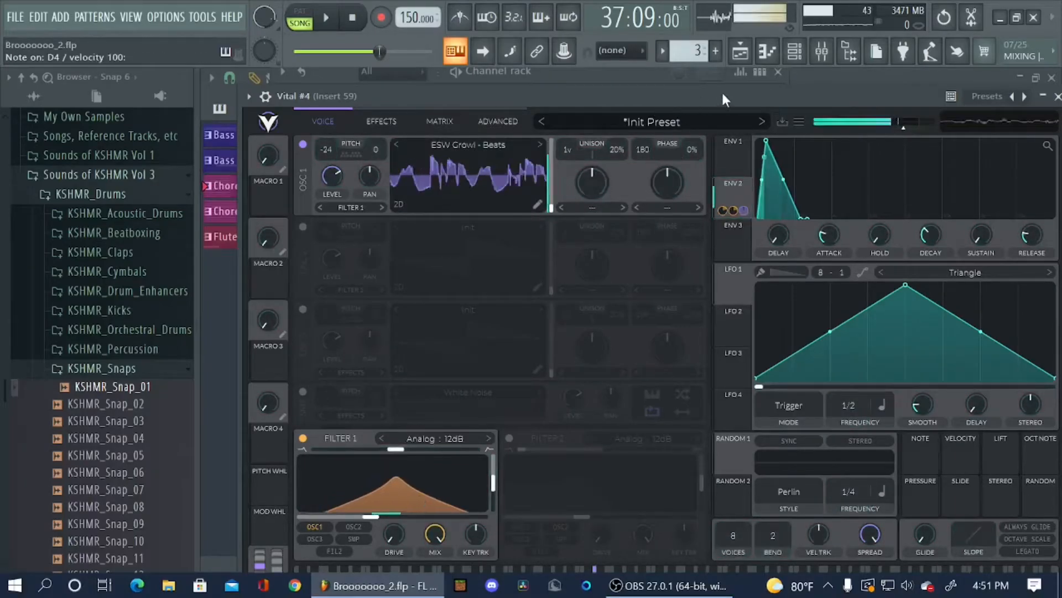
- Choose Bend as OSC 1's warp mode for the Growl wavetable
click(666, 206)
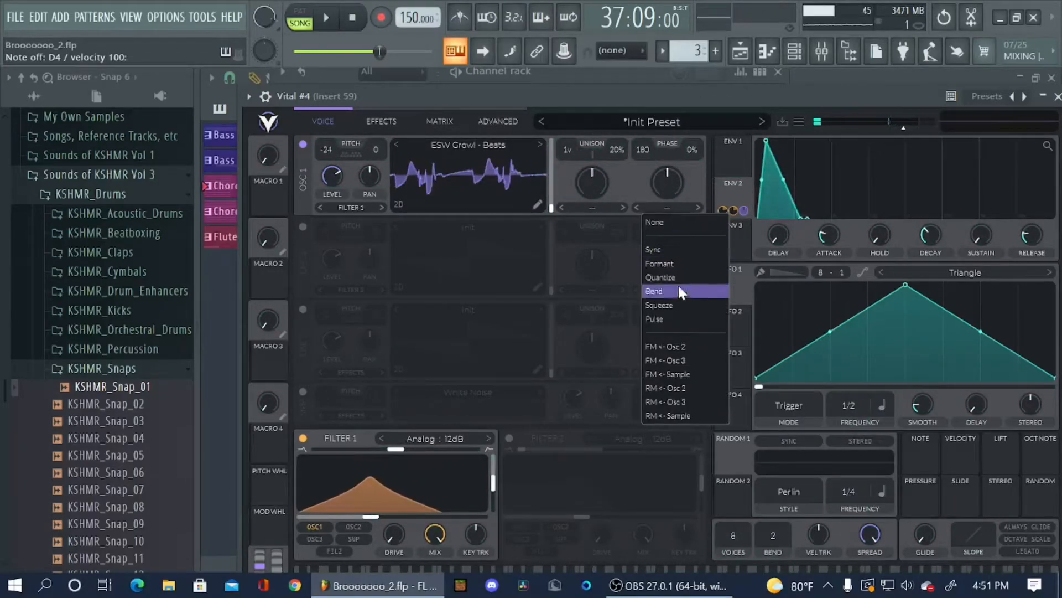
click(654, 291)
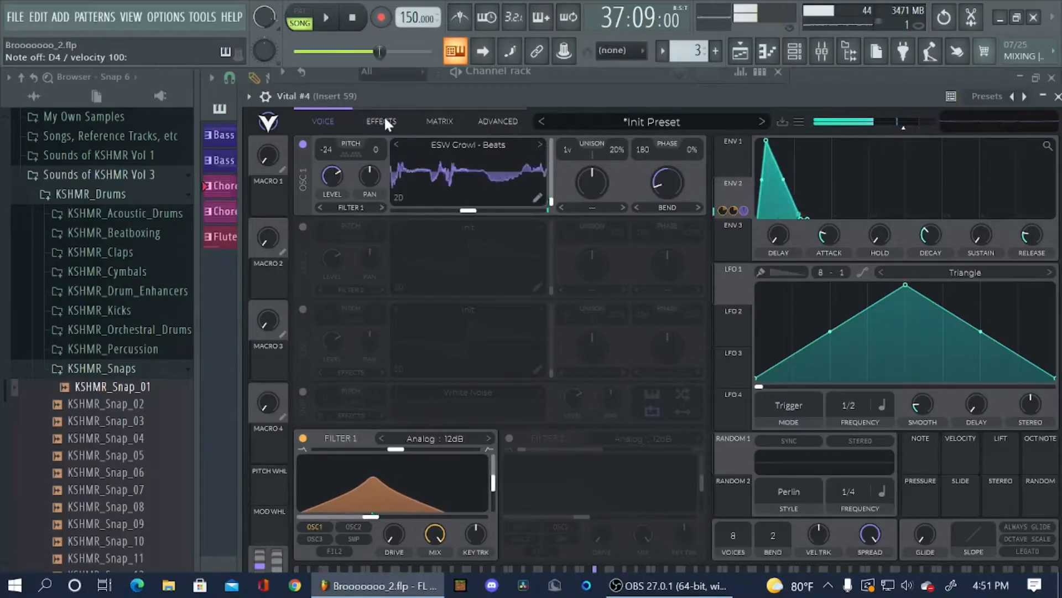
- View the compressor, filter and distortion chain, then Vital #4's mixer insert 59
click(381, 122)
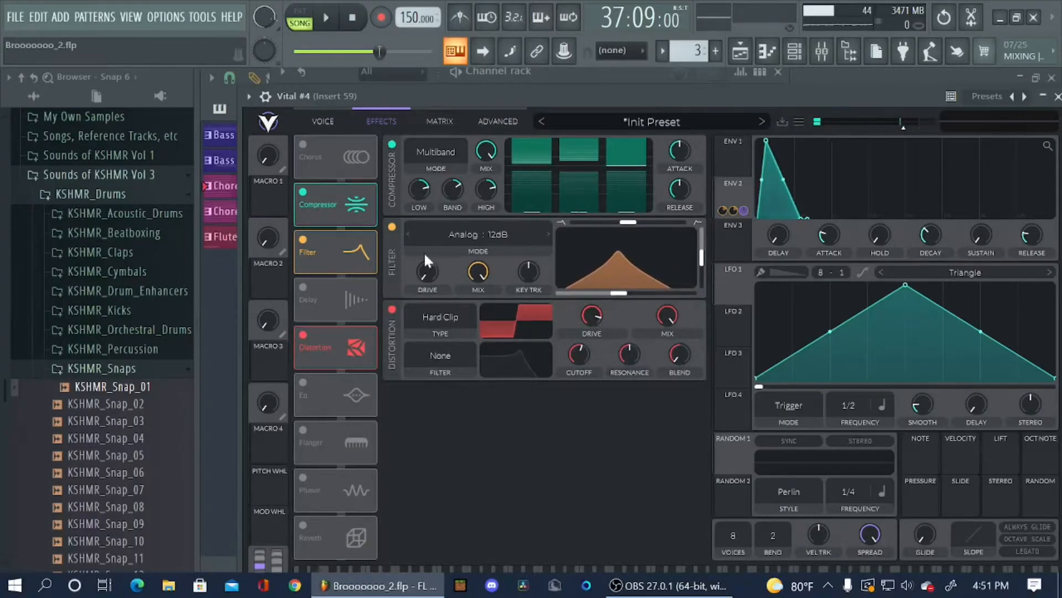
click(392, 226)
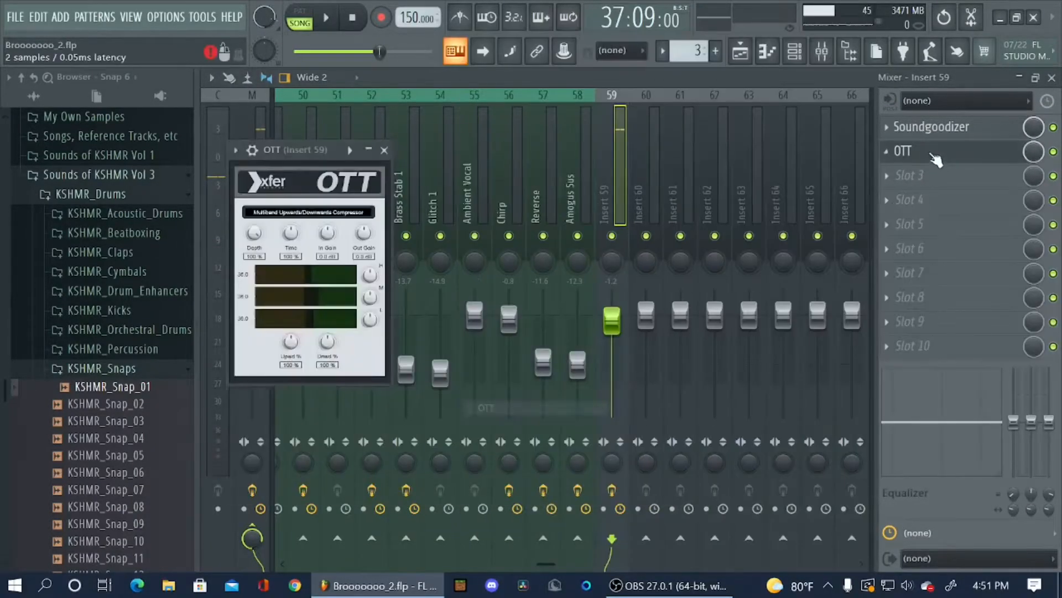
- Move OTT above Soundgoodizer at lower depth and load Vocodex into insert 59
drag(254, 232, 254, 243)
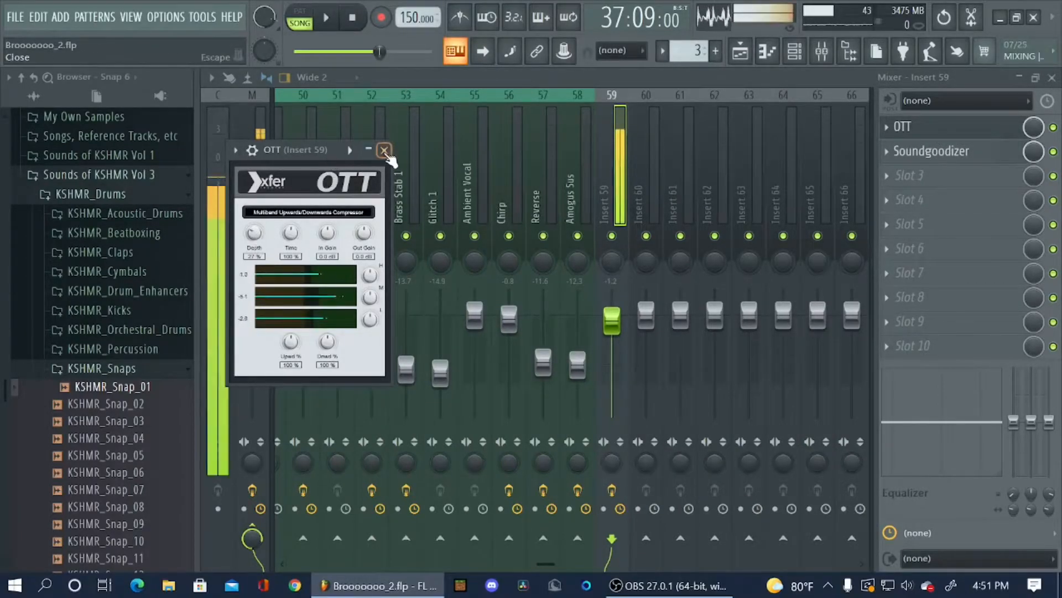
click(886, 175)
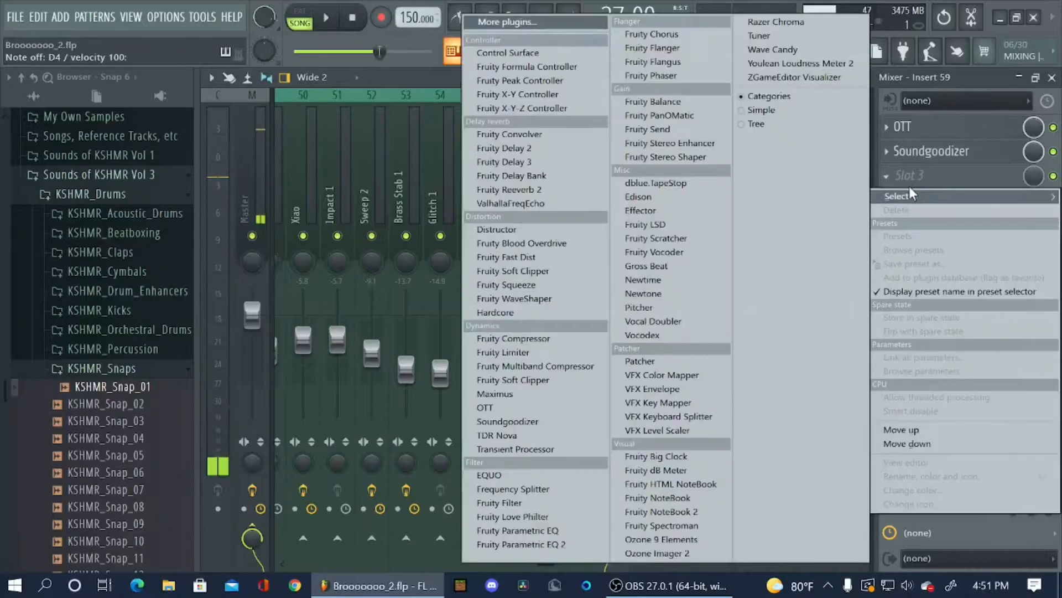
mouse_move(642, 334)
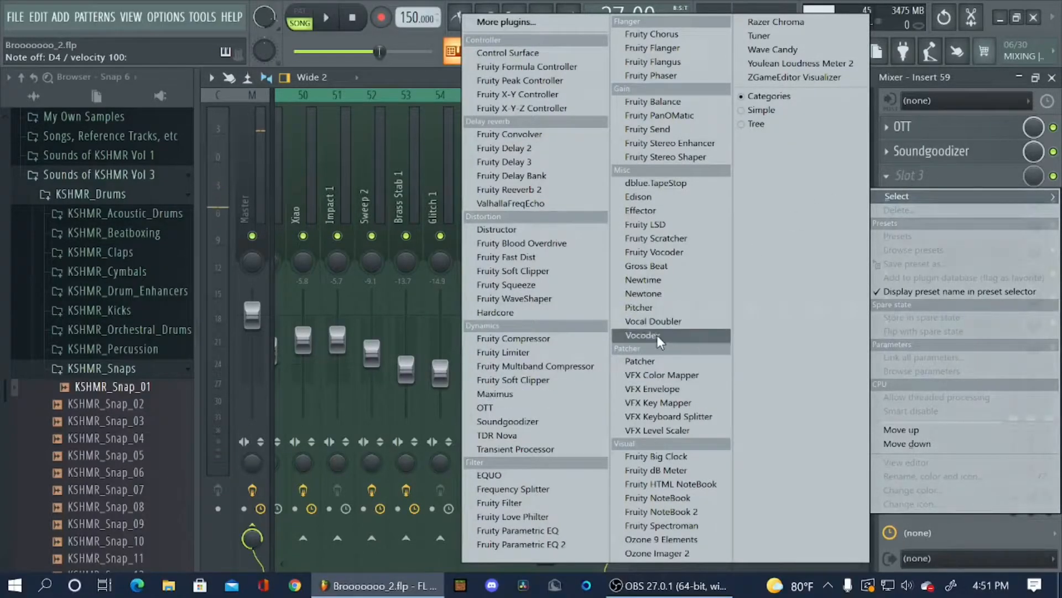
click(642, 335)
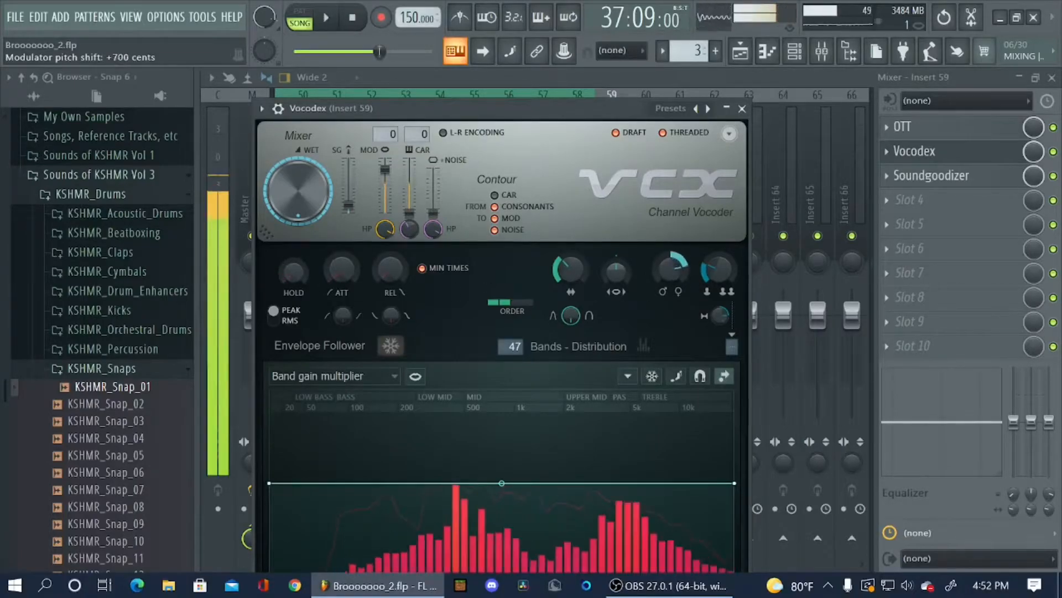
- Raise the Vocodex modulator pitch shift to +700 cents
click(742, 109)
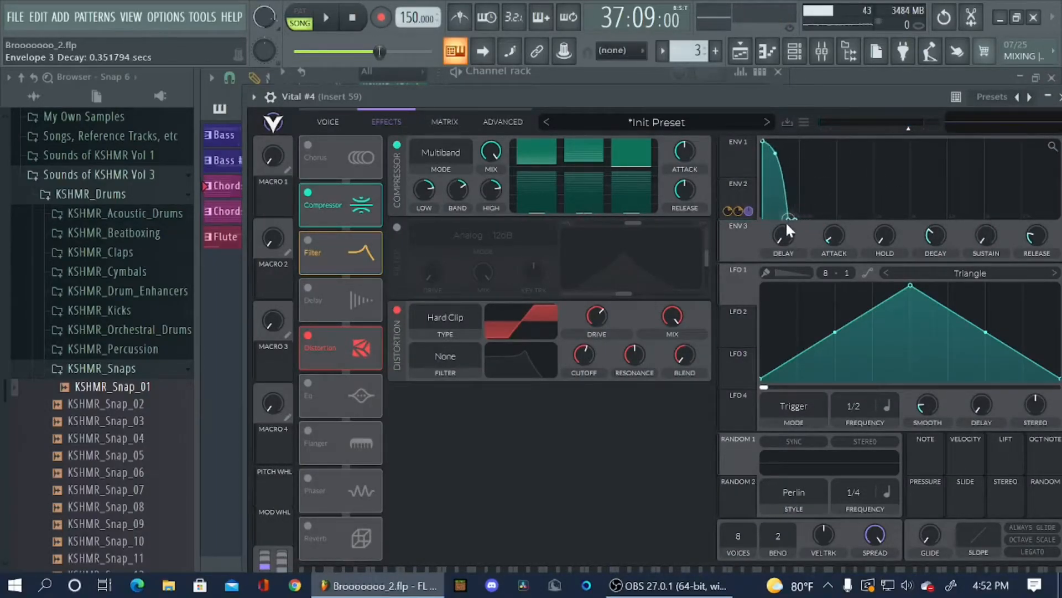
- Disable Vital's filter effect, sharpen ENV 3 decay, and view Insert 59's Vocodex–OTT–Soundgoodizer chain
click(327, 122)
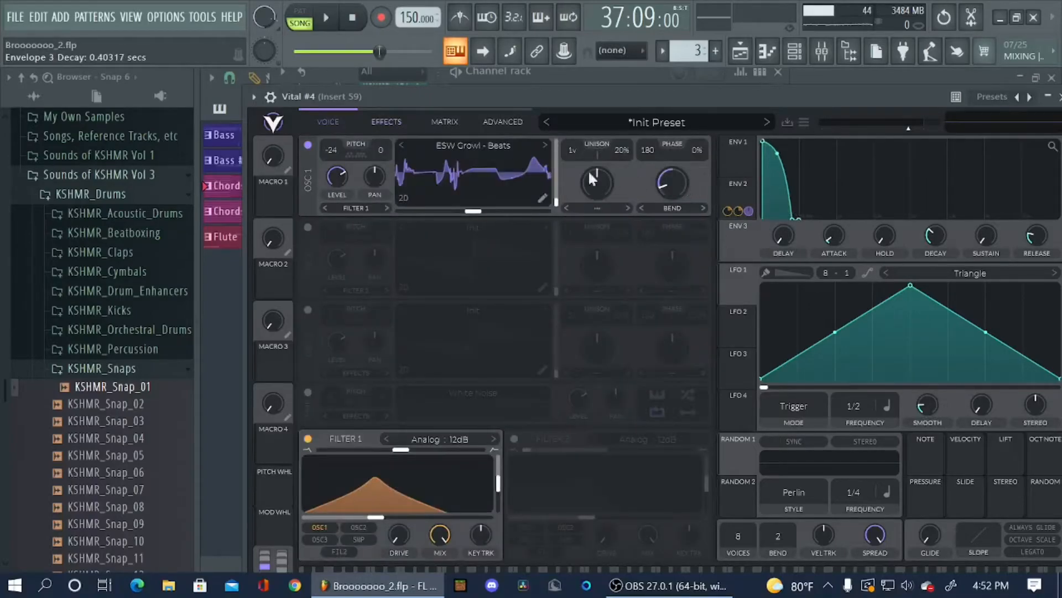
click(737, 210)
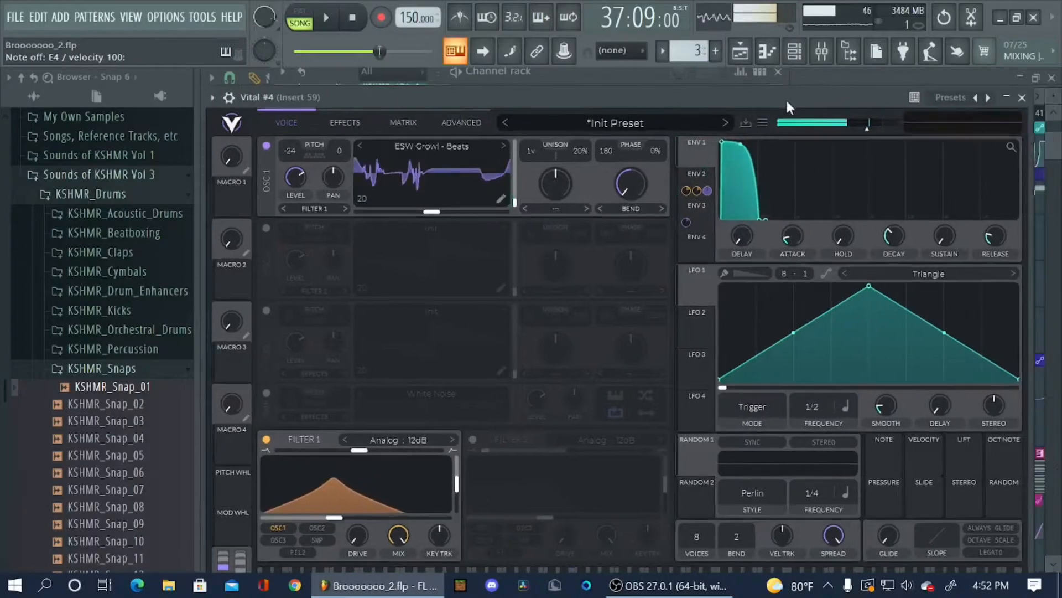
click(794, 52)
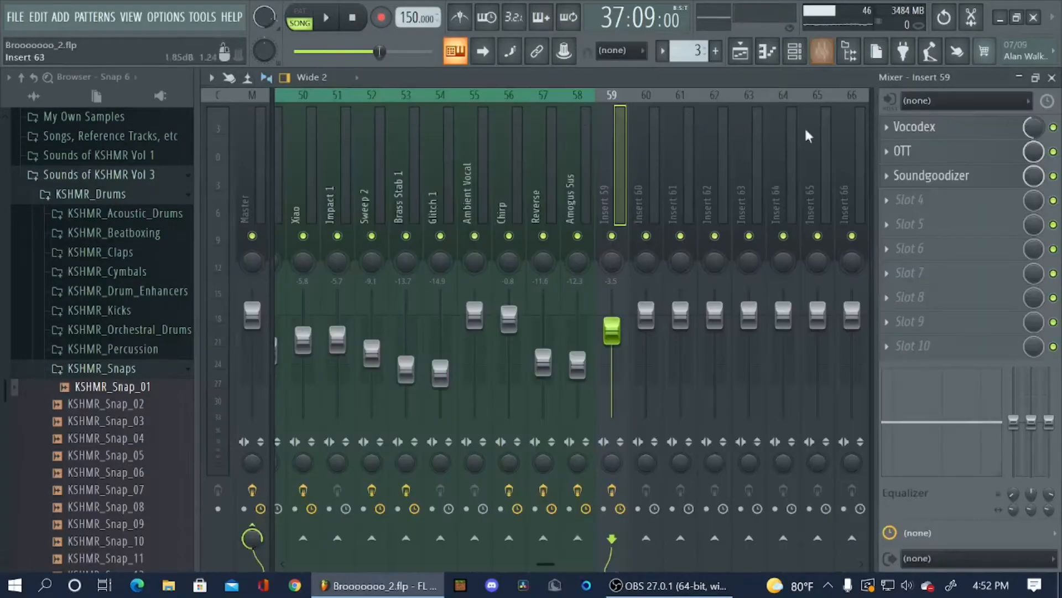
- Delete Fruity Reeverb 2, Soundgoodizer and Vocodex from Insert 59, then choose Delete on Vital #4
click(935, 199)
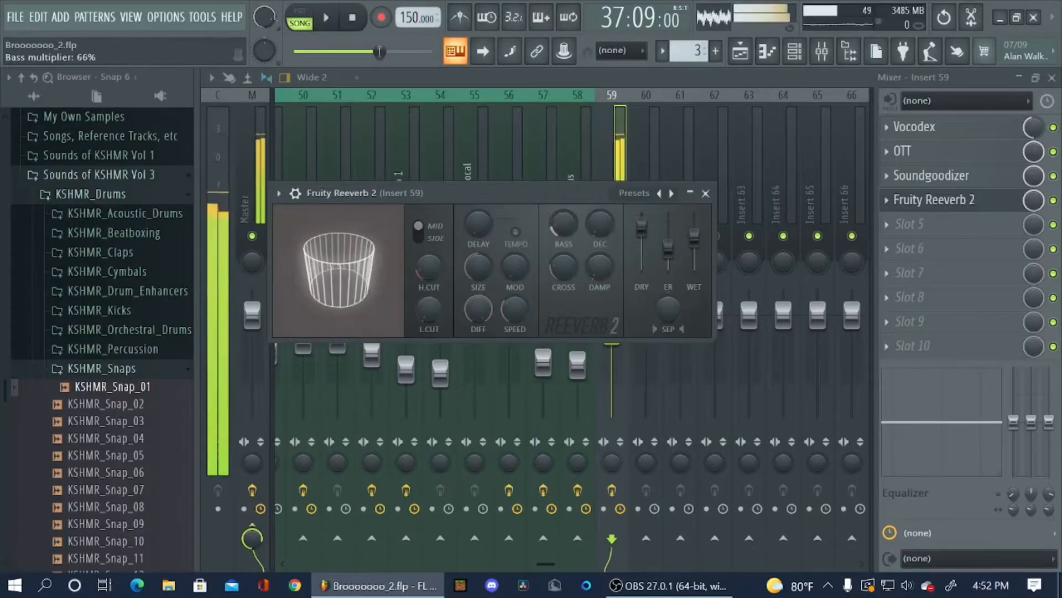
click(705, 193)
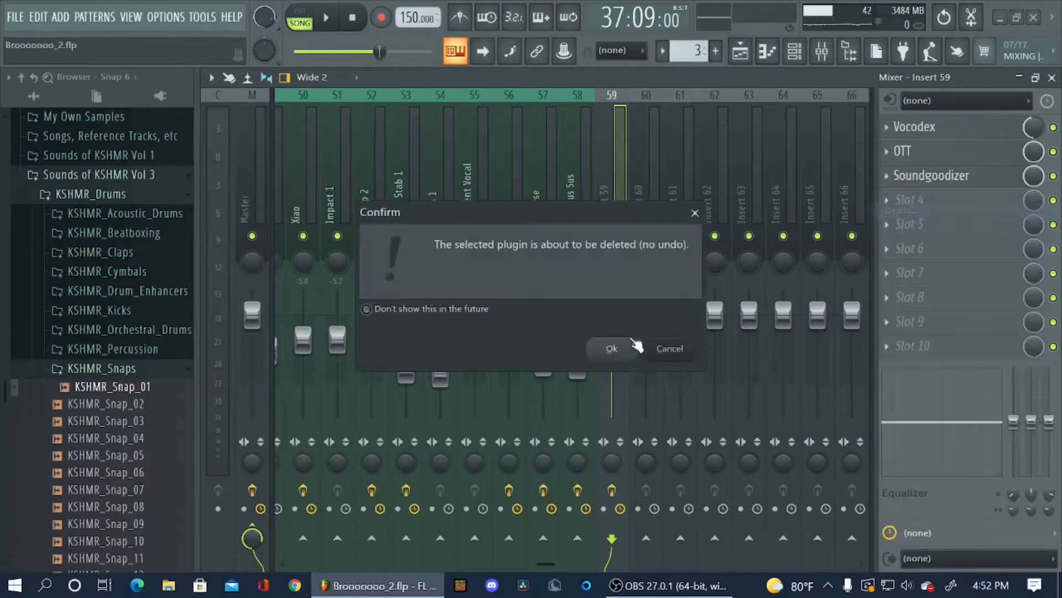
click(610, 348)
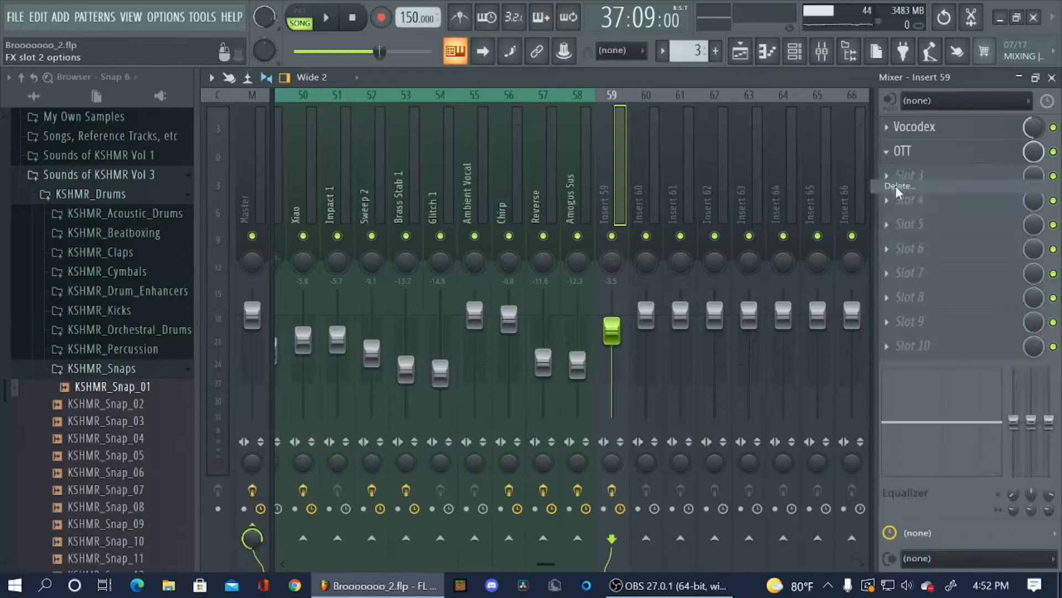
right_click(915, 126)
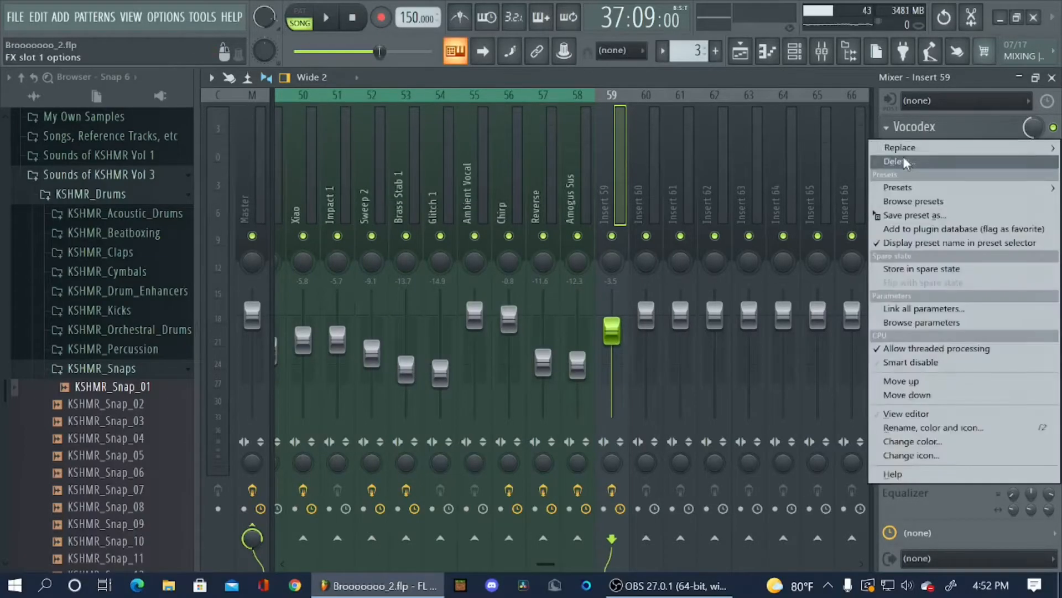
click(906, 413)
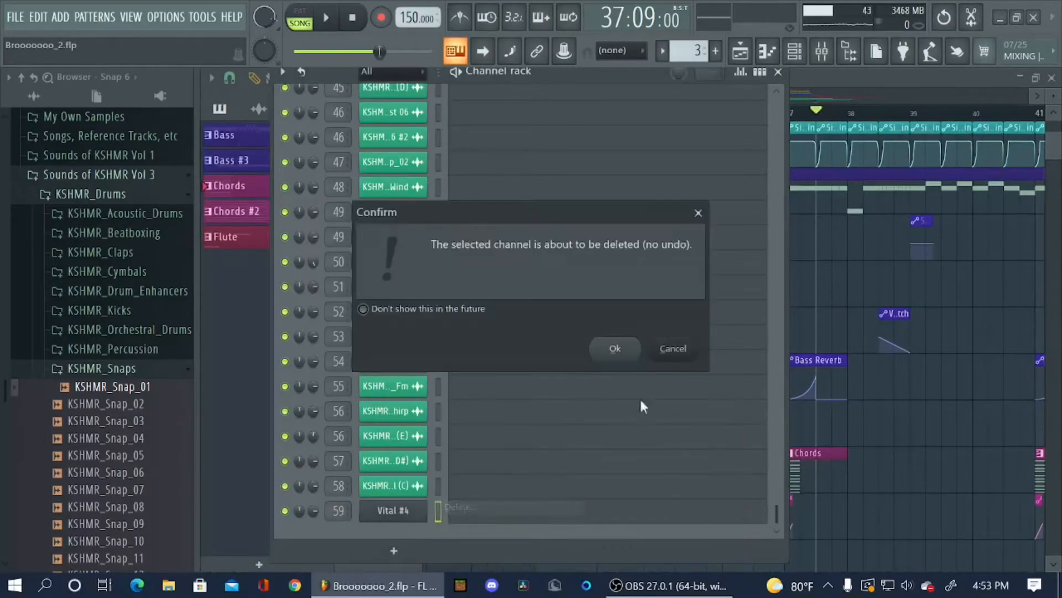
- Confirm deleting Vital #4 and open the Yuggg channel's fresh Vital instance
click(614, 347)
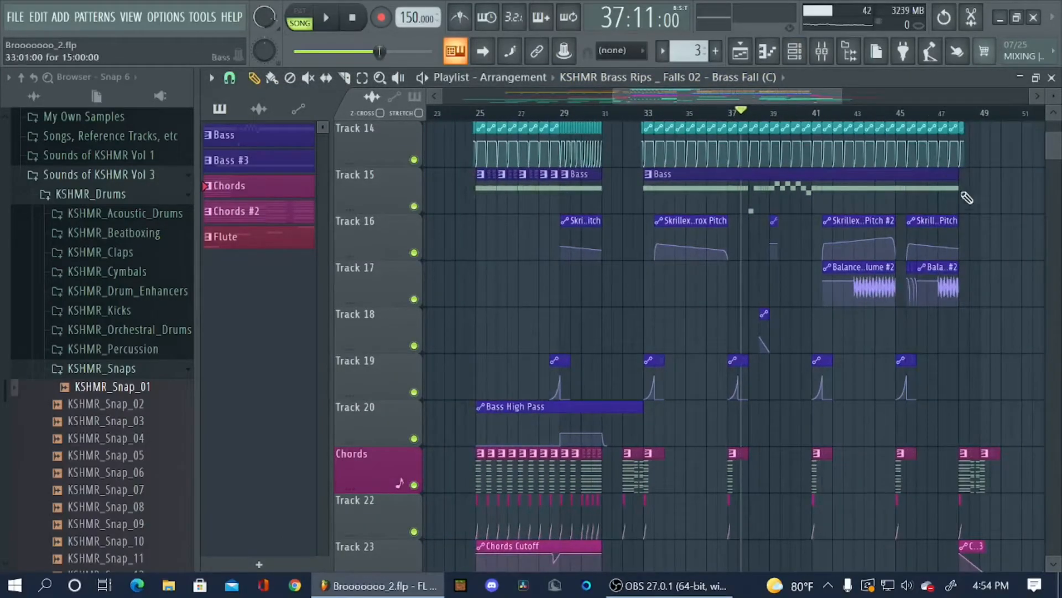
scroll(up, 3)
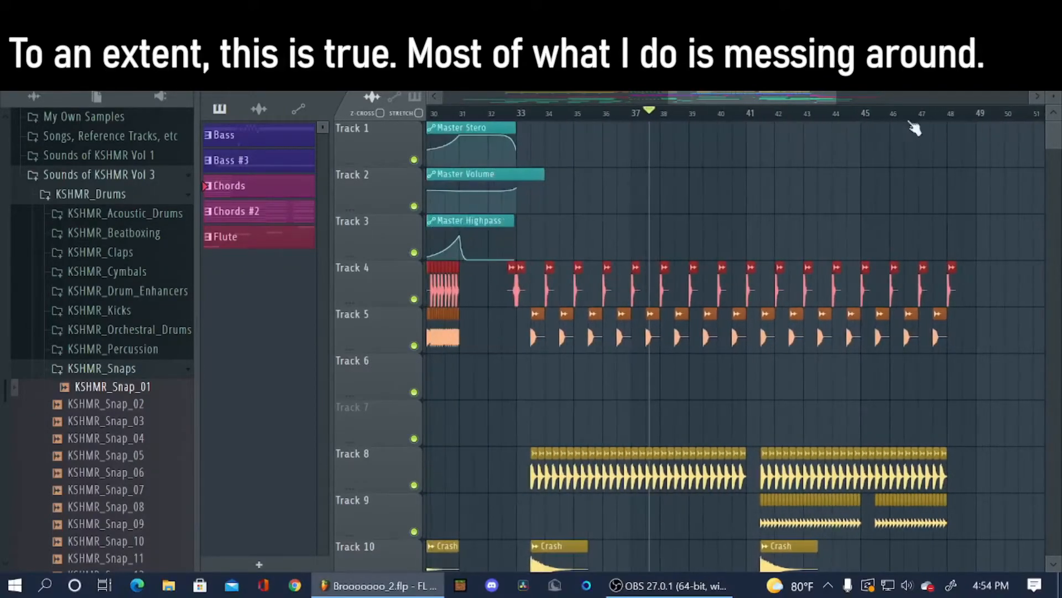
click(502, 112)
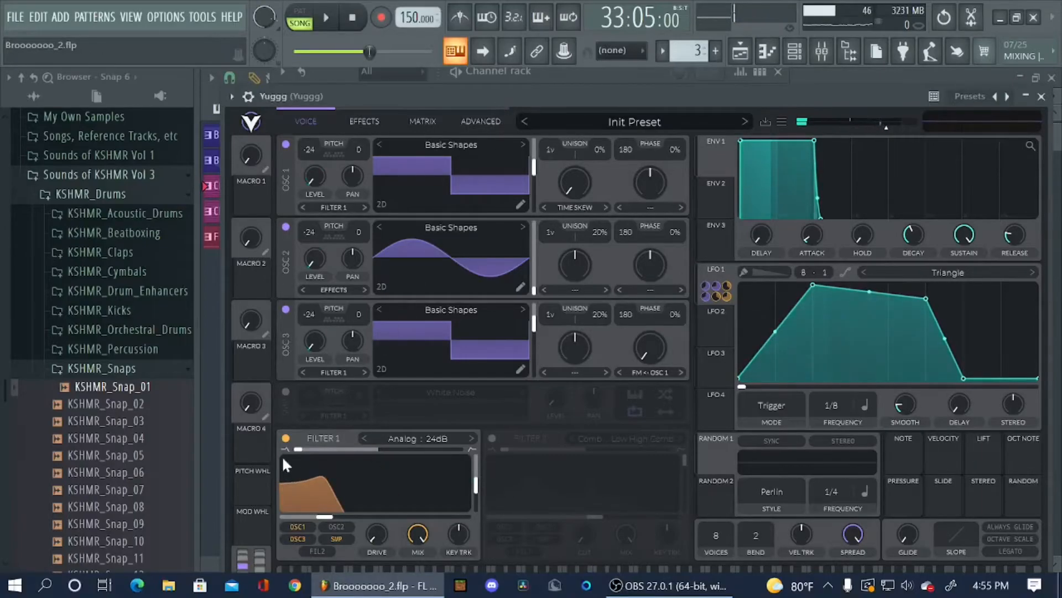
- Switch Filter 1 back on and enable Down Sample distortion in Yuggg's Vital effects
click(364, 122)
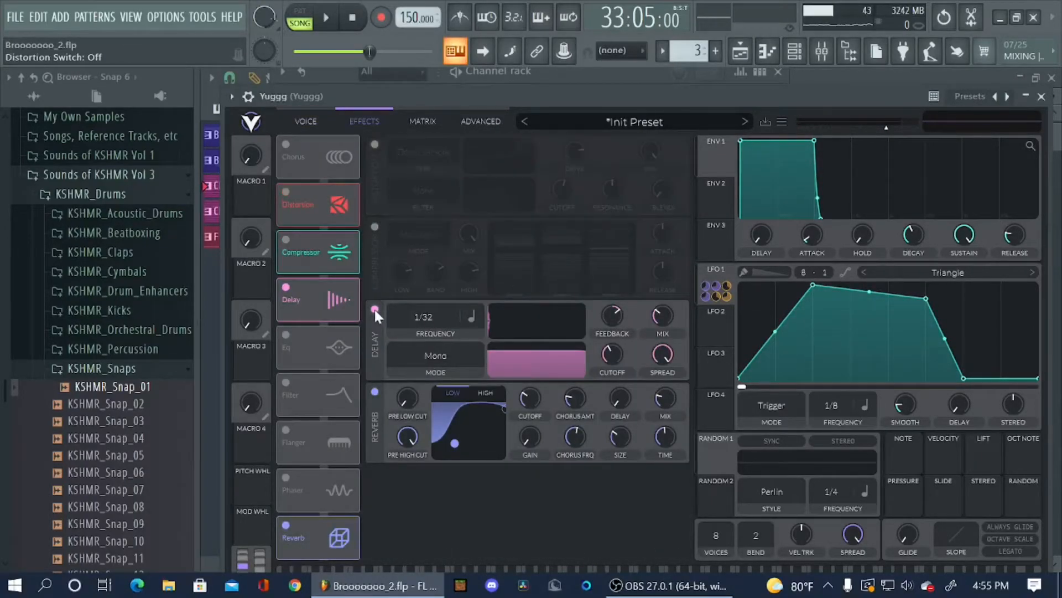
click(305, 121)
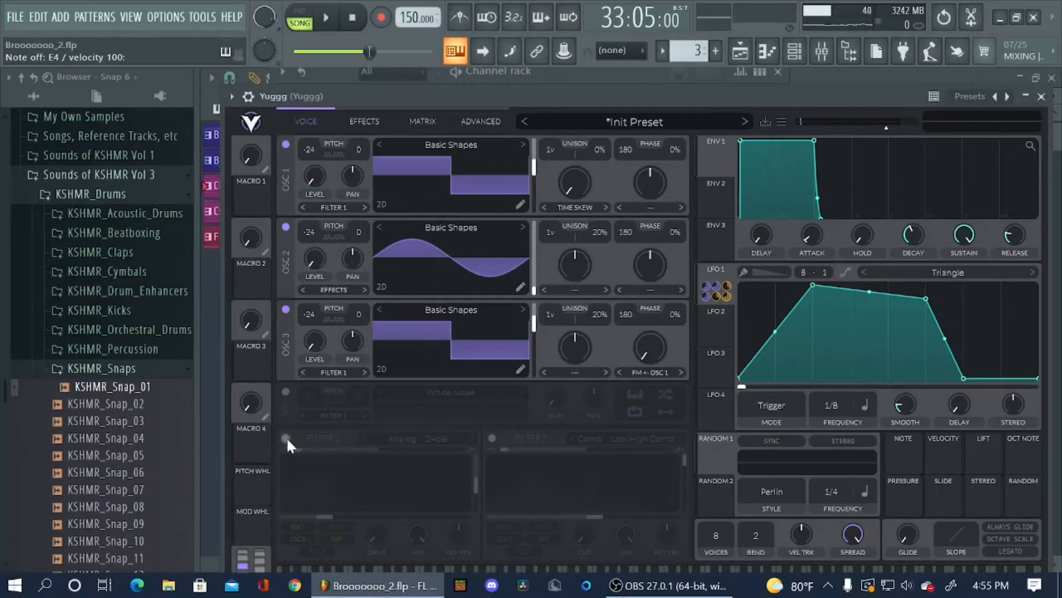
click(286, 439)
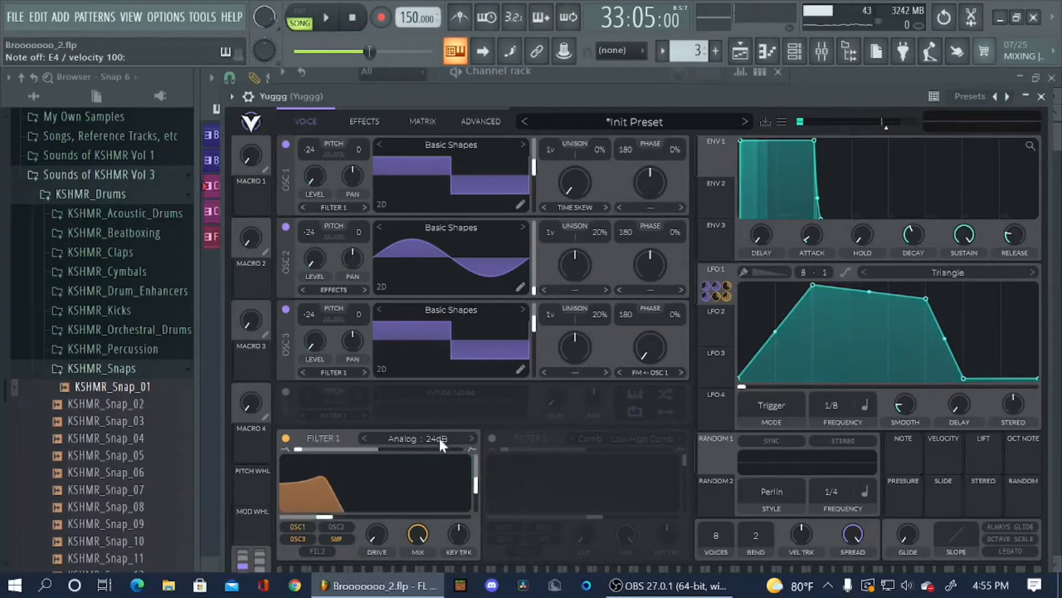
click(364, 121)
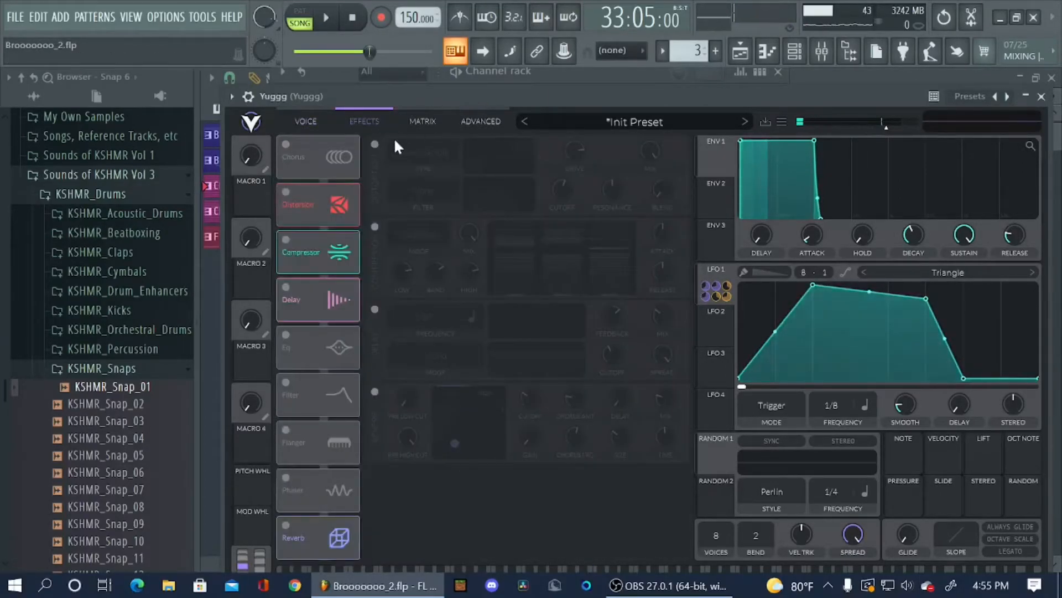
click(318, 205)
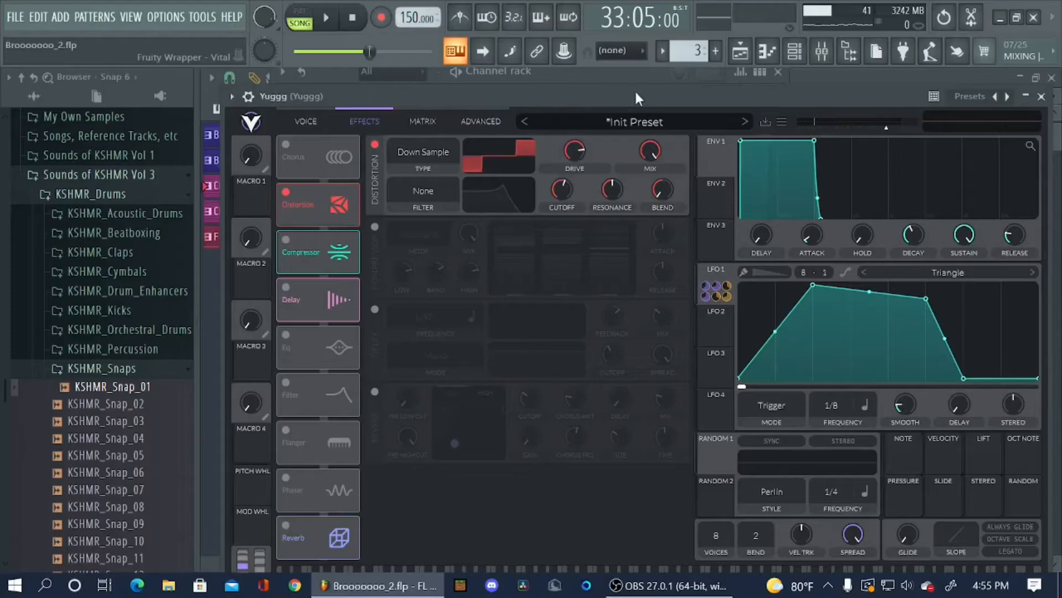
mouse_move(565, 119)
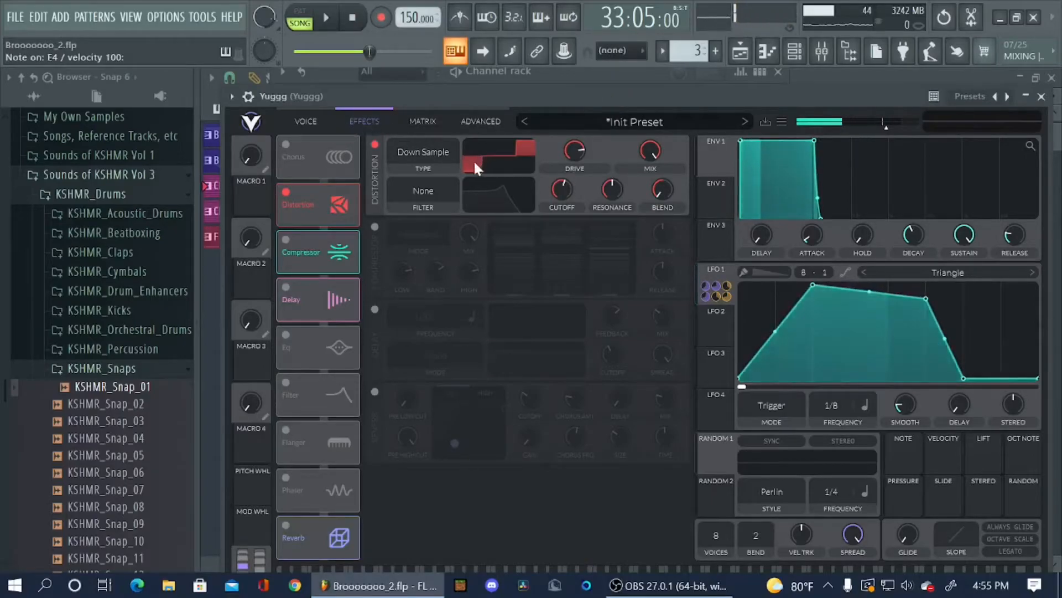
- Enable multiband compression, a 1/32 mono delay and reverb, then close the Yuggg synth
click(305, 121)
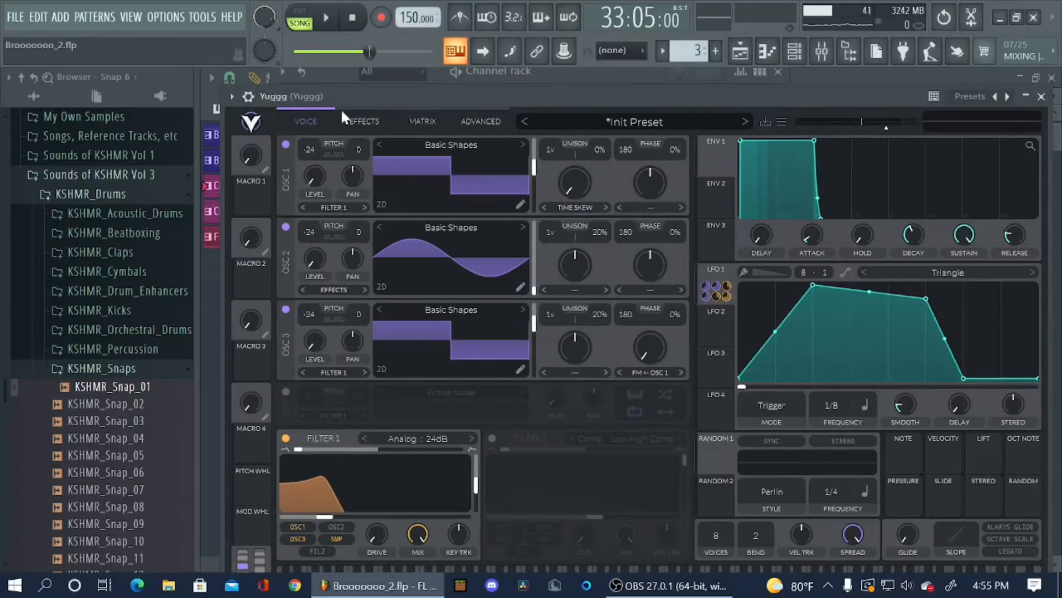
click(364, 122)
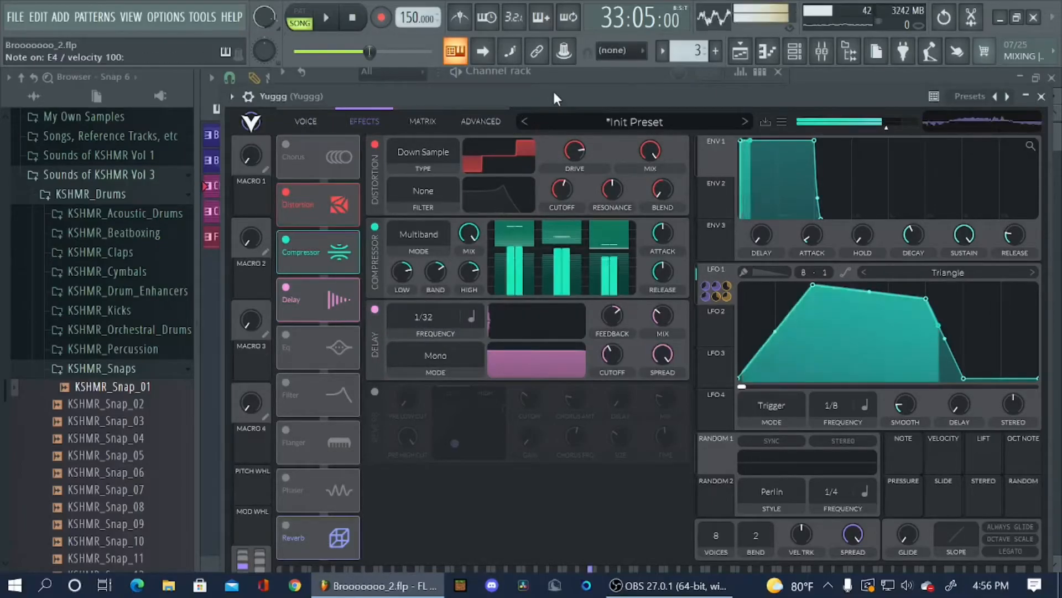
click(294, 537)
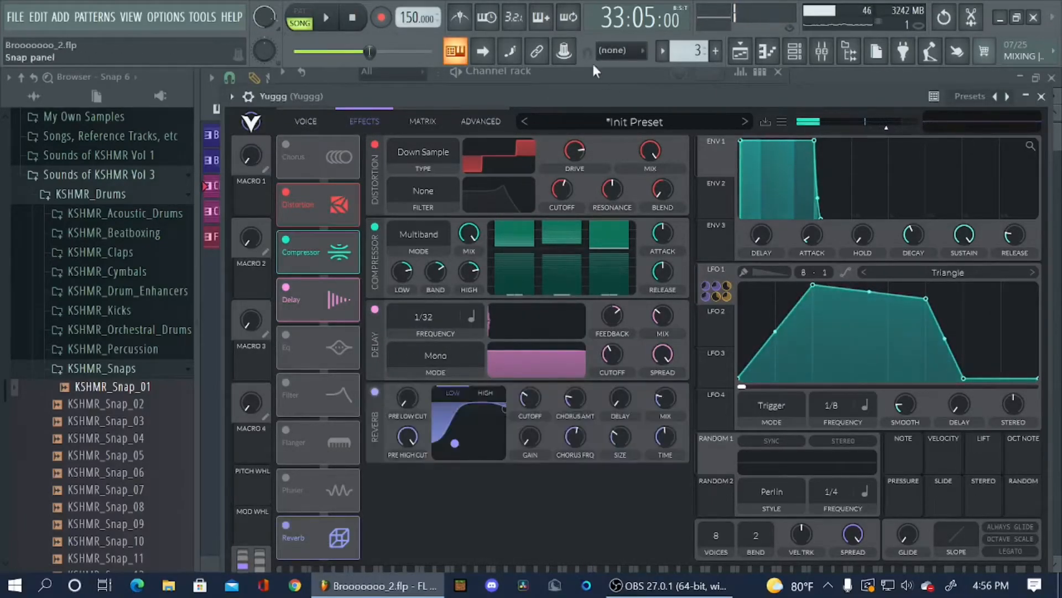
click(305, 120)
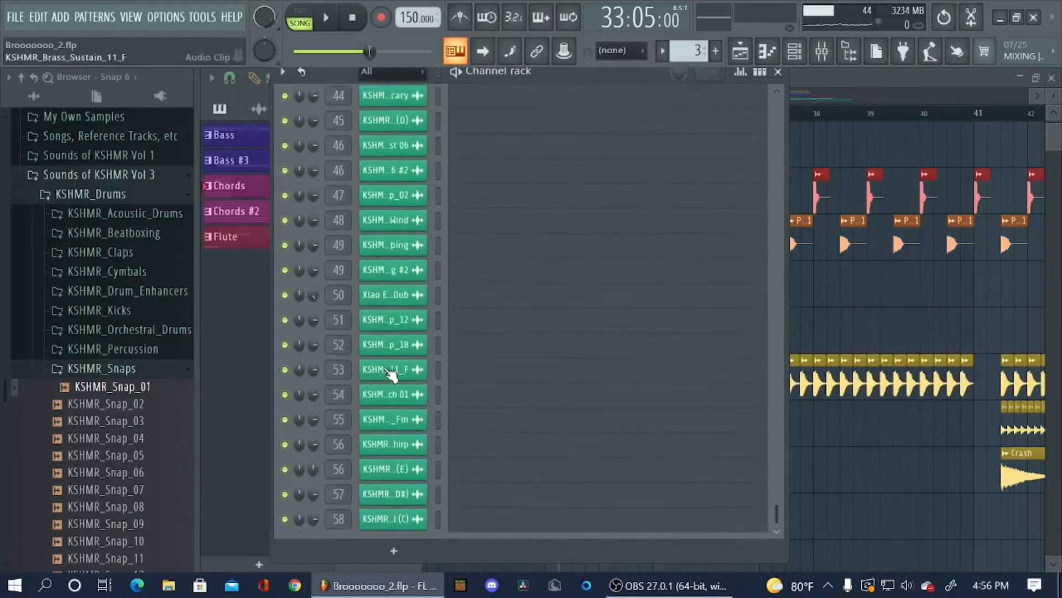
- Add a new Vital channel from the Synth classic plugin list
click(394, 550)
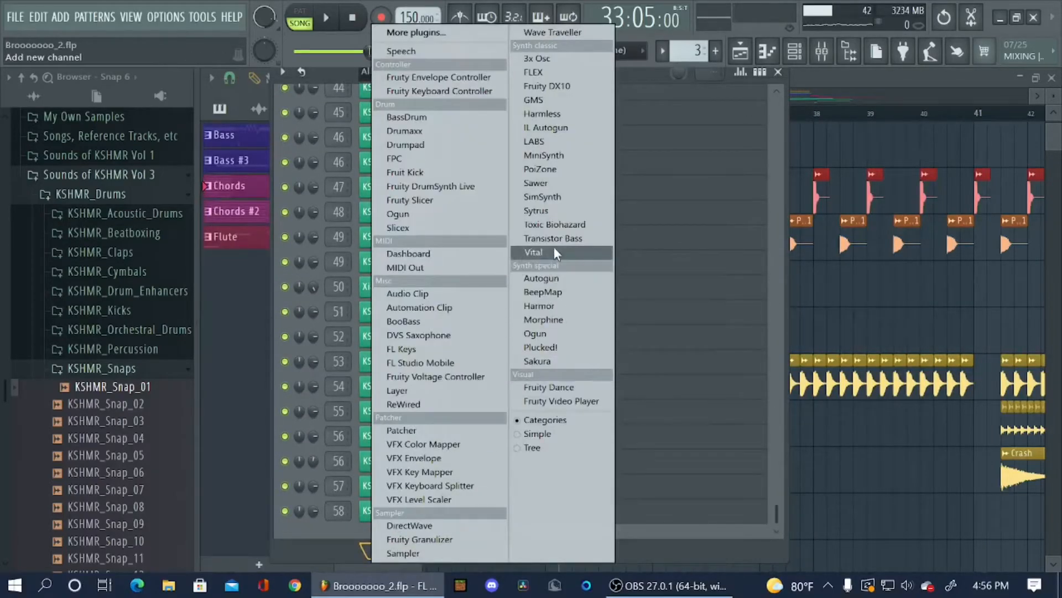
click(533, 251)
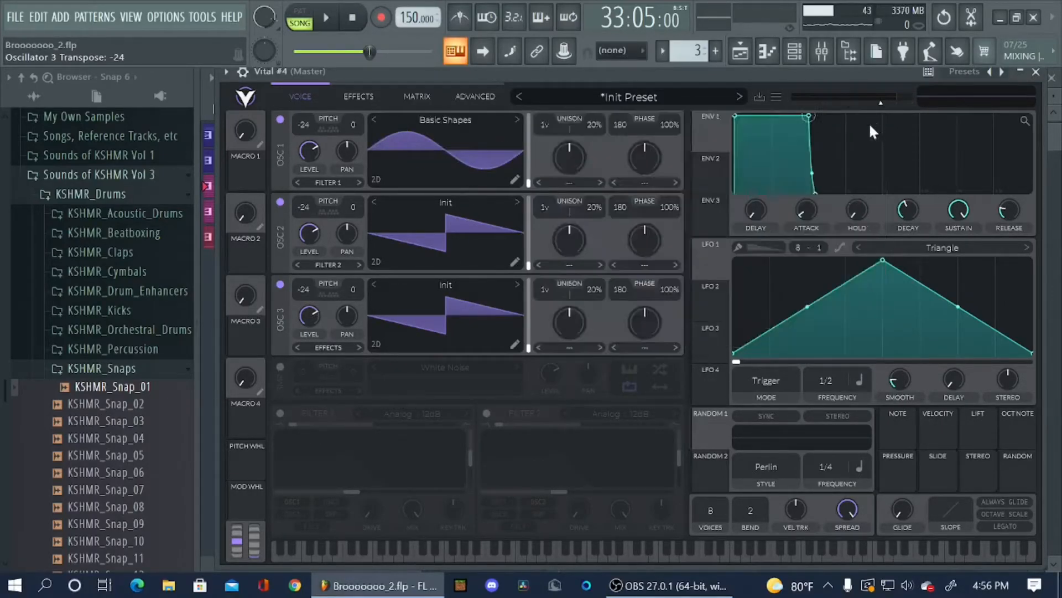
- Load Basic Shapes wavetables on OSC 2 and OSC 3 and set Filter 1 to Analog 24dB
click(446, 201)
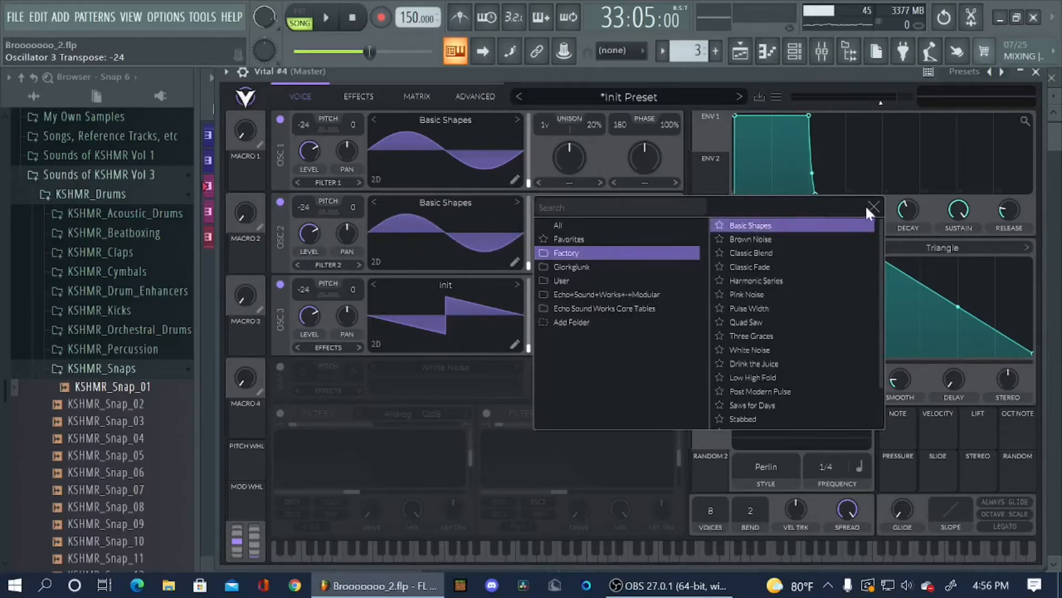
click(874, 206)
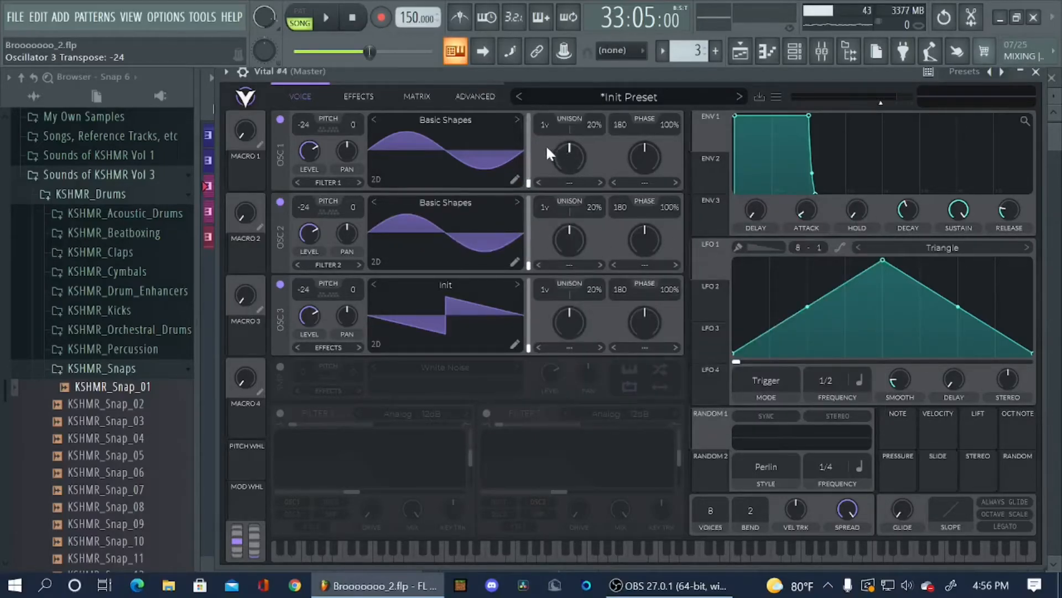
mouse_move(531, 156)
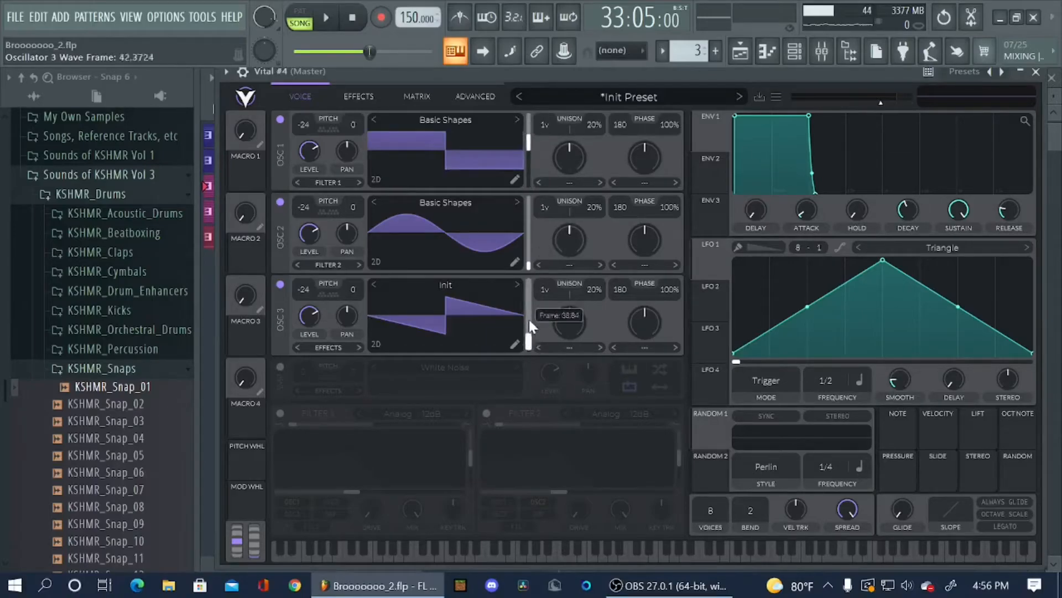
click(445, 284)
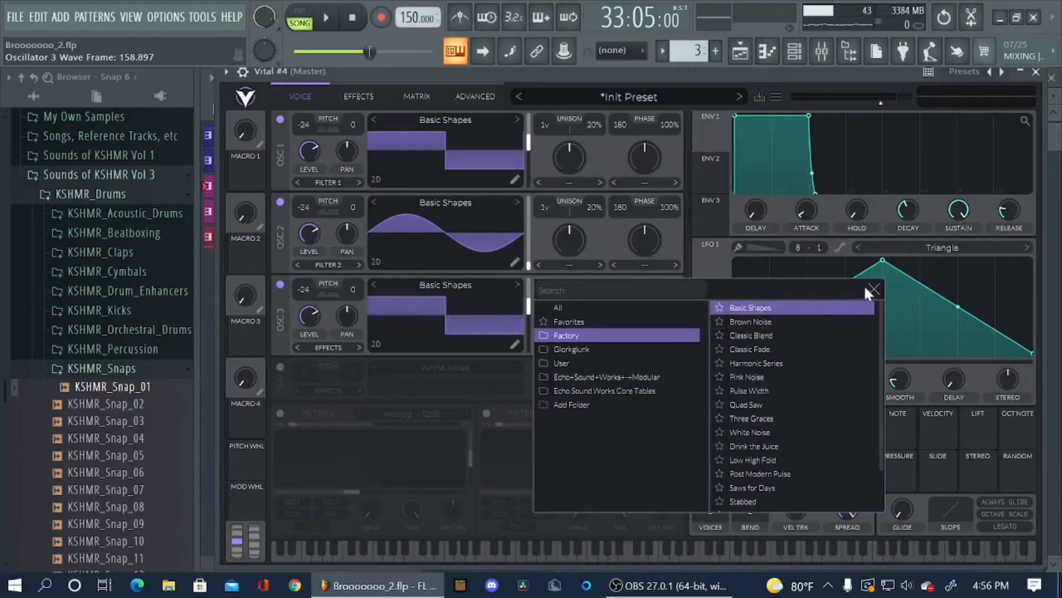
click(873, 289)
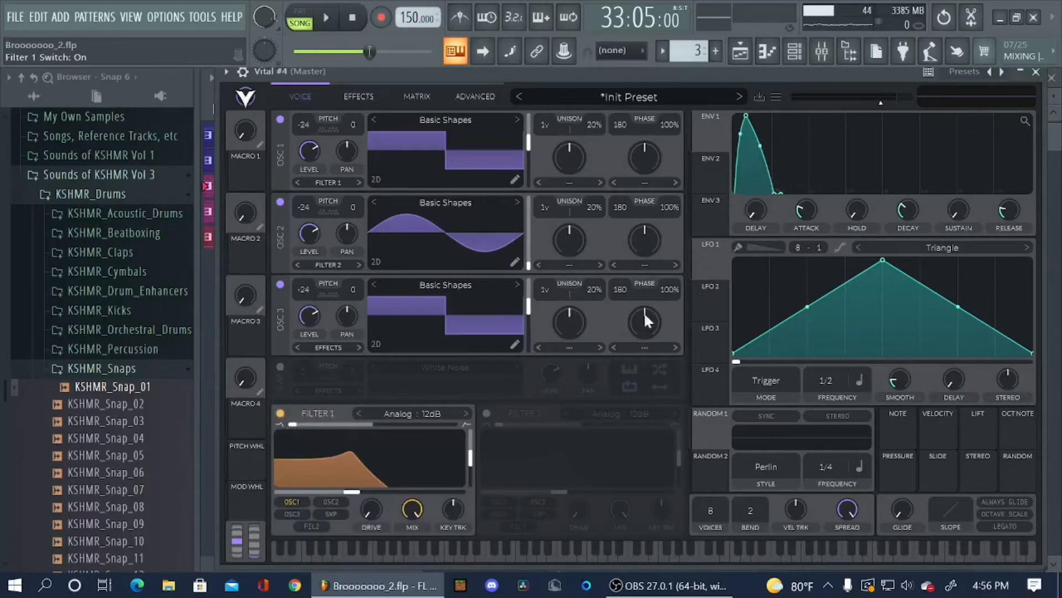
click(411, 413)
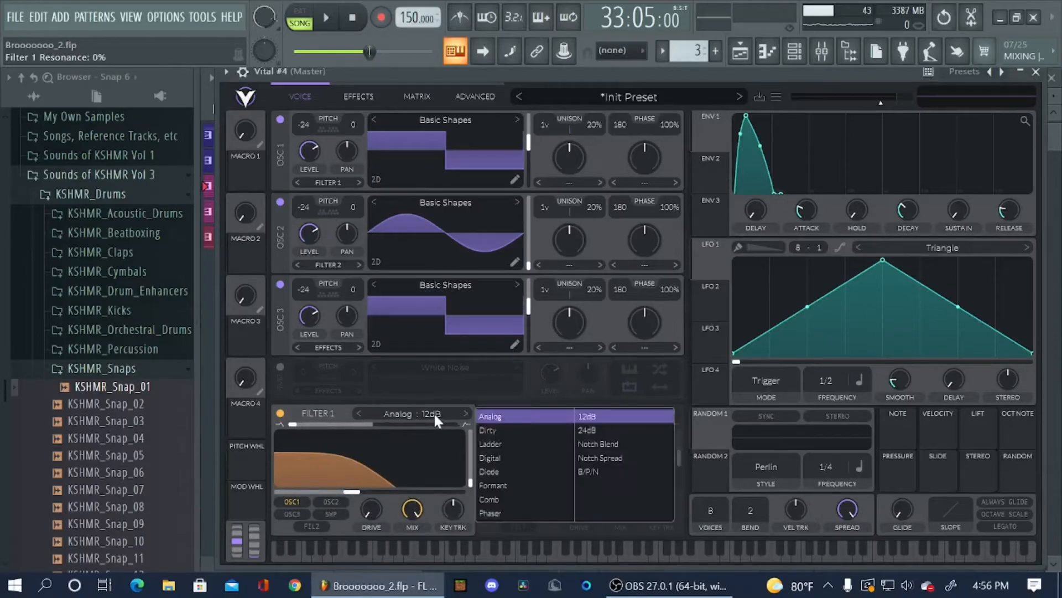
click(586, 430)
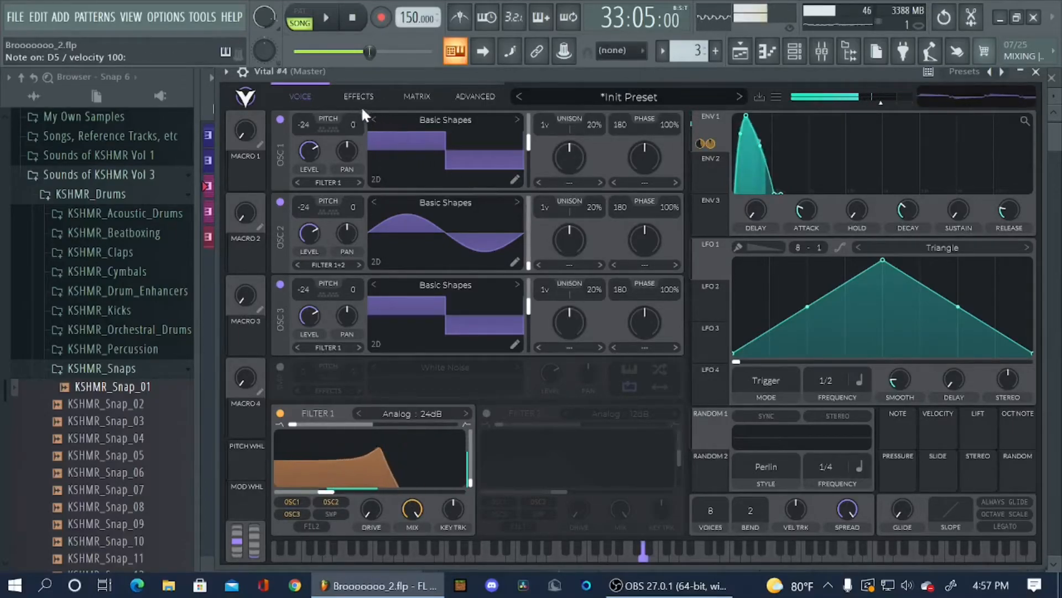
- Enable Down Sample distortion on Vital #4 with drive around 17.4 dB
click(358, 96)
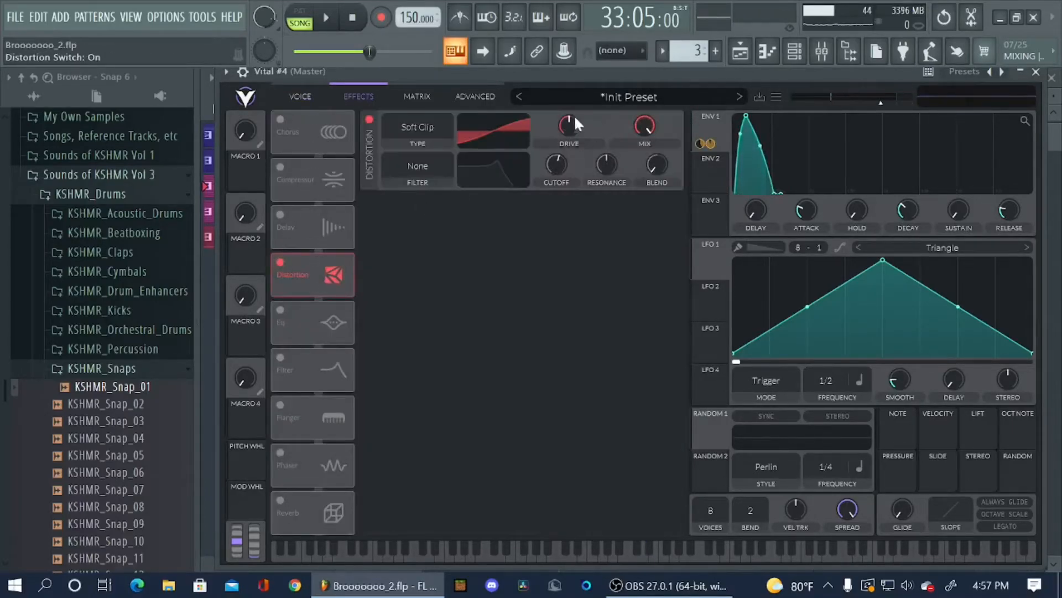
click(417, 127)
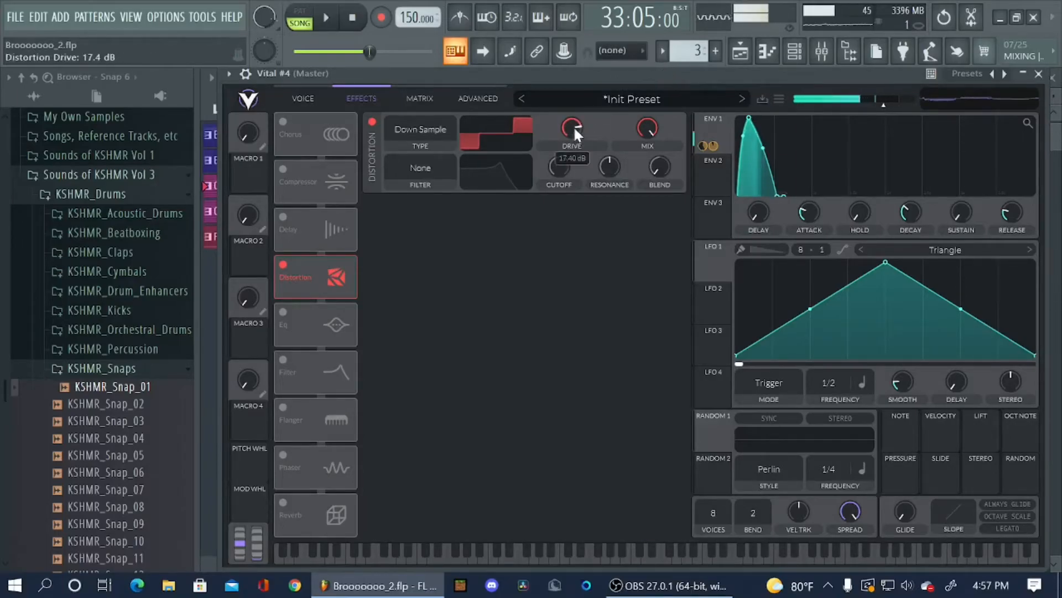
click(302, 98)
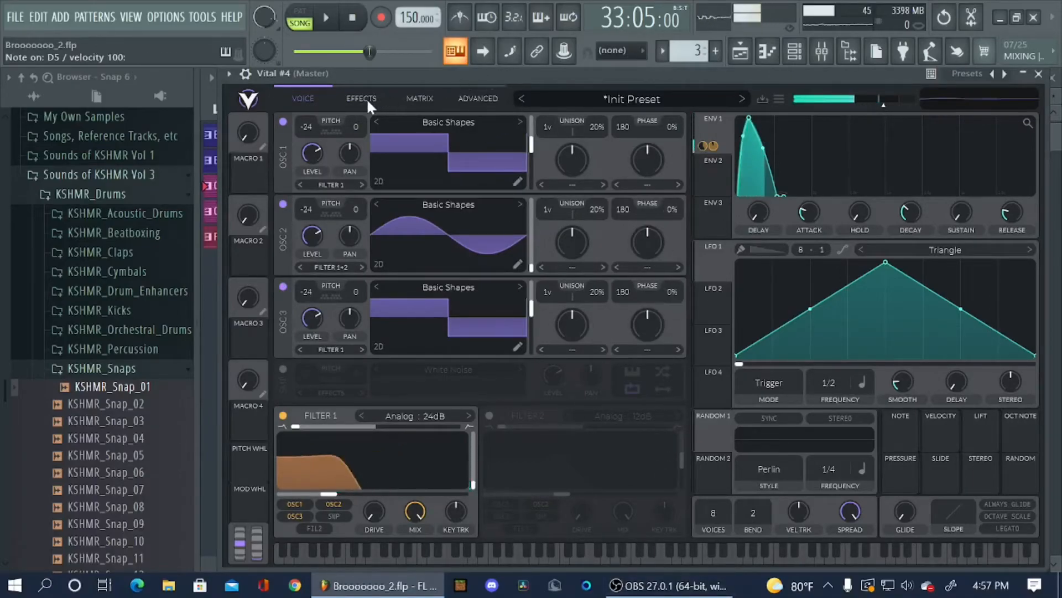
click(360, 98)
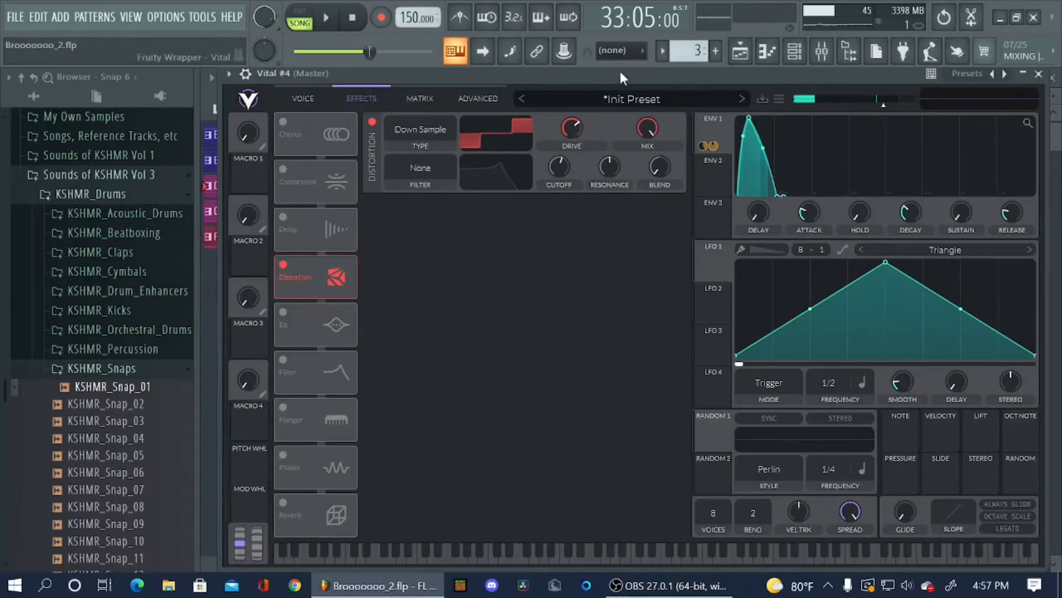
click(647, 552)
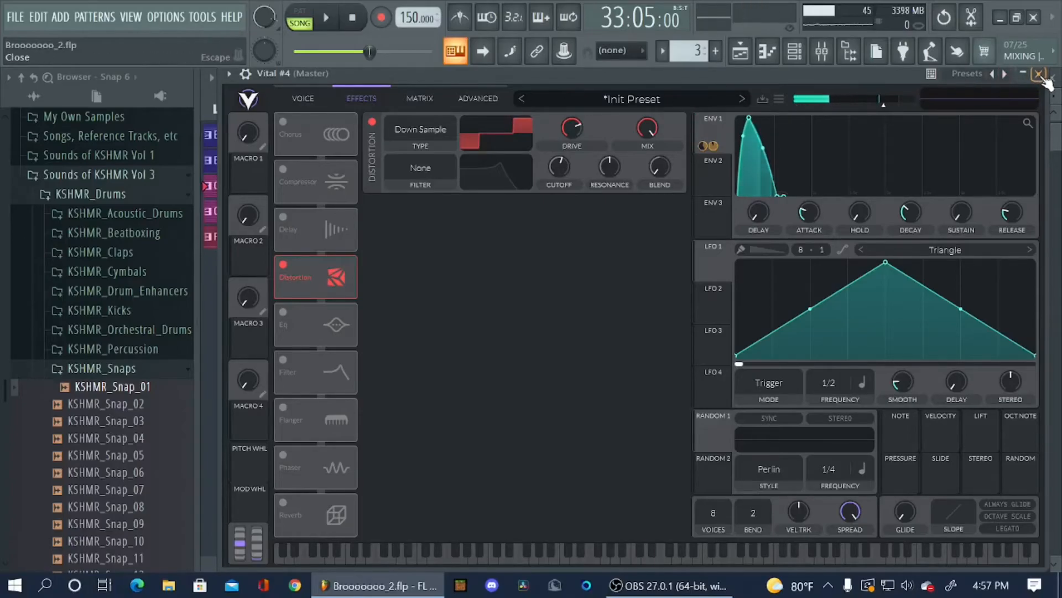
- Delete the new Vital channel and scroll the rack up to the Pluck channel's synth
right_click(389, 520)
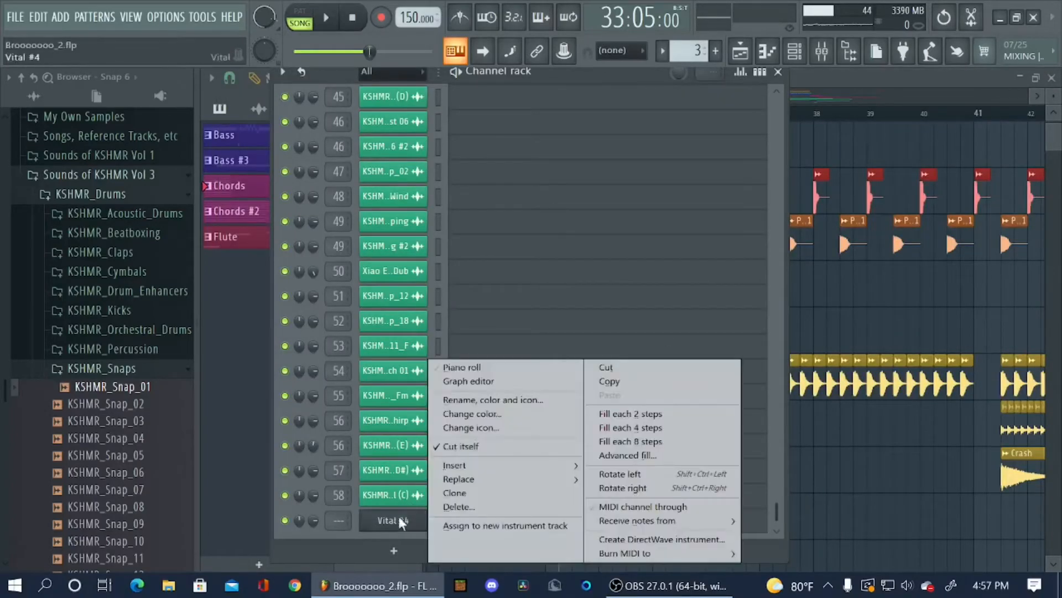
click(458, 506)
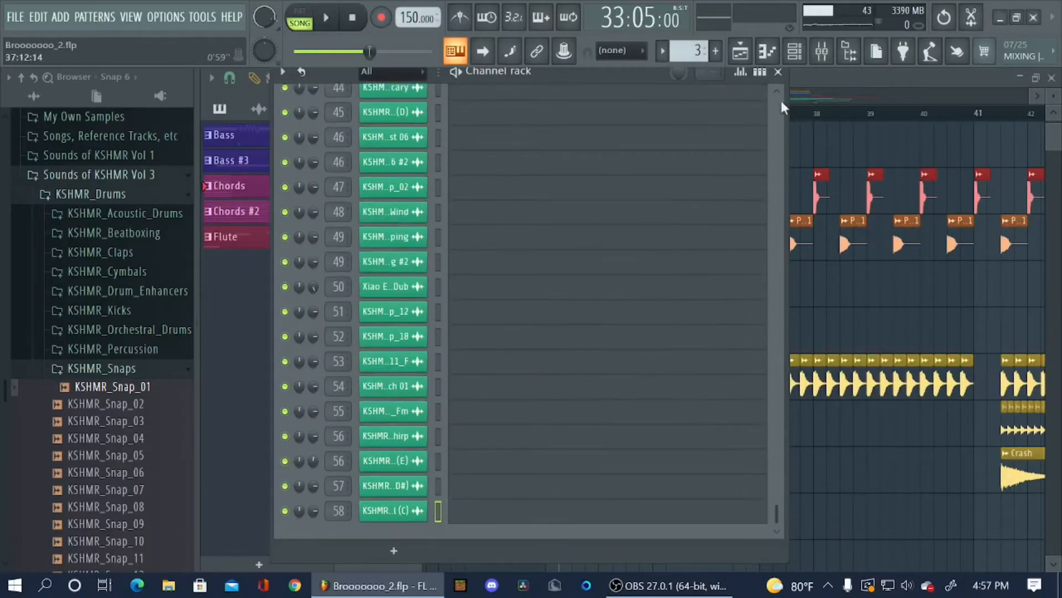
scroll(up, 3)
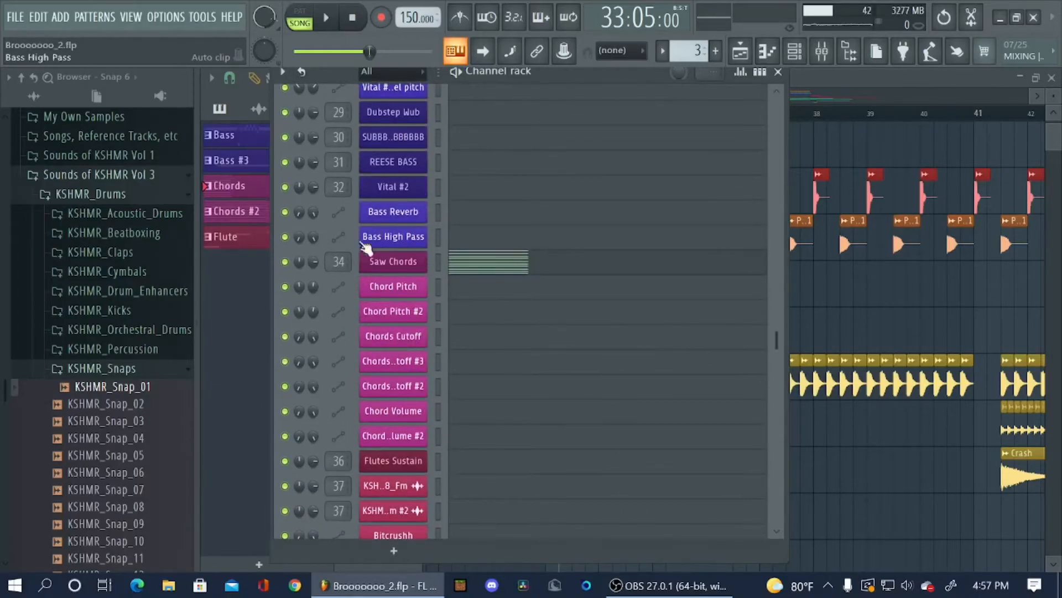
scroll(up, 3)
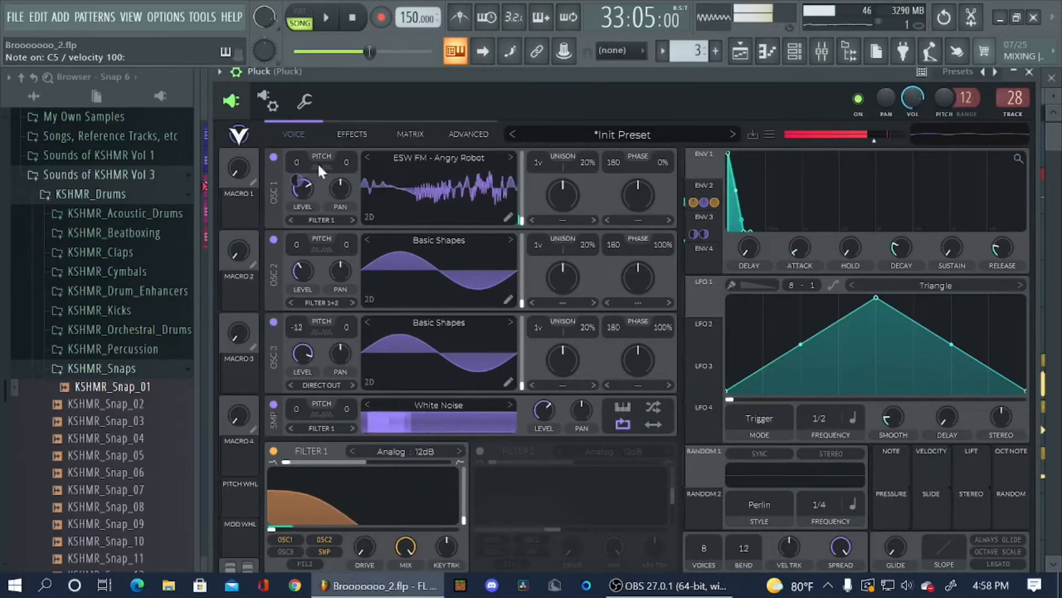
- Audition Pluck with OSC 1 off then back on, and return to the playlist arrangement
click(273, 156)
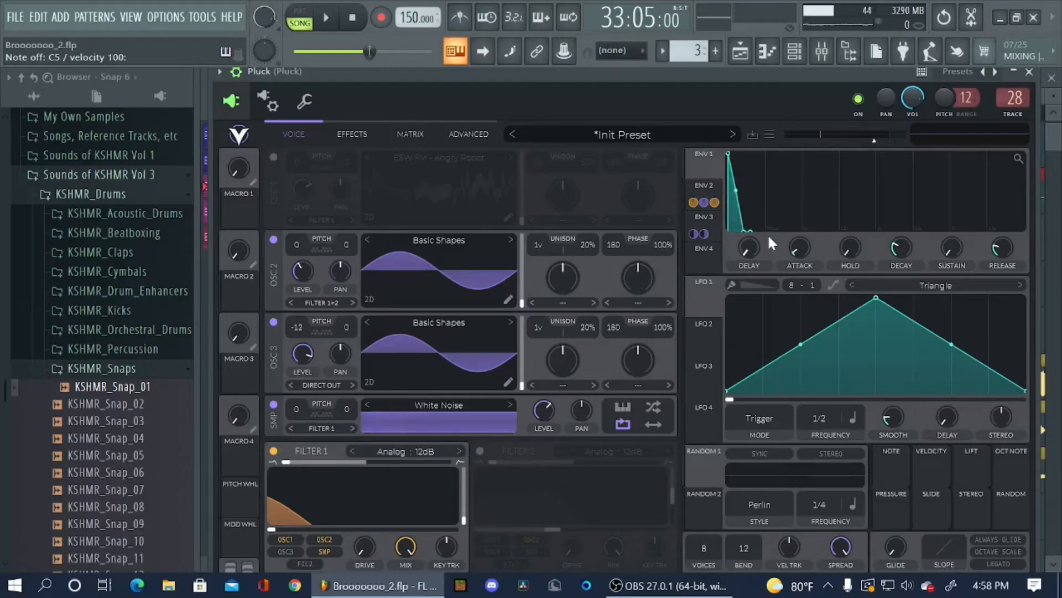
mouse_move(751, 109)
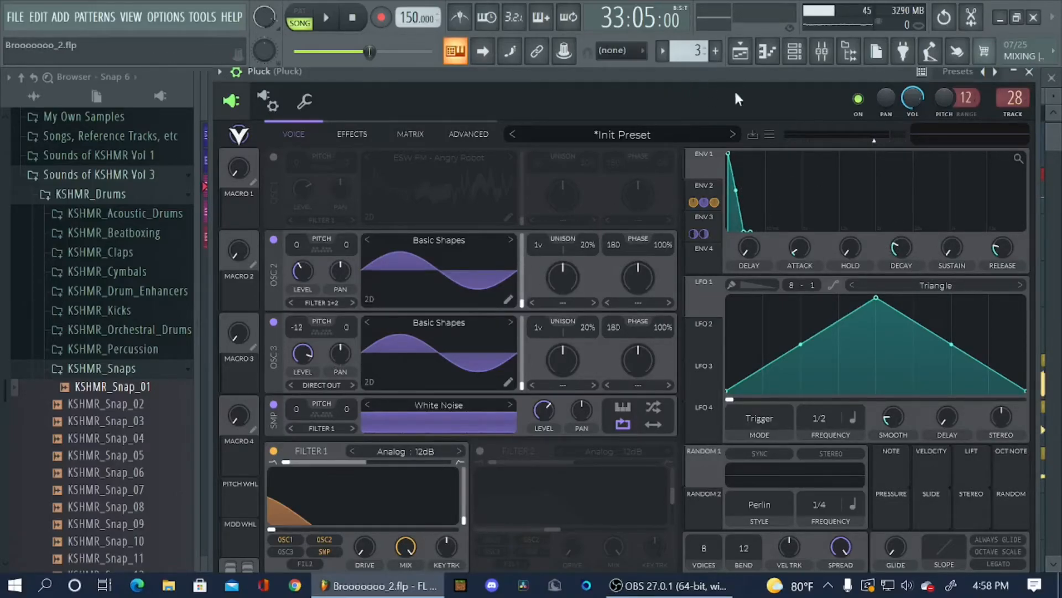
click(704, 216)
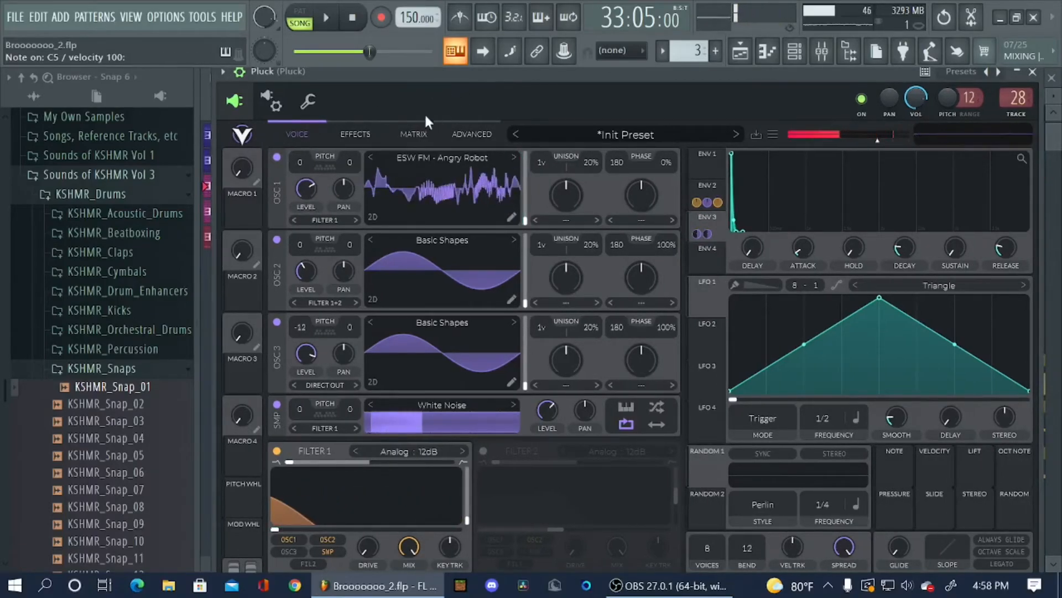
click(276, 156)
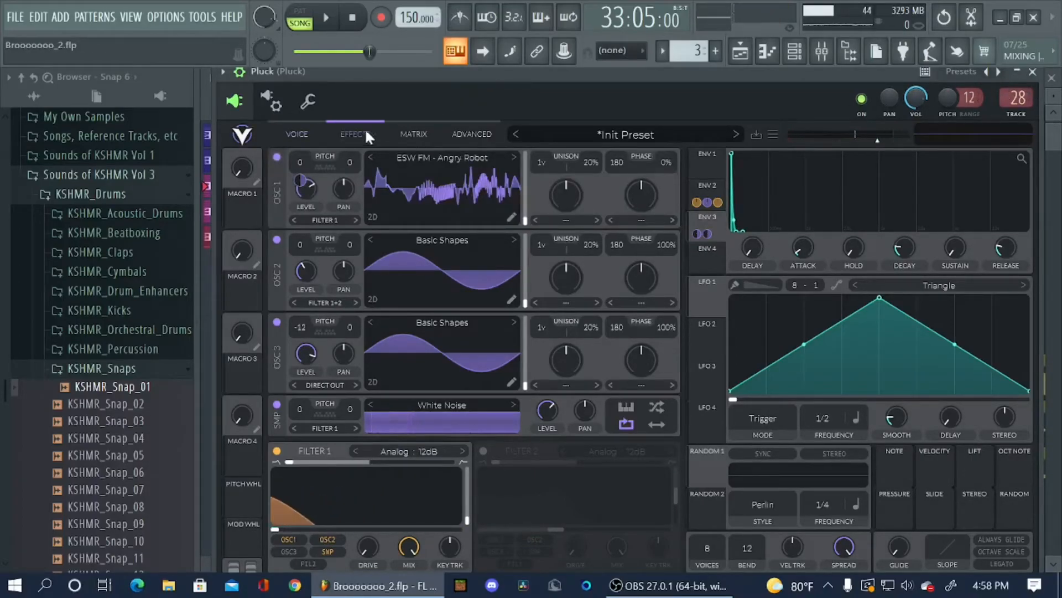
click(355, 134)
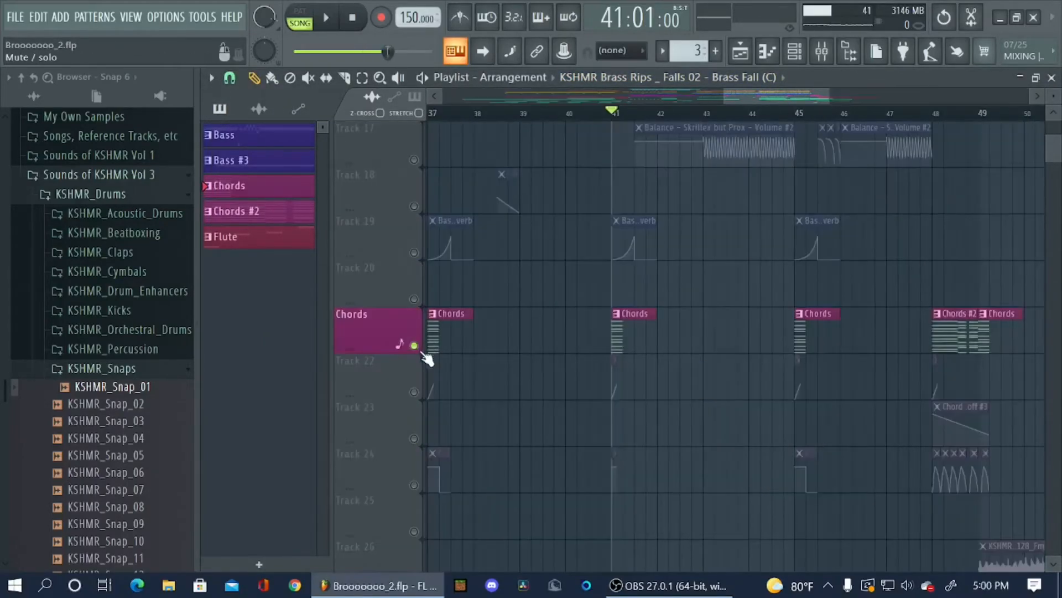
- Mute only Track 19's Bass Reverb automation, leaving the pitch, volume and chord automation audible
scroll(up, 3)
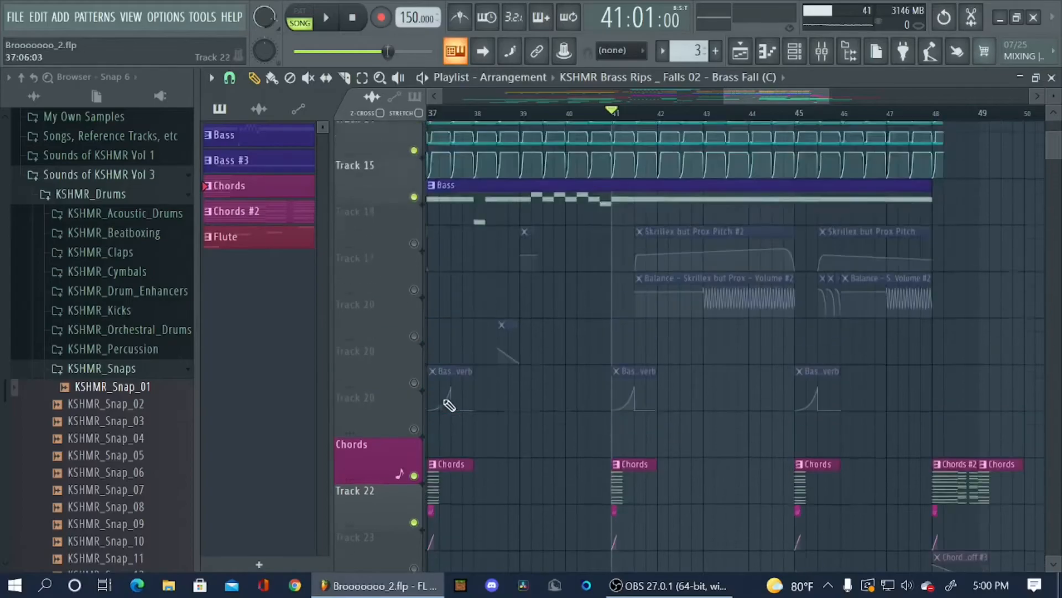
scroll(up, 3)
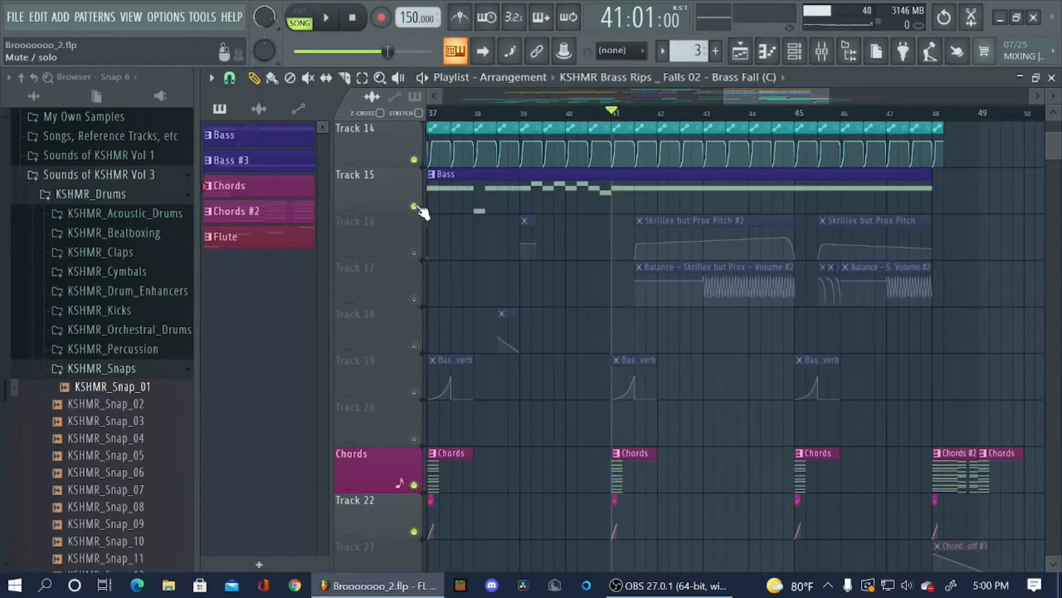
scroll(down, 3)
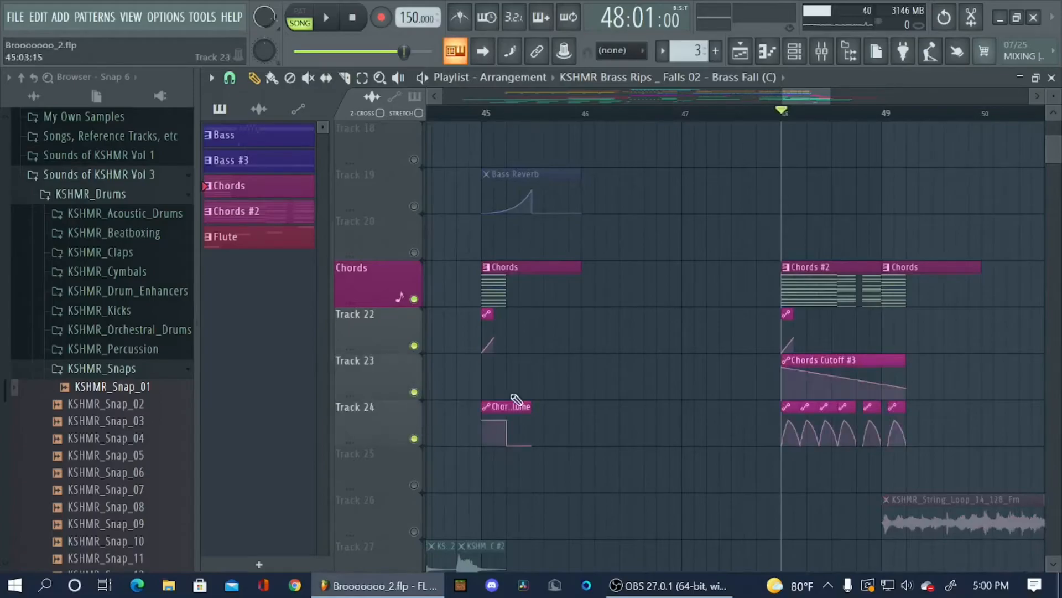
click(324, 16)
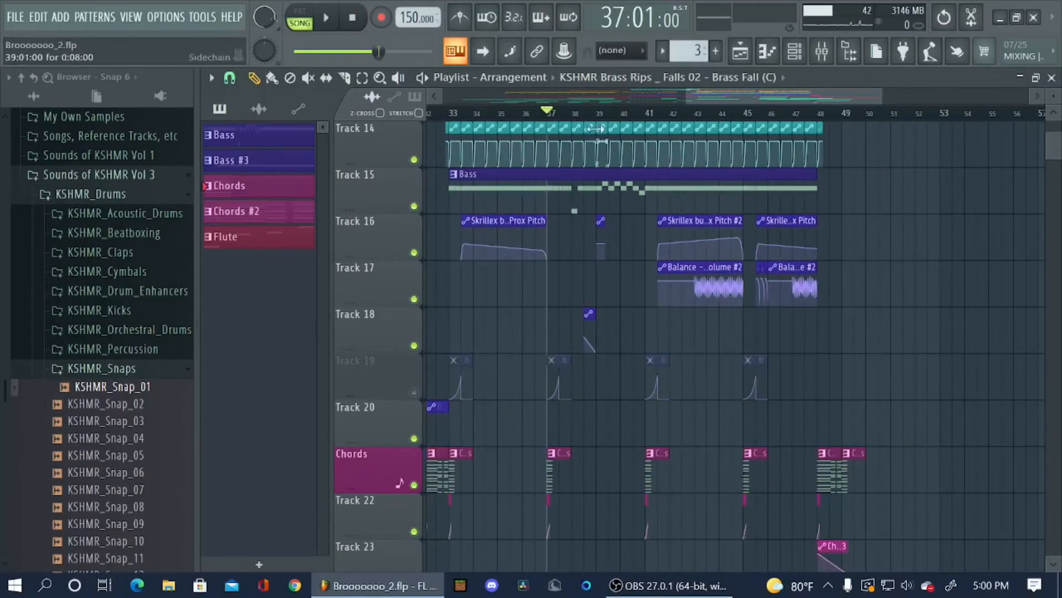
- Unmute Track 19's Bass Reverb automation so every automation track is active
scroll(up, 3)
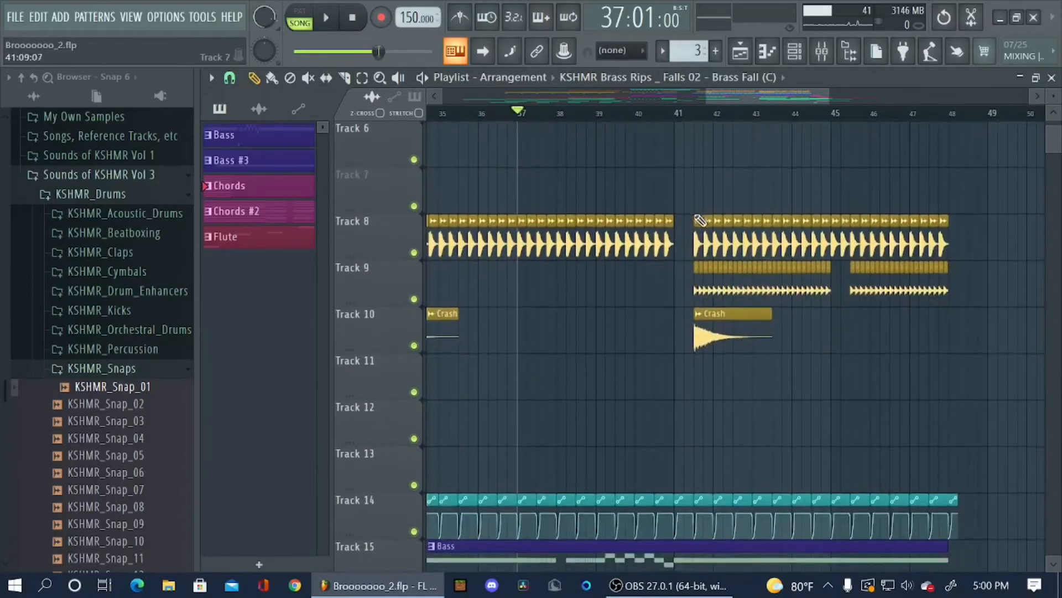
click(324, 16)
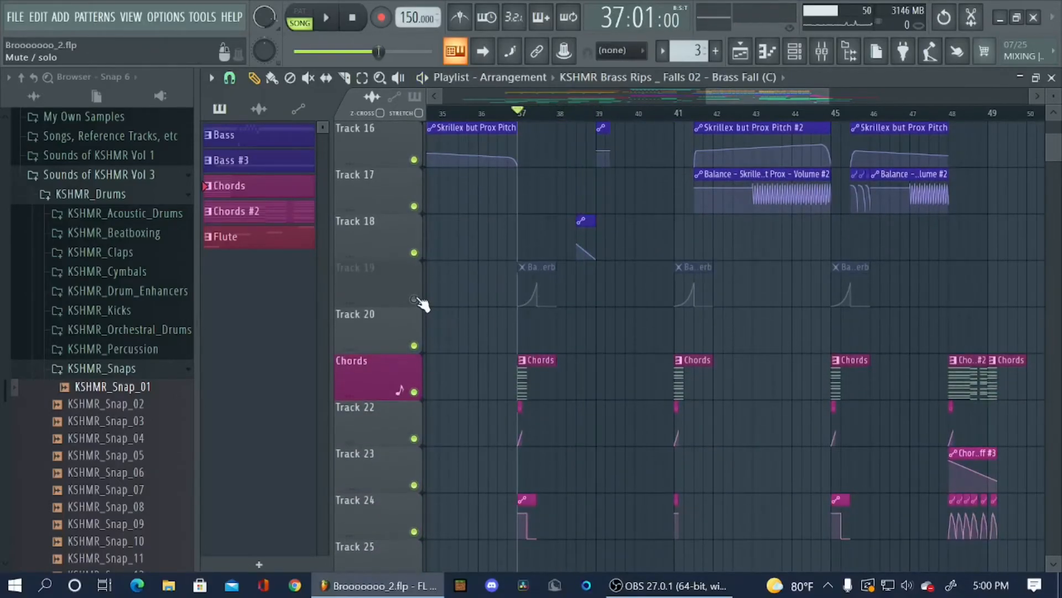
click(326, 16)
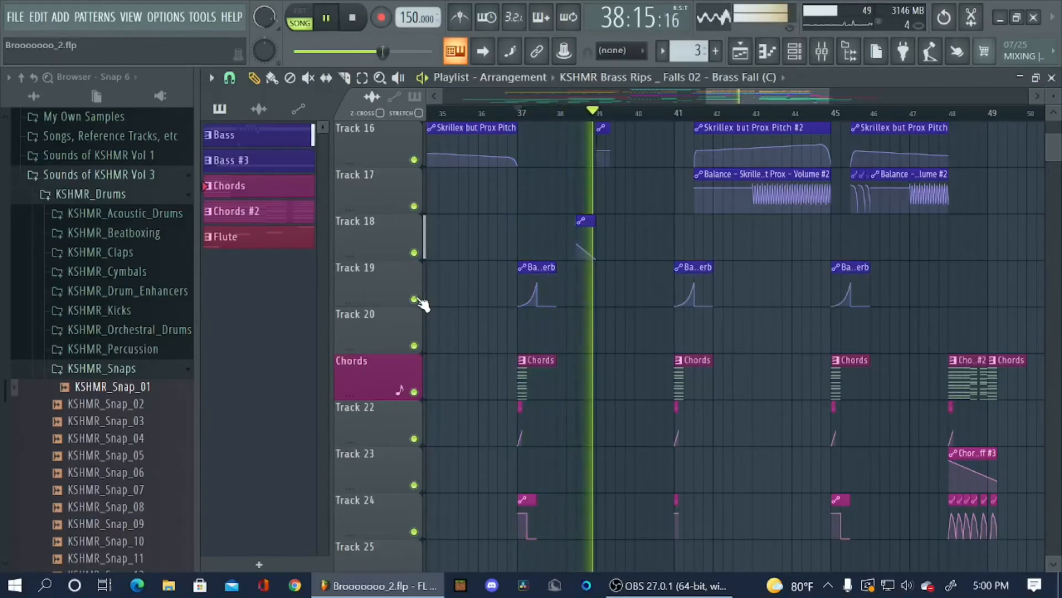
- Play the drop and scroll through the playlist to review the full arrangement
scroll(up, 3)
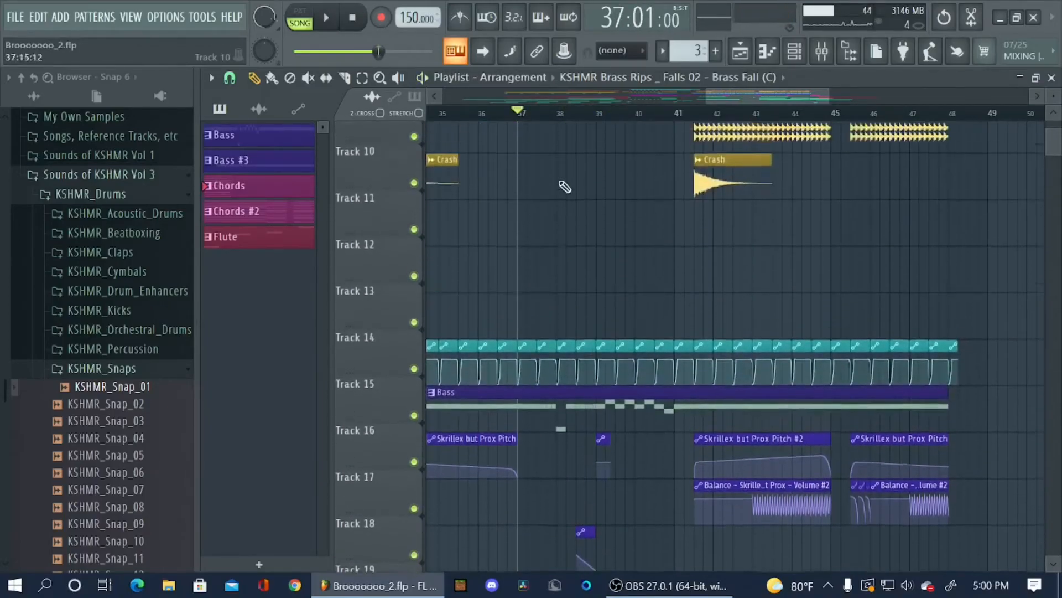
scroll(down, 3)
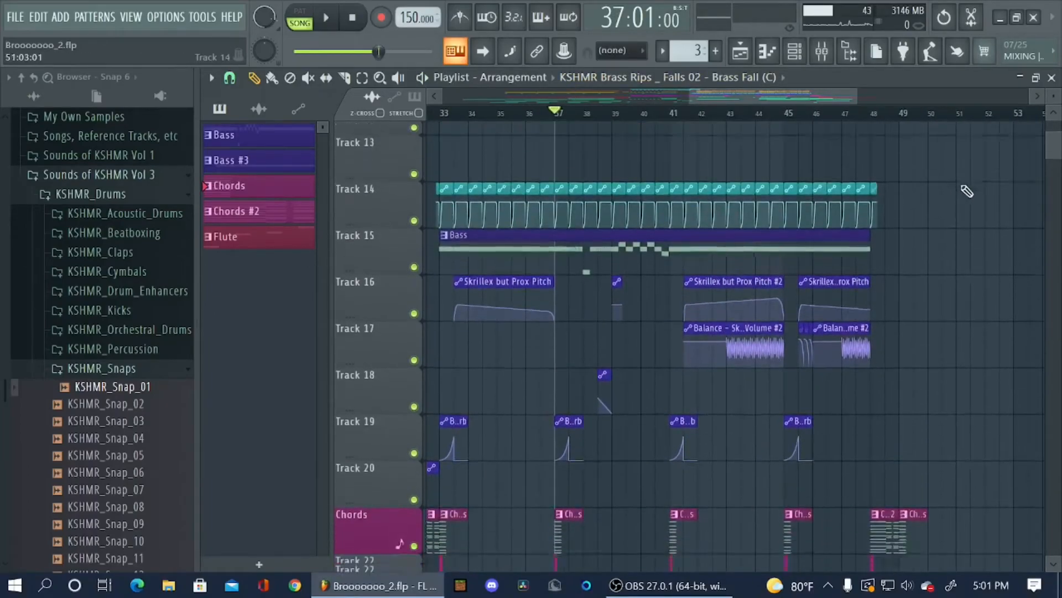
scroll(down, 3)
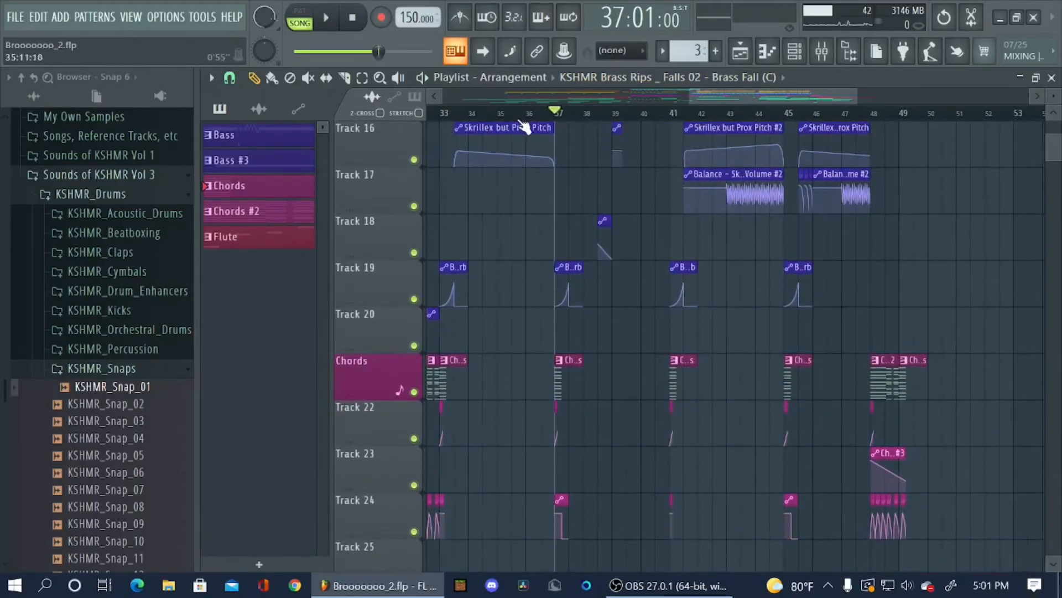
scroll(up, 3)
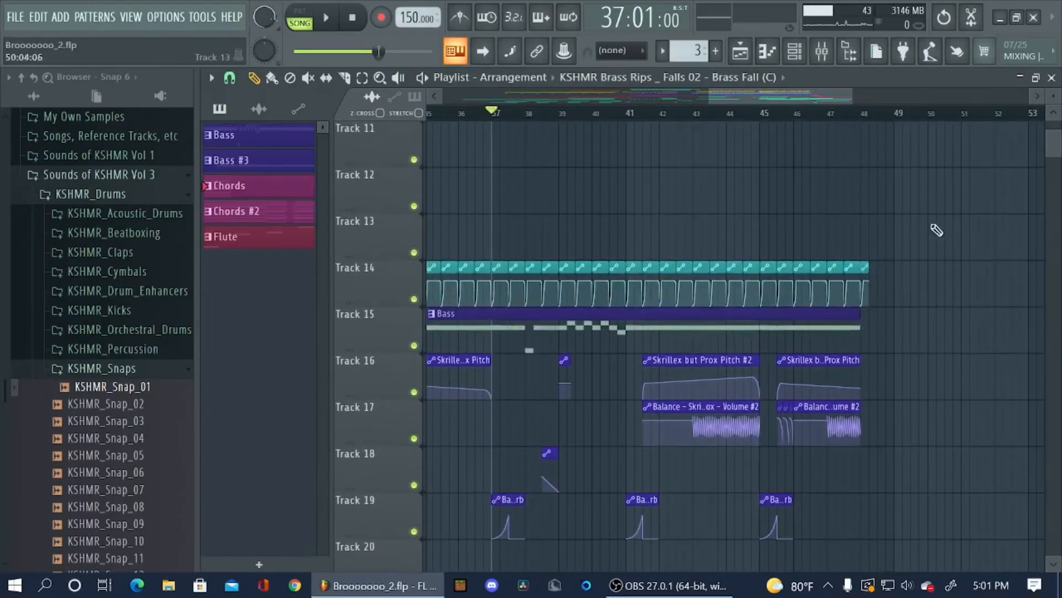
scroll(down, 3)
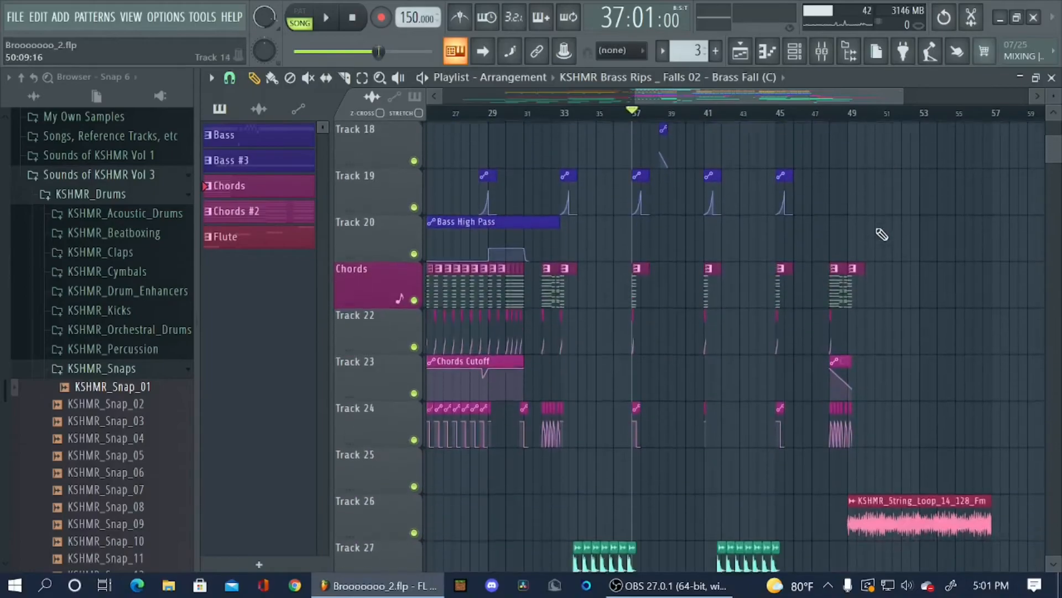
scroll(down, 3)
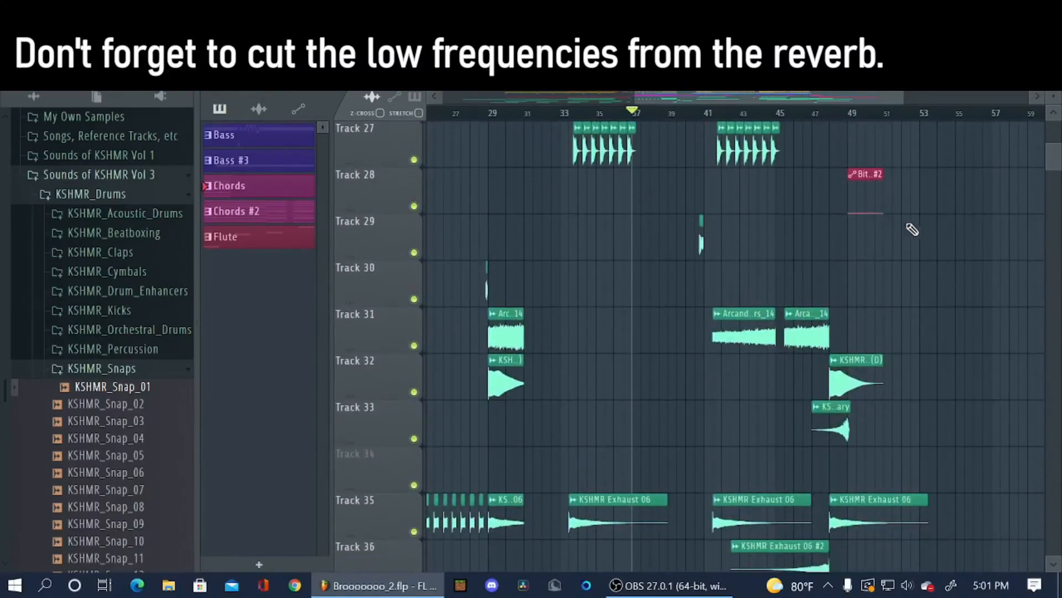
mouse_move(933, 208)
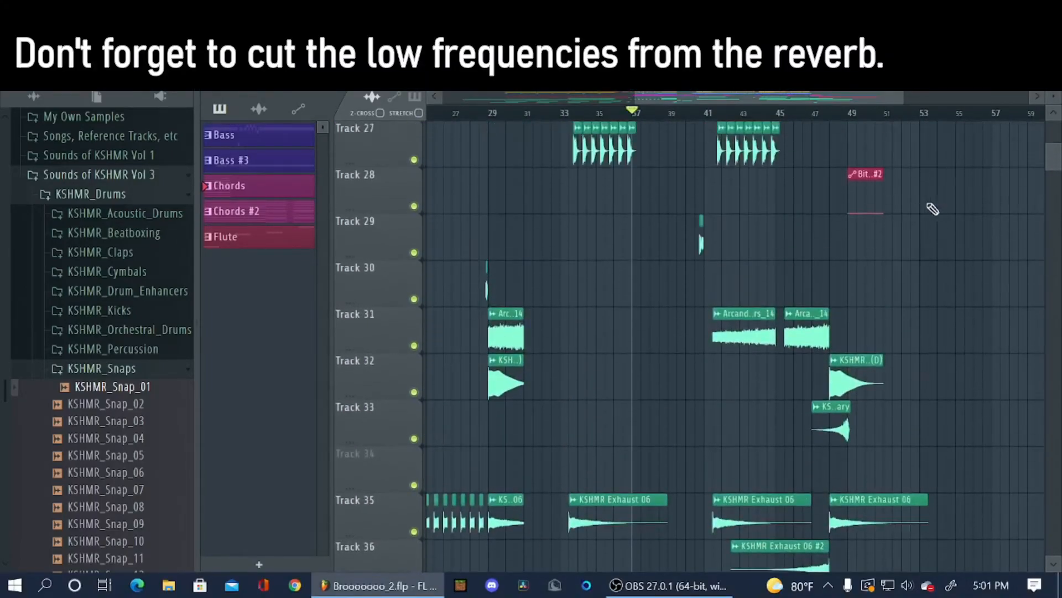
- Solo Track 27 so only its repeated chant clips are heard
scroll(up, 3)
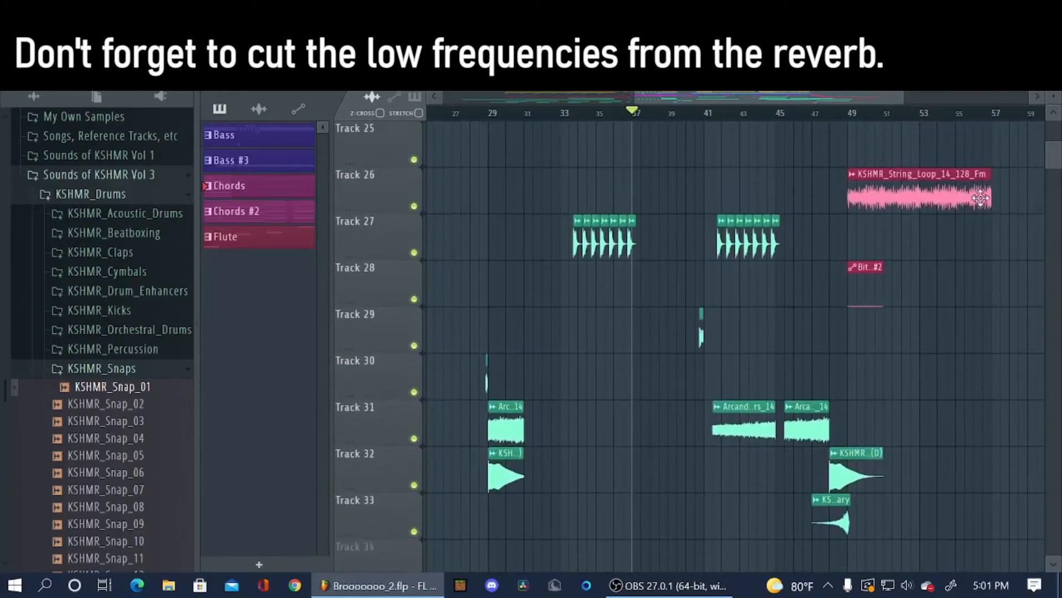
scroll(up, 3)
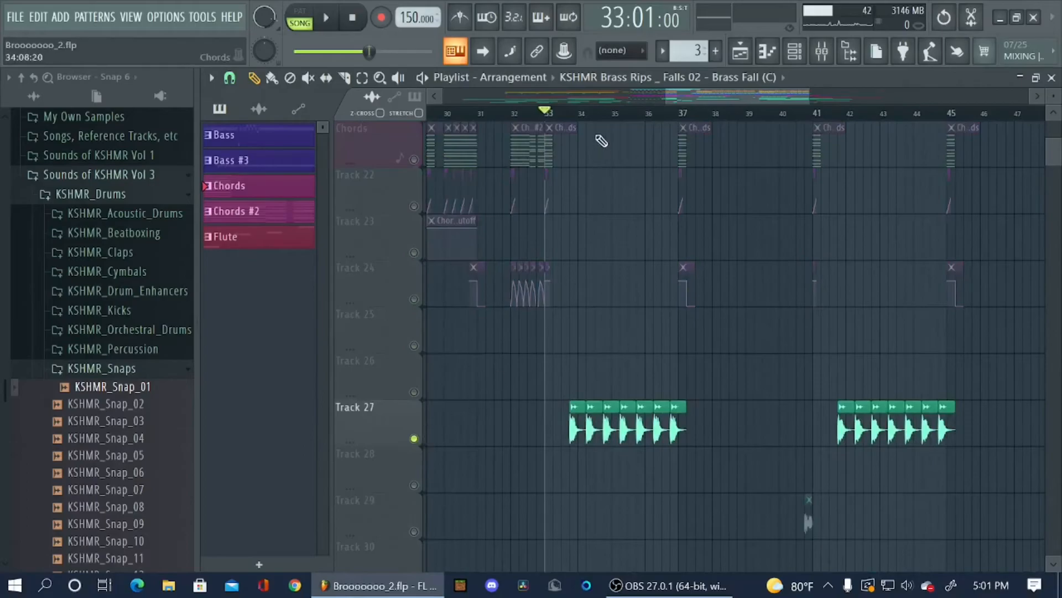
- Inspect the Chant insert's Fruity Parametric EQ 2 low cut, then unsolo Track 27
click(325, 16)
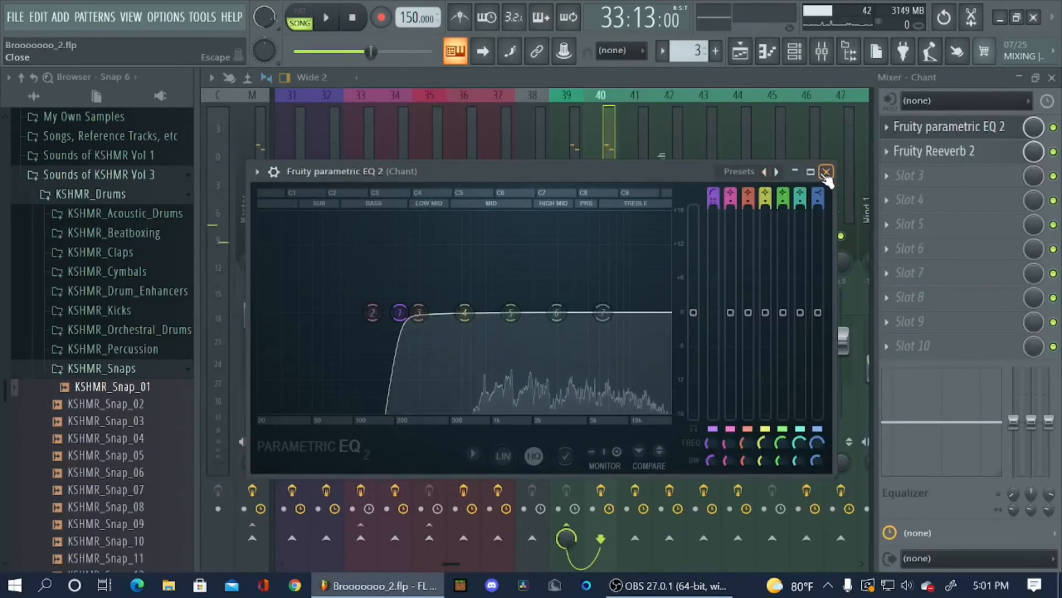
click(826, 170)
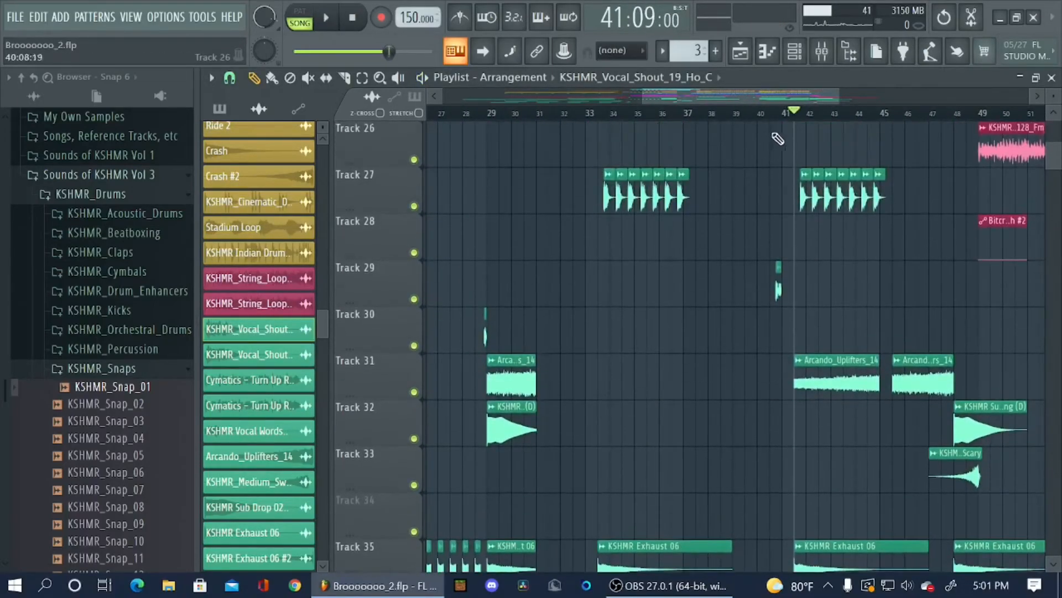
- View the Come On insert's OTT, Soundgoodizer, EQ and Reeverb chain, then solo Track 35's Exhaust 06 clips
click(324, 17)
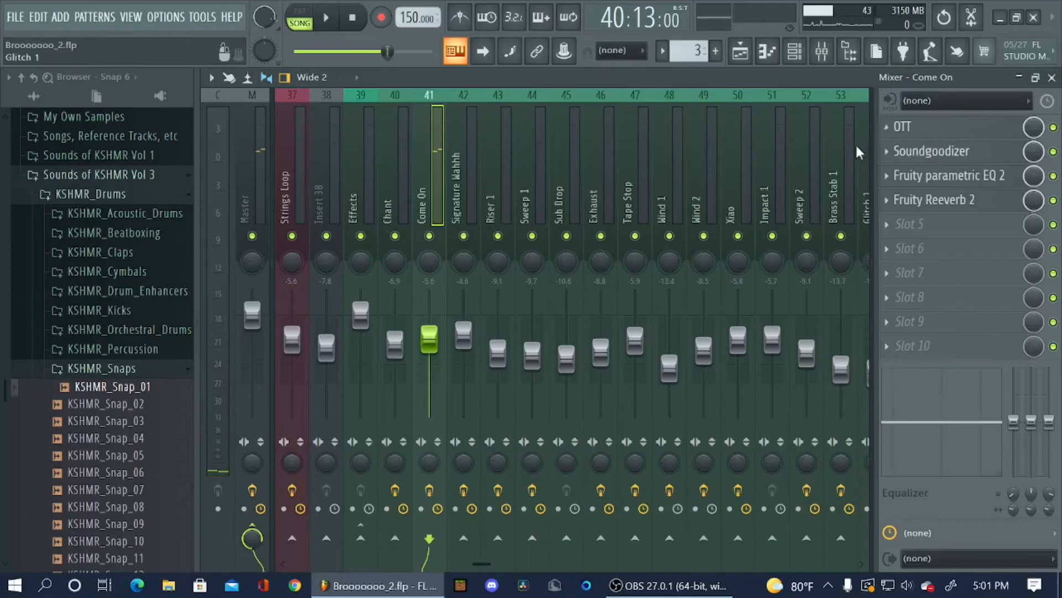
scroll(left, 3)
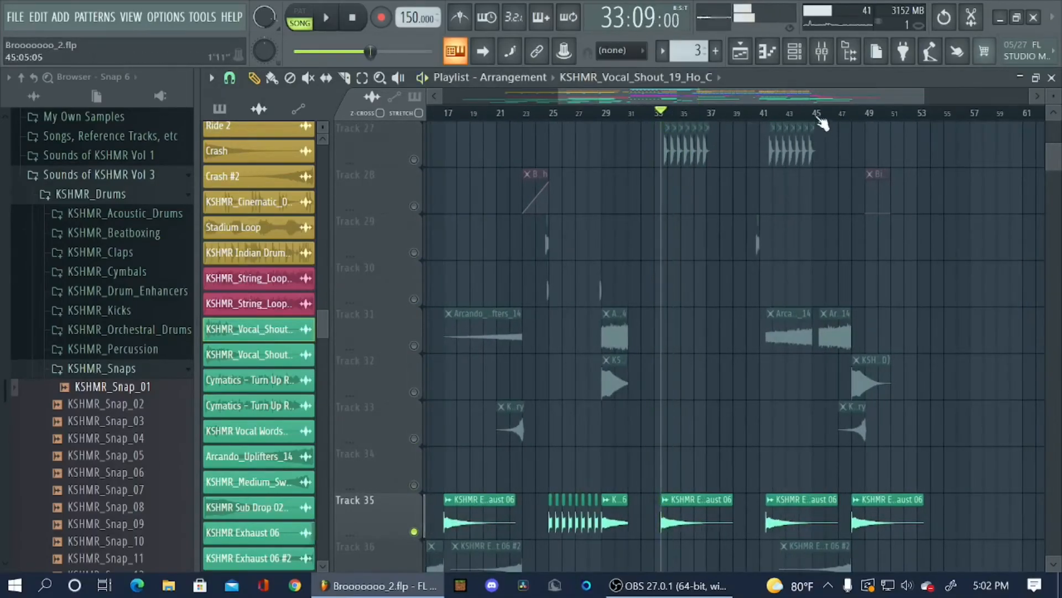
- Unsolo everything, then solo and audition the sub drop on Track 32
scroll(down, 3)
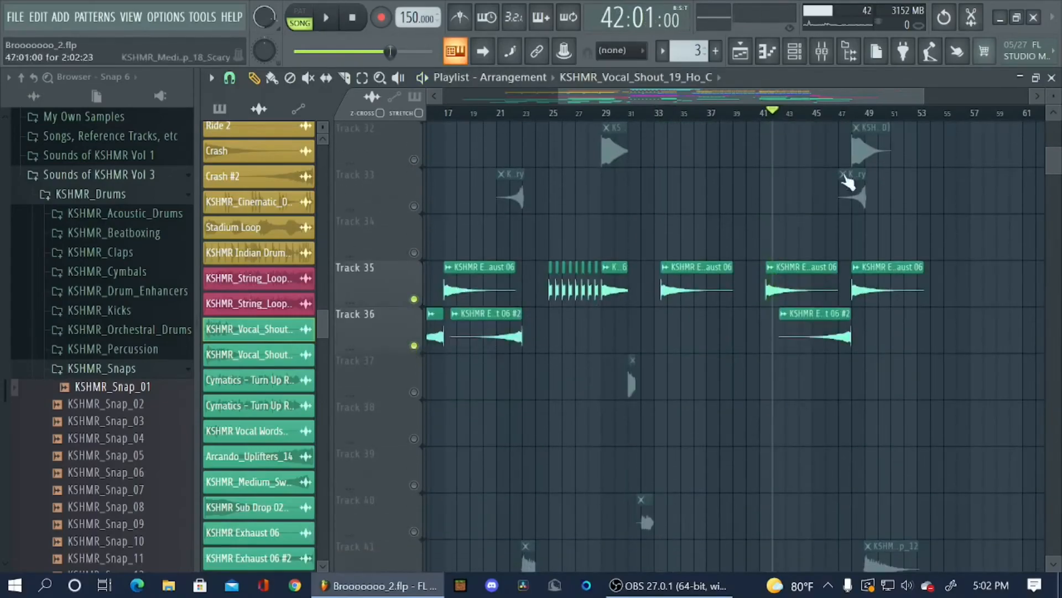
click(325, 17)
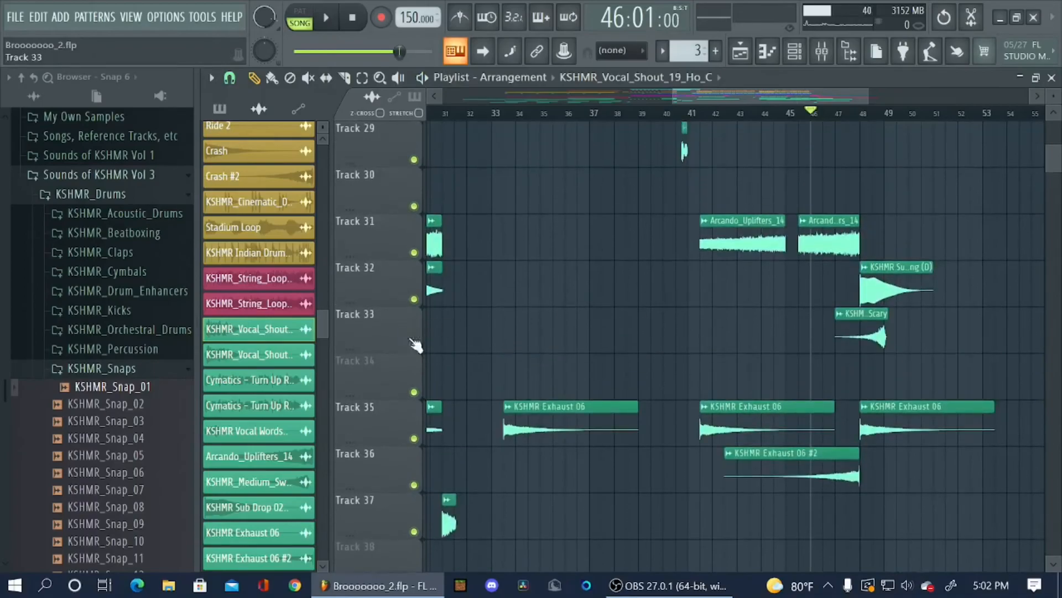
click(324, 17)
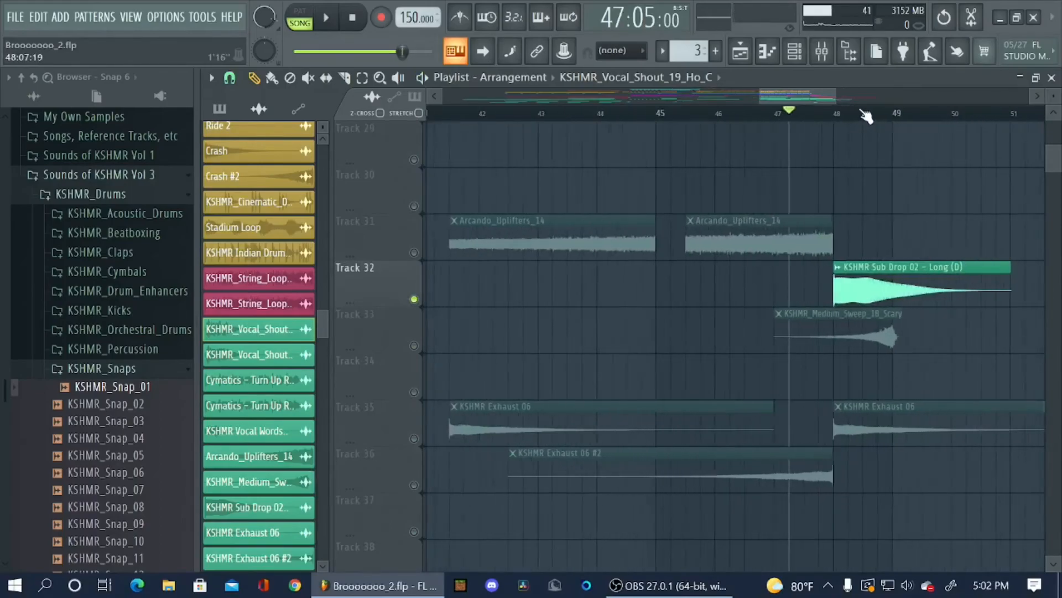
click(326, 17)
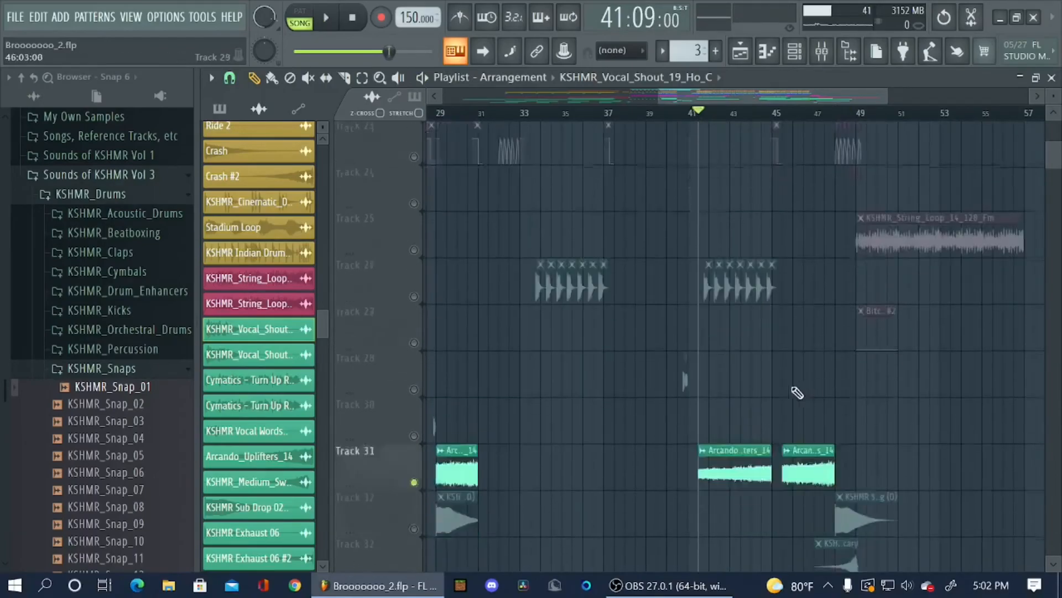
- Solo and play the uplifter on Track 31, then restore all tracks to the arrangement
scroll(up, 3)
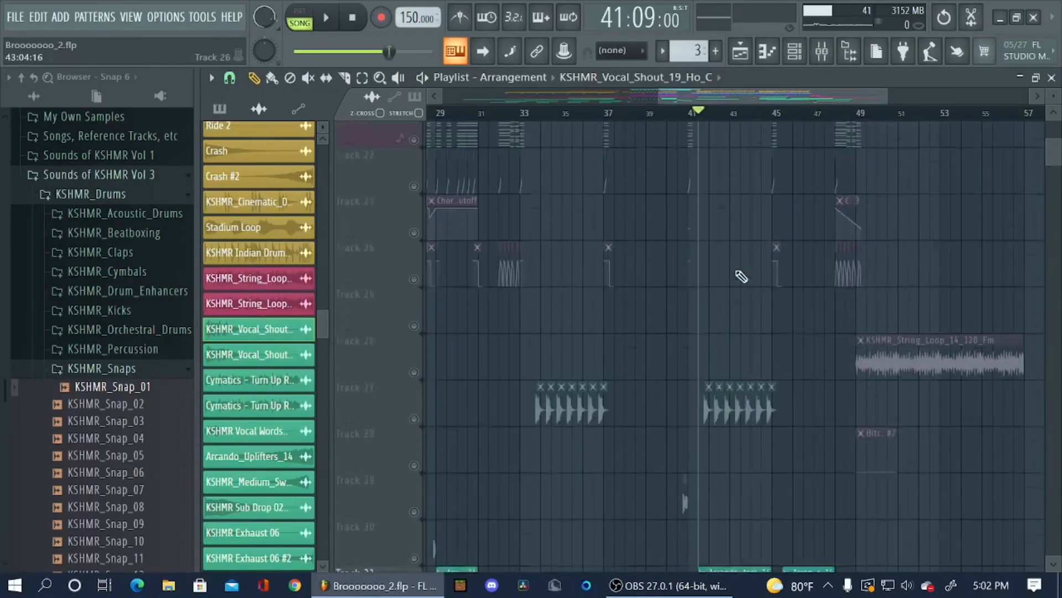
click(324, 18)
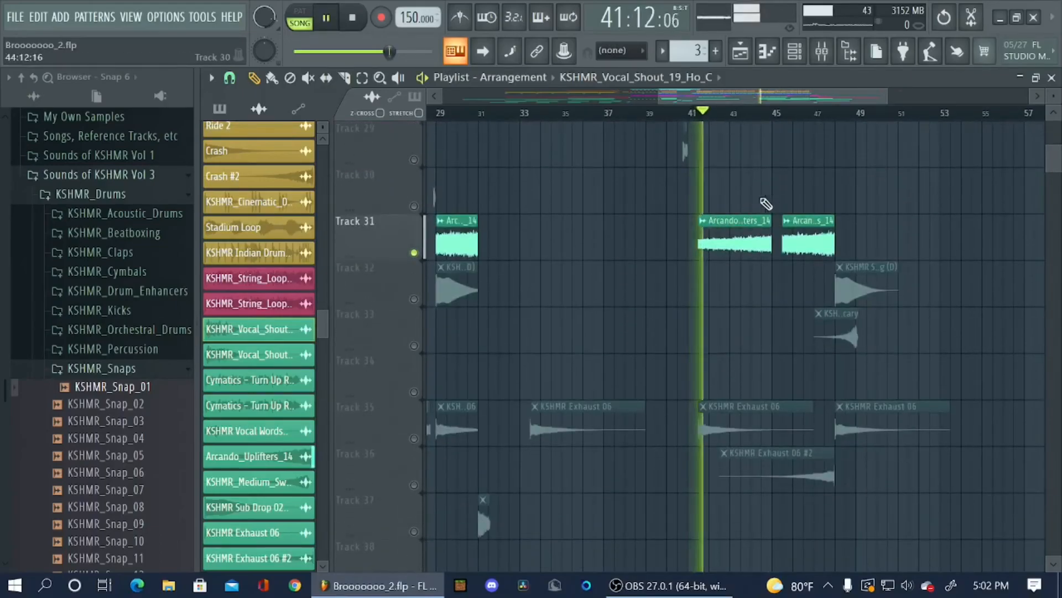
scroll(up, 3)
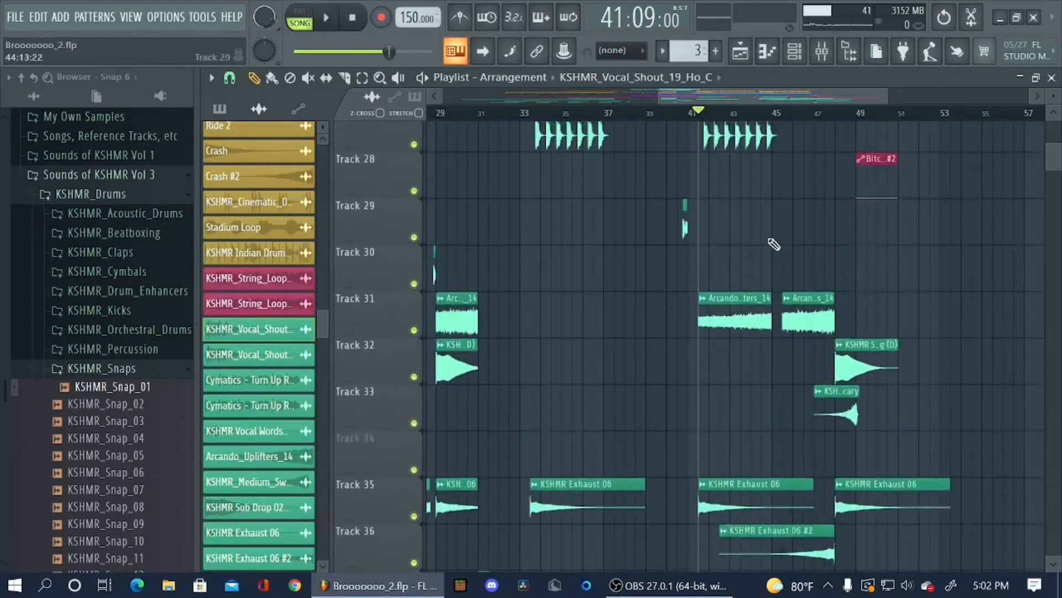
scroll(up, 3)
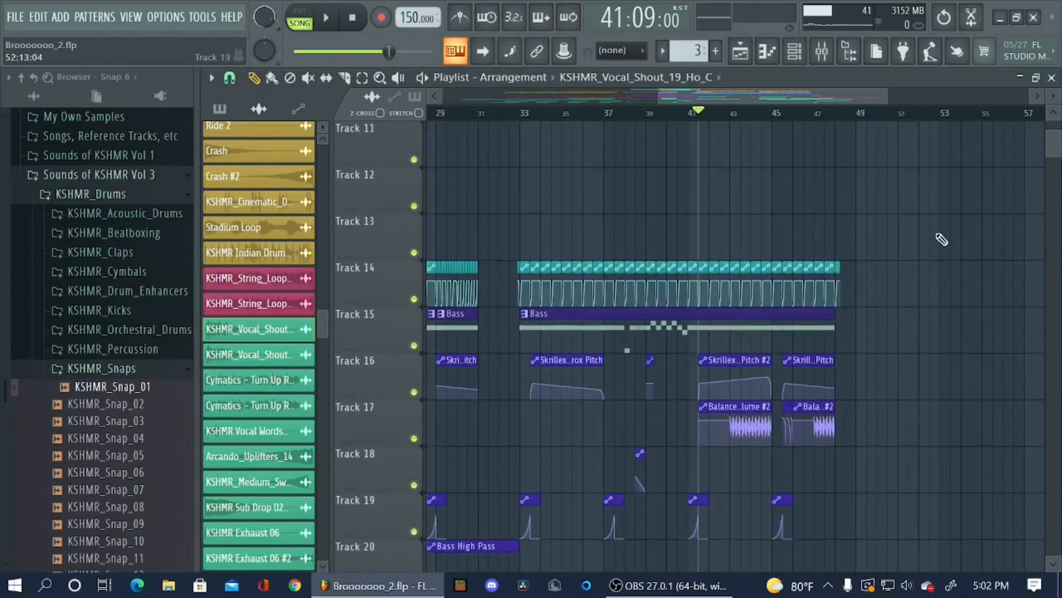
scroll(down, 3)
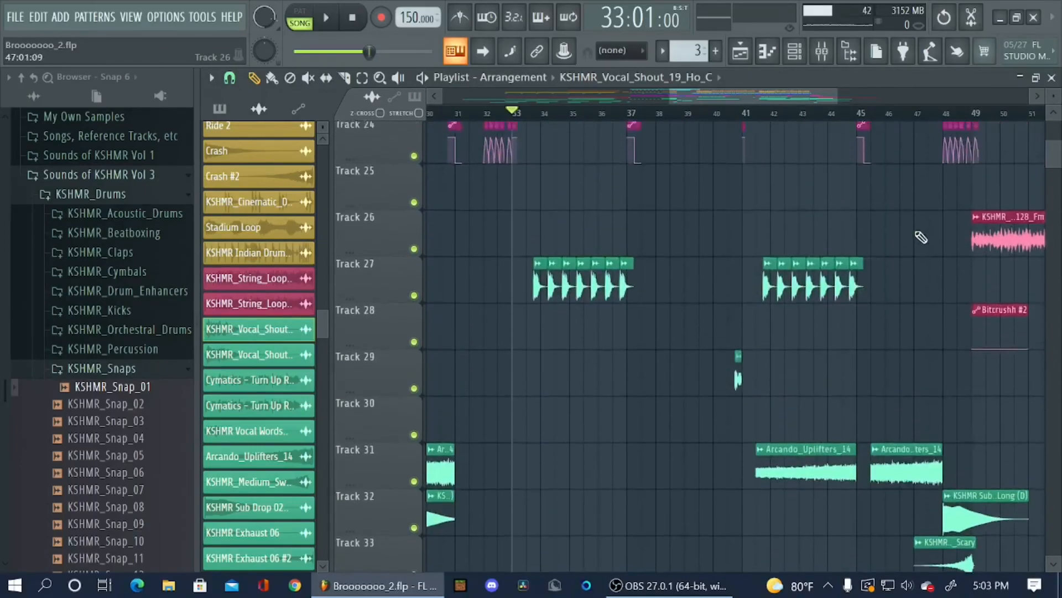
scroll(up, 3)
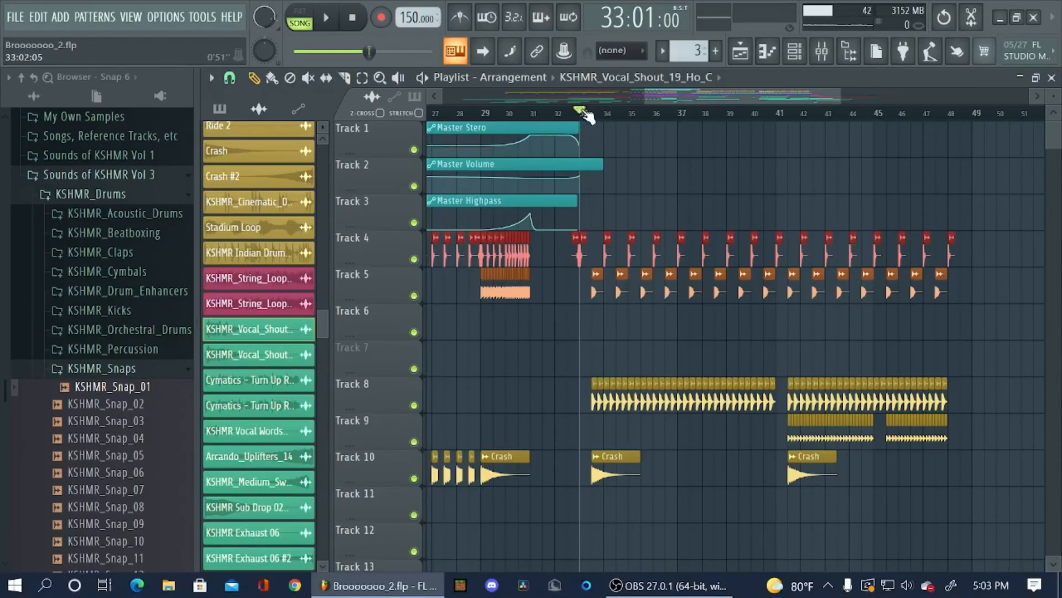
click(566, 112)
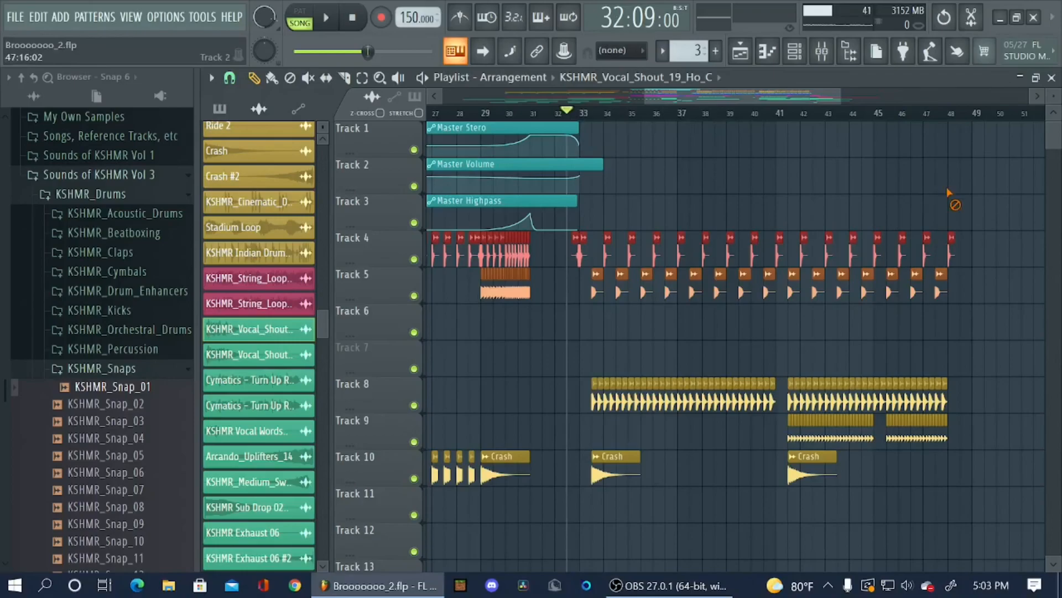
mouse_move(752, 532)
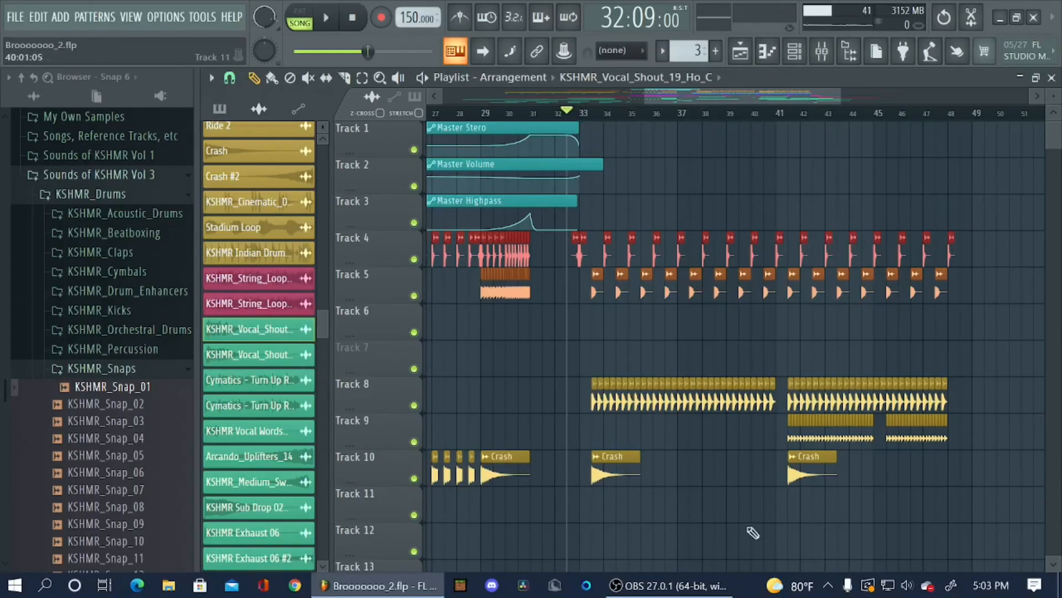